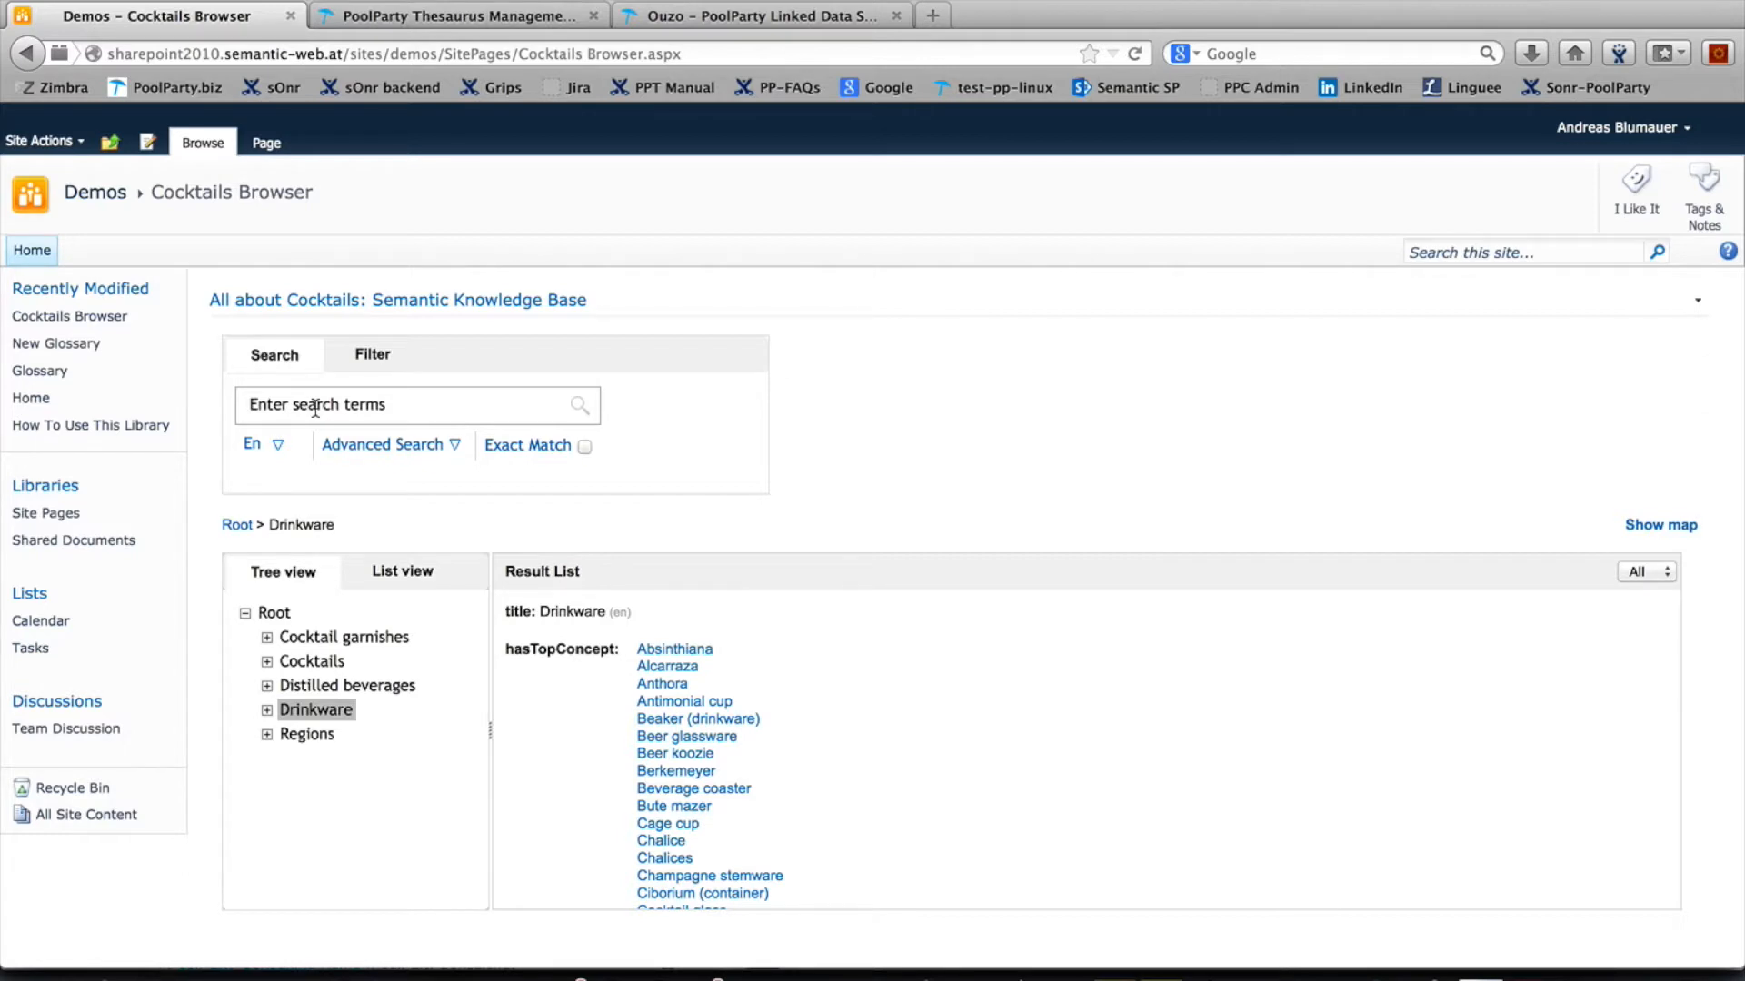
mouse_move(438, 737)
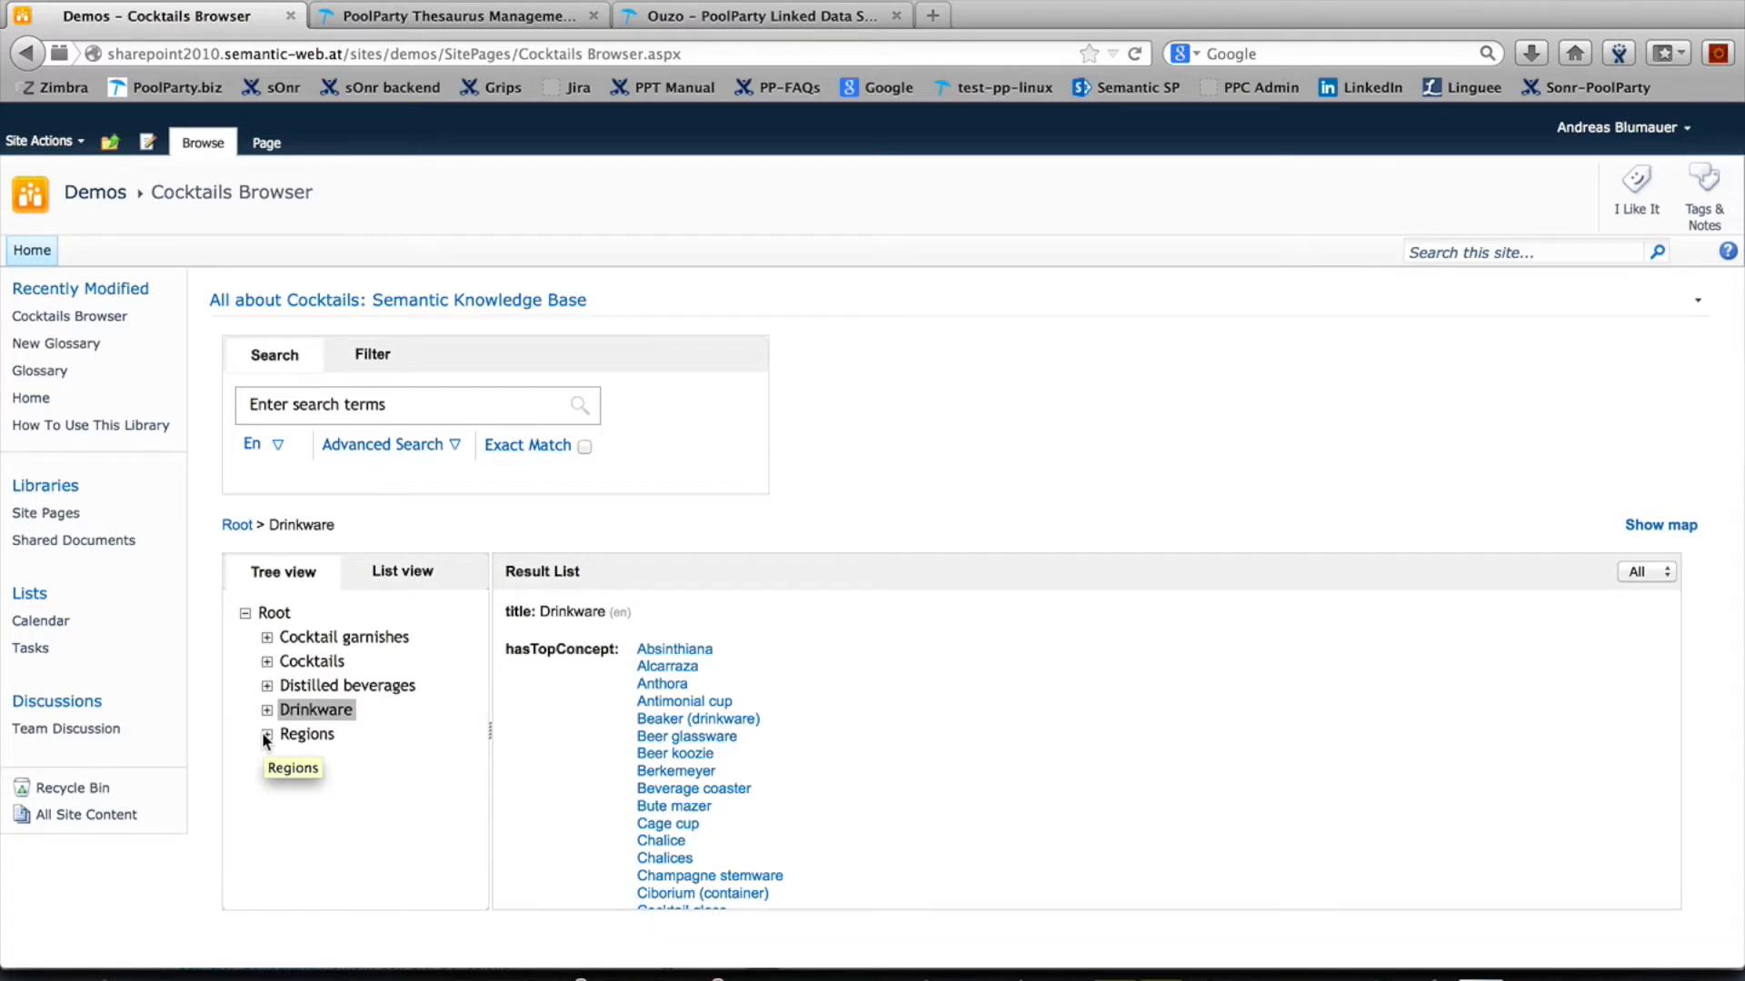
Show the Cocktail shaker concept from the Drinkware branch in the Result List.
left_click(267, 709)
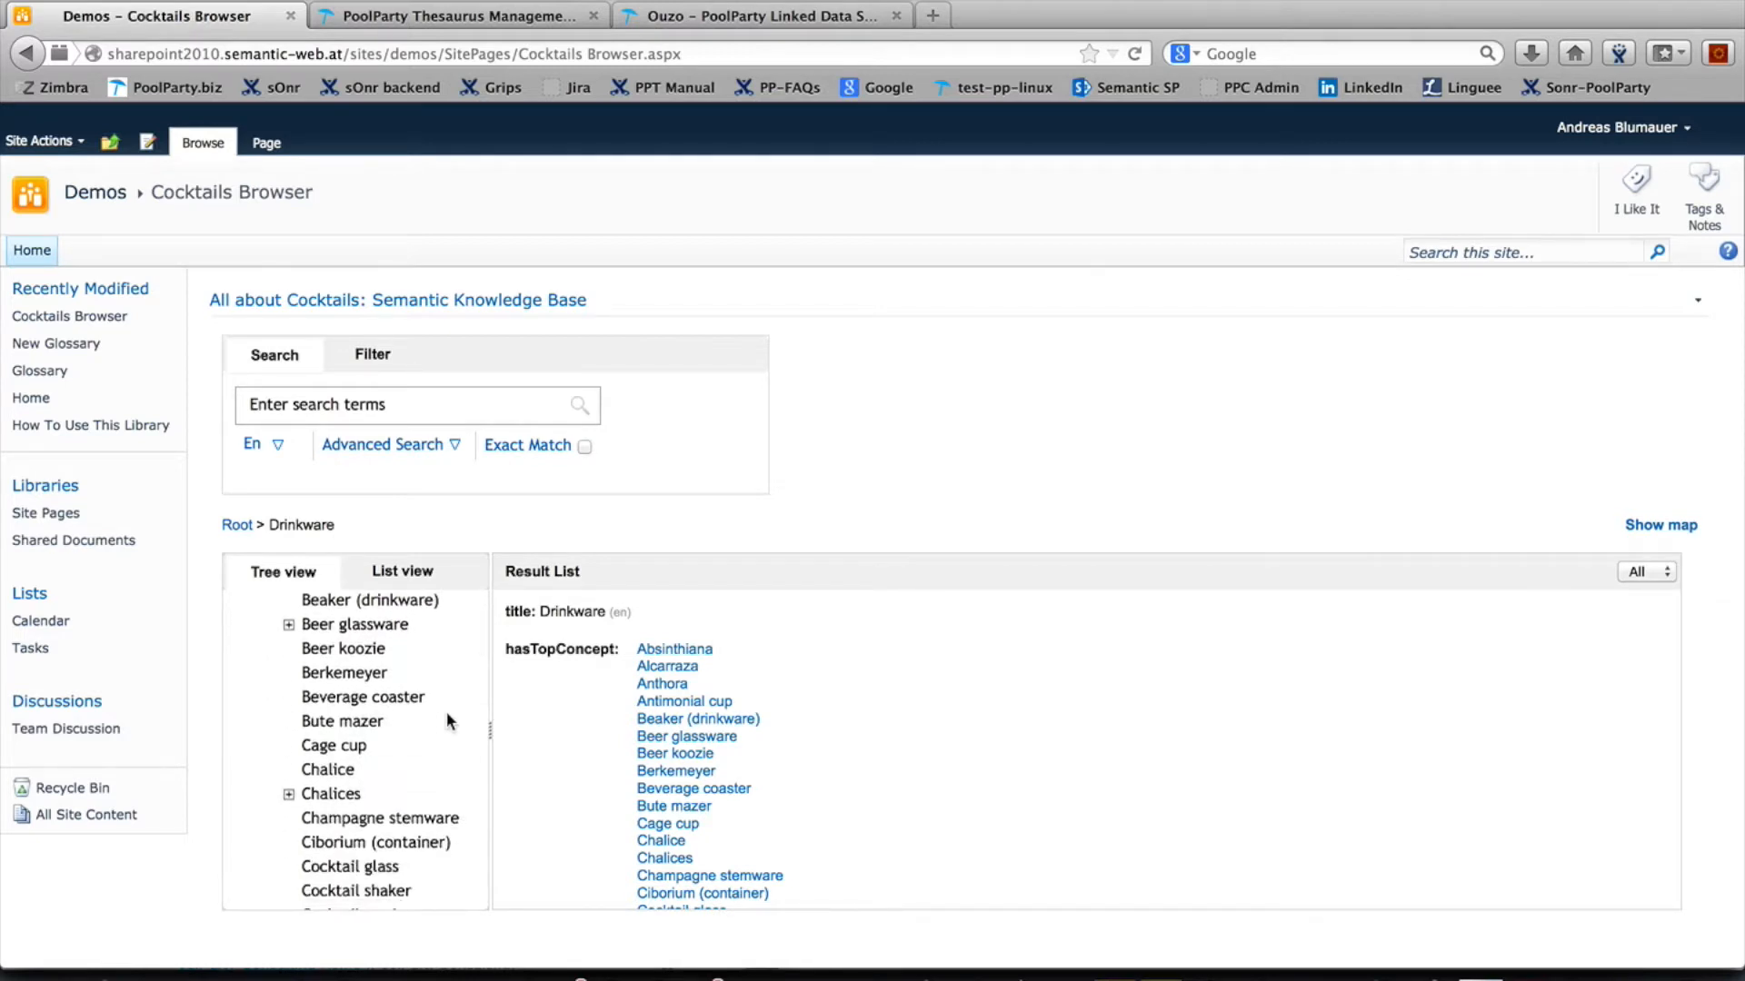
left_click(378, 818)
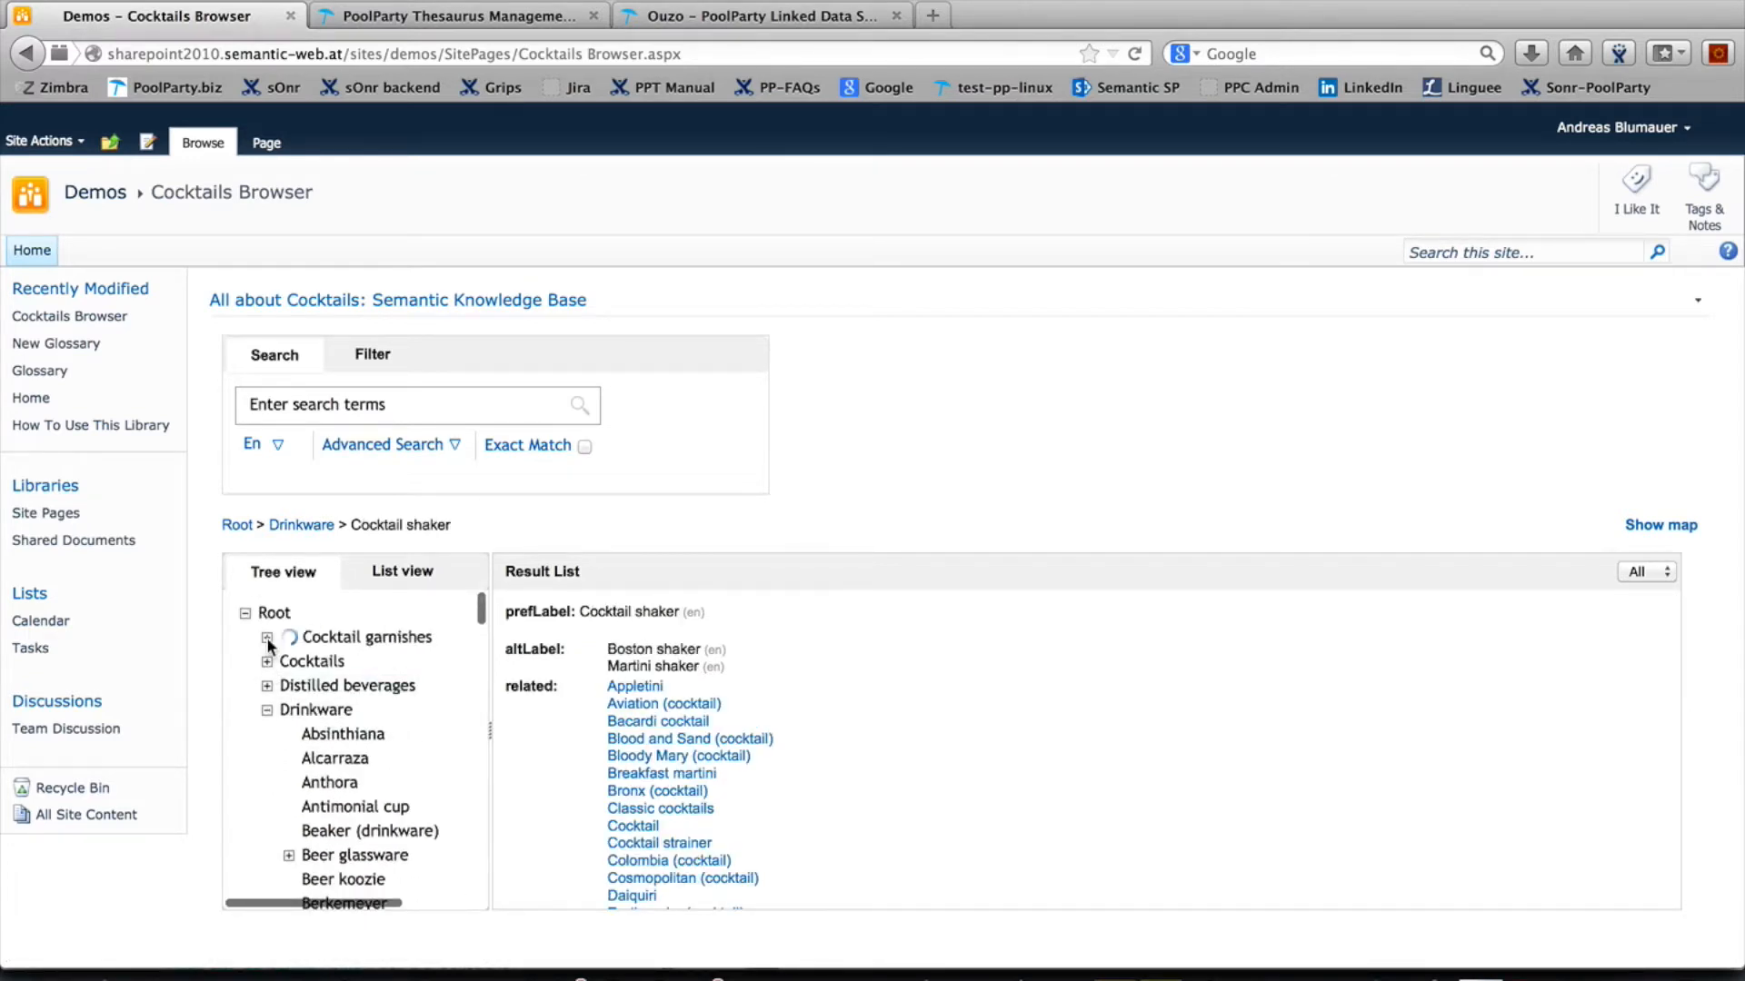
Show the Drinking straw concept from the Cocktail garnishes branch.
left_click(267, 636)
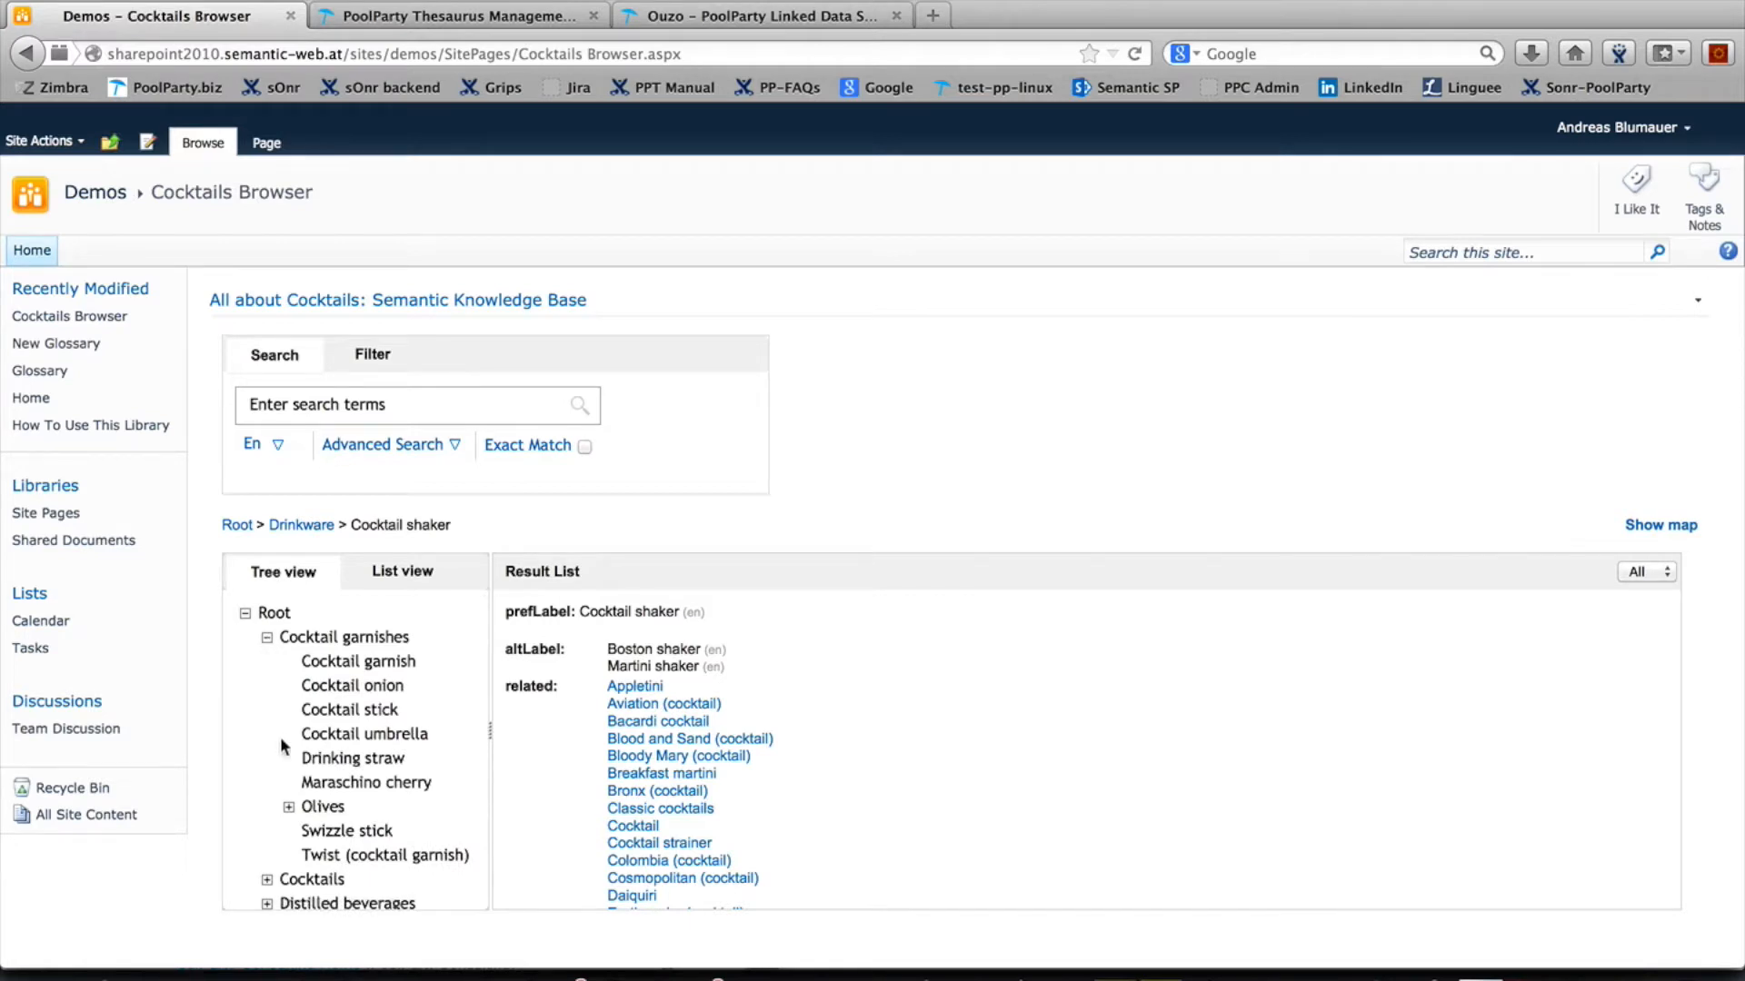
left_click(351, 758)
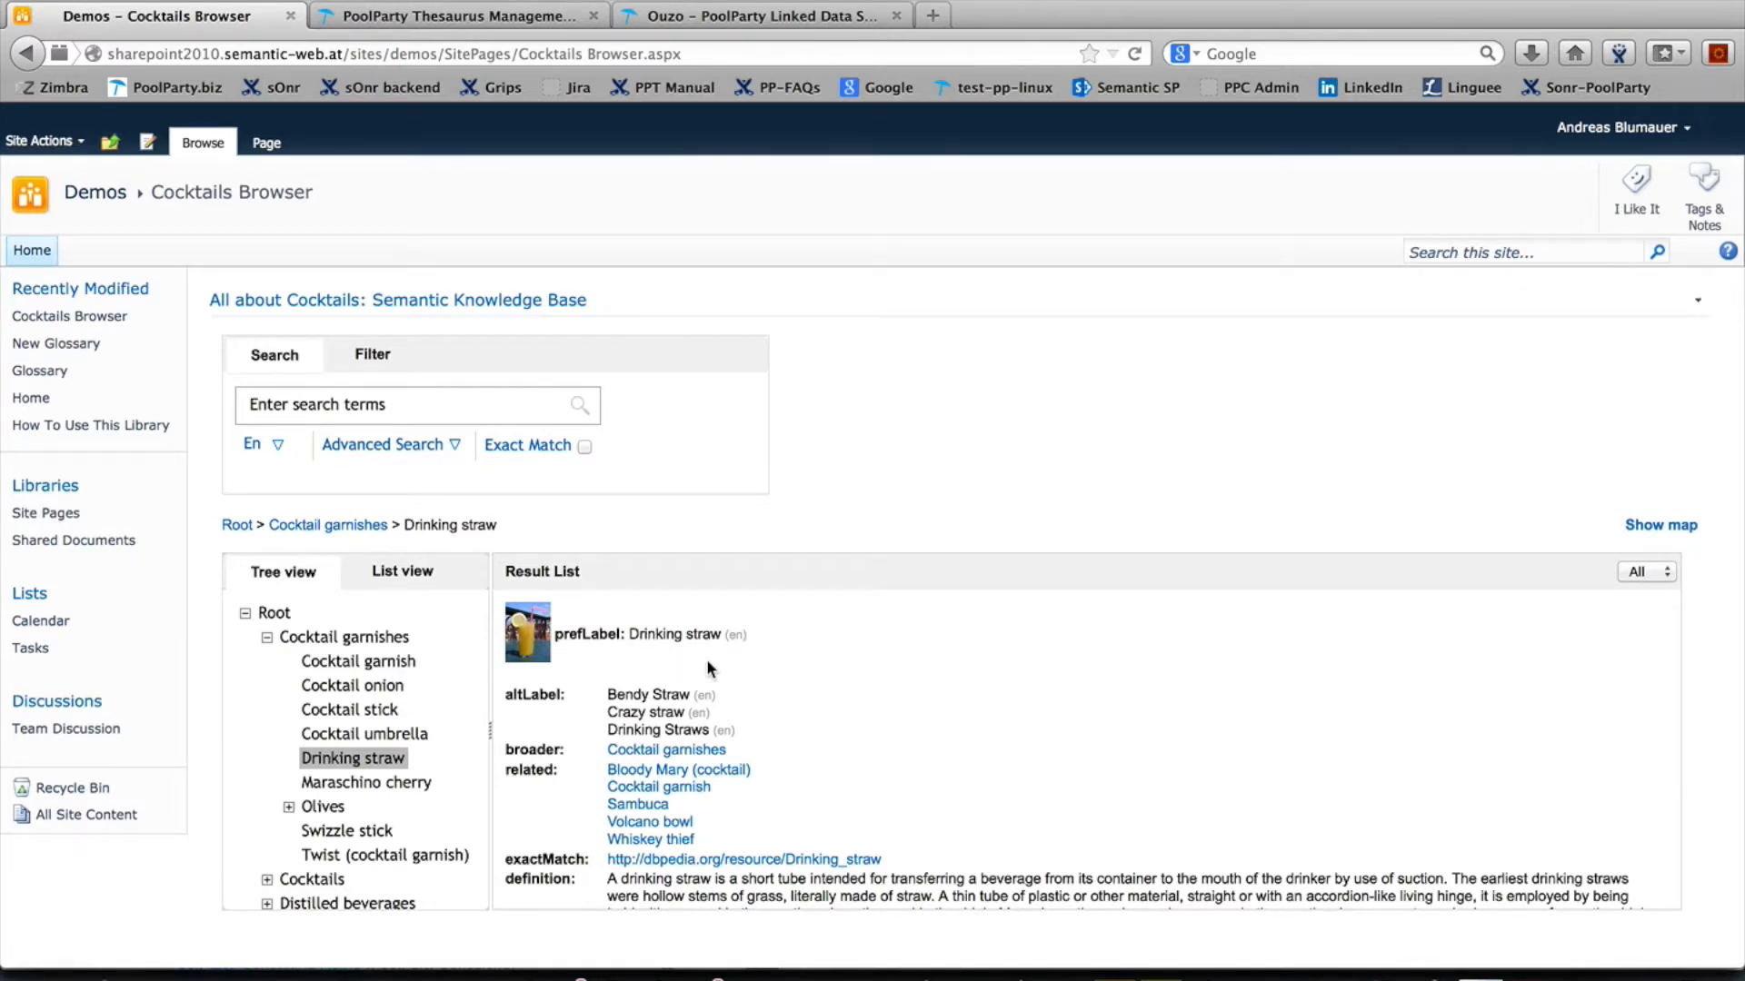
mouse_move(650, 643)
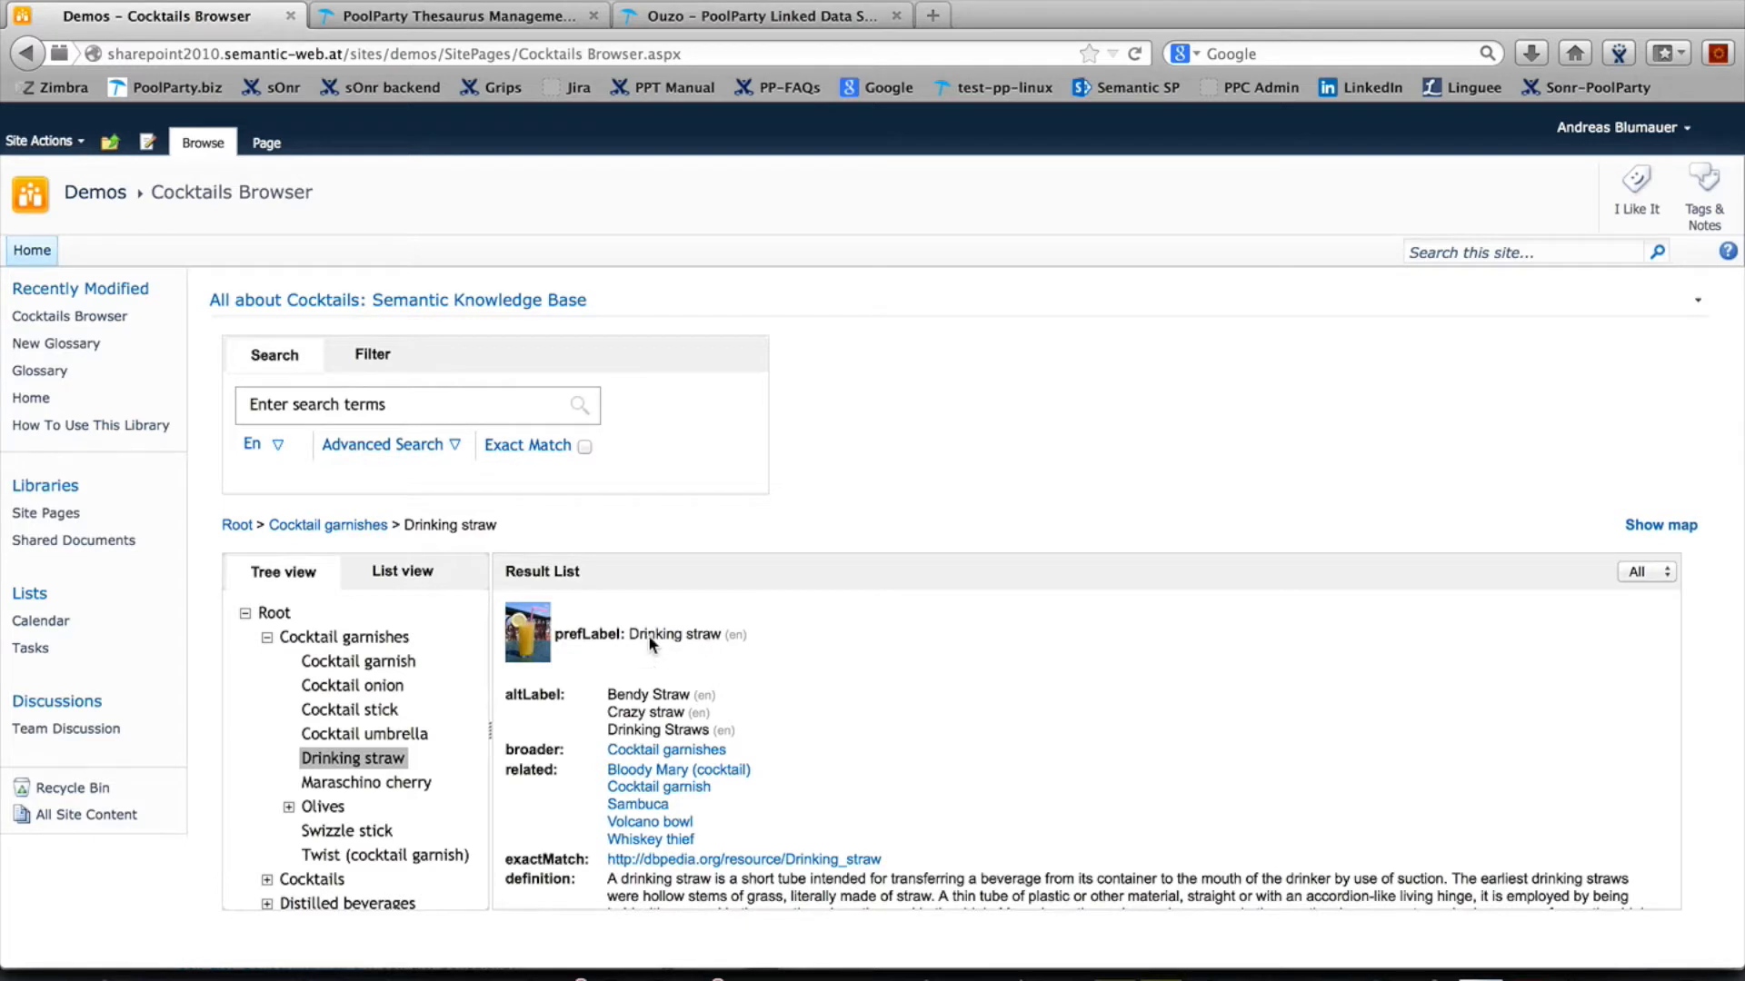
mouse_move(648, 645)
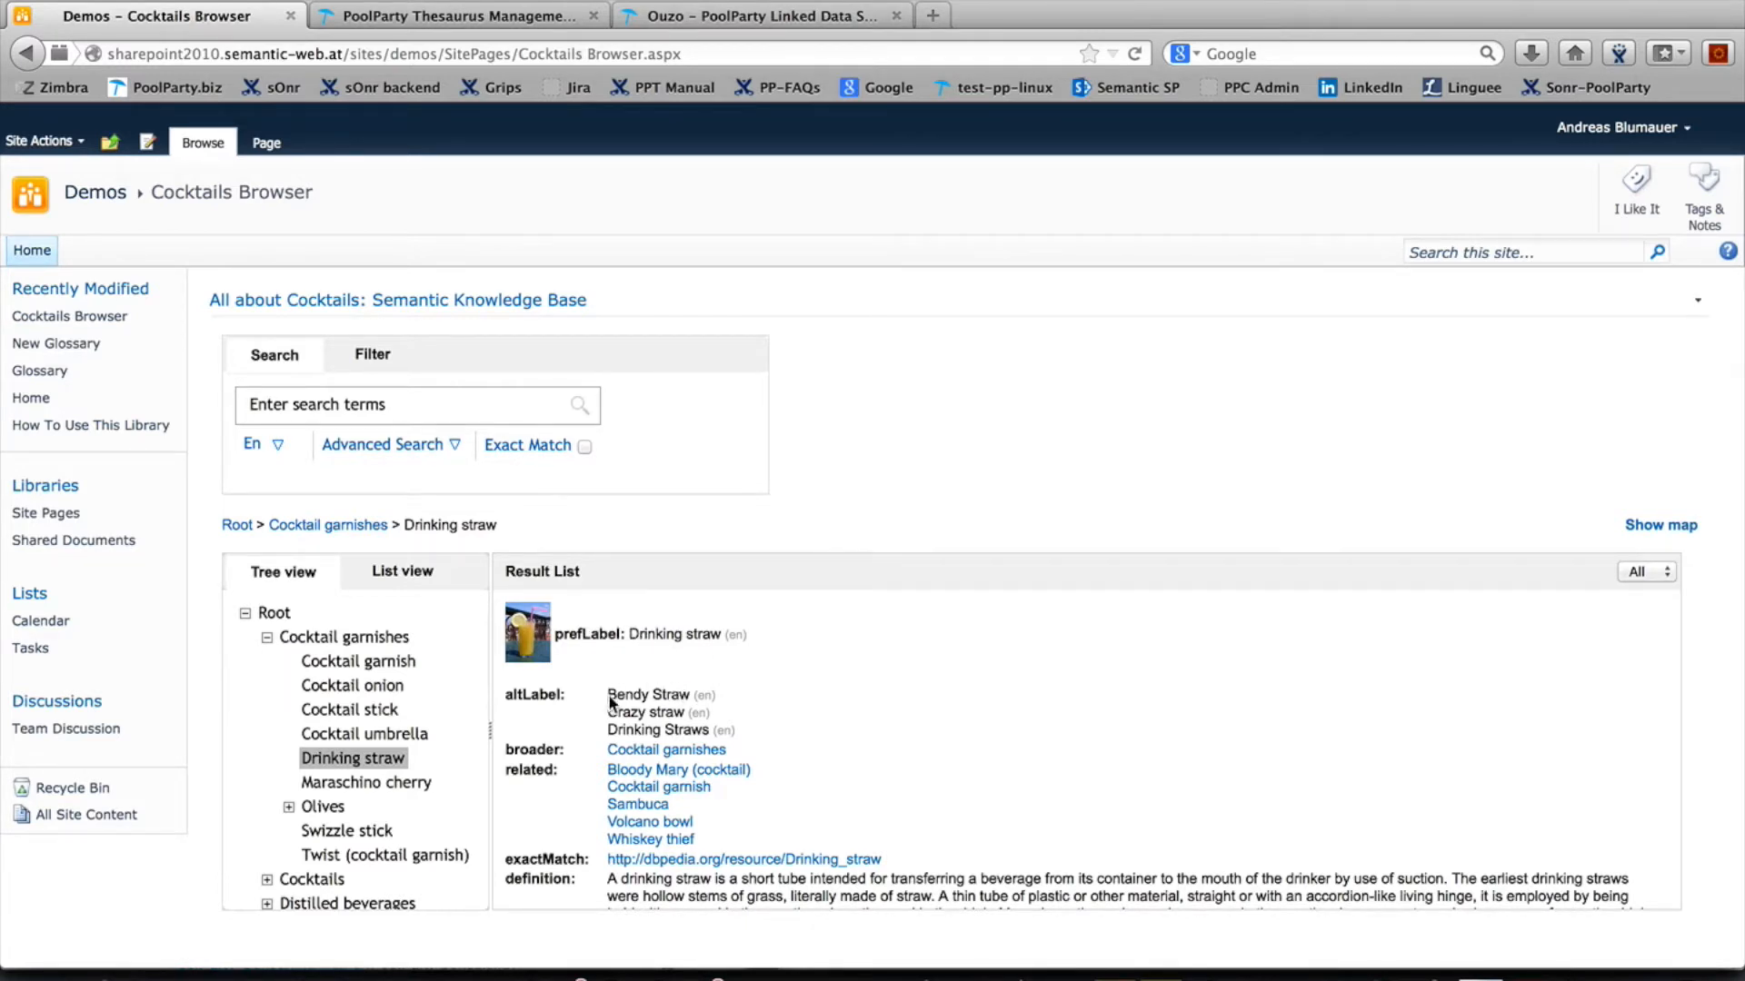
mouse_move(626, 724)
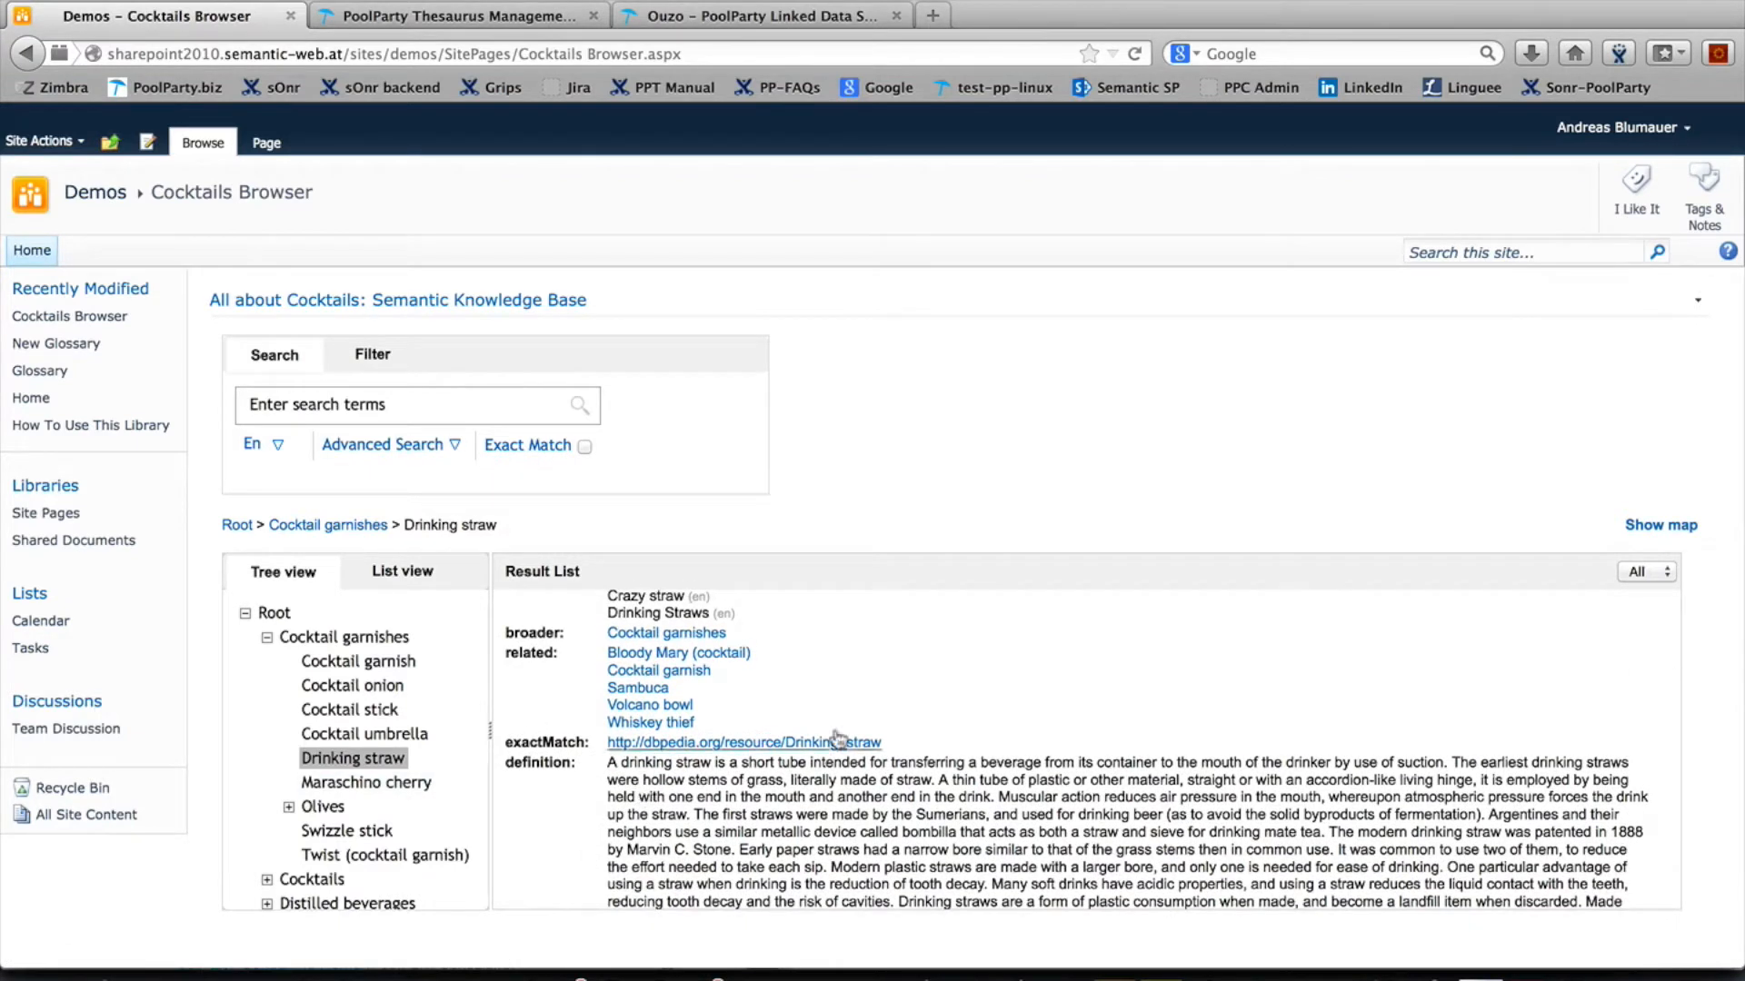
Follow the related-concept link to Bloody Mary (cocktail) under Cocktails with vodka.
left_click(678, 653)
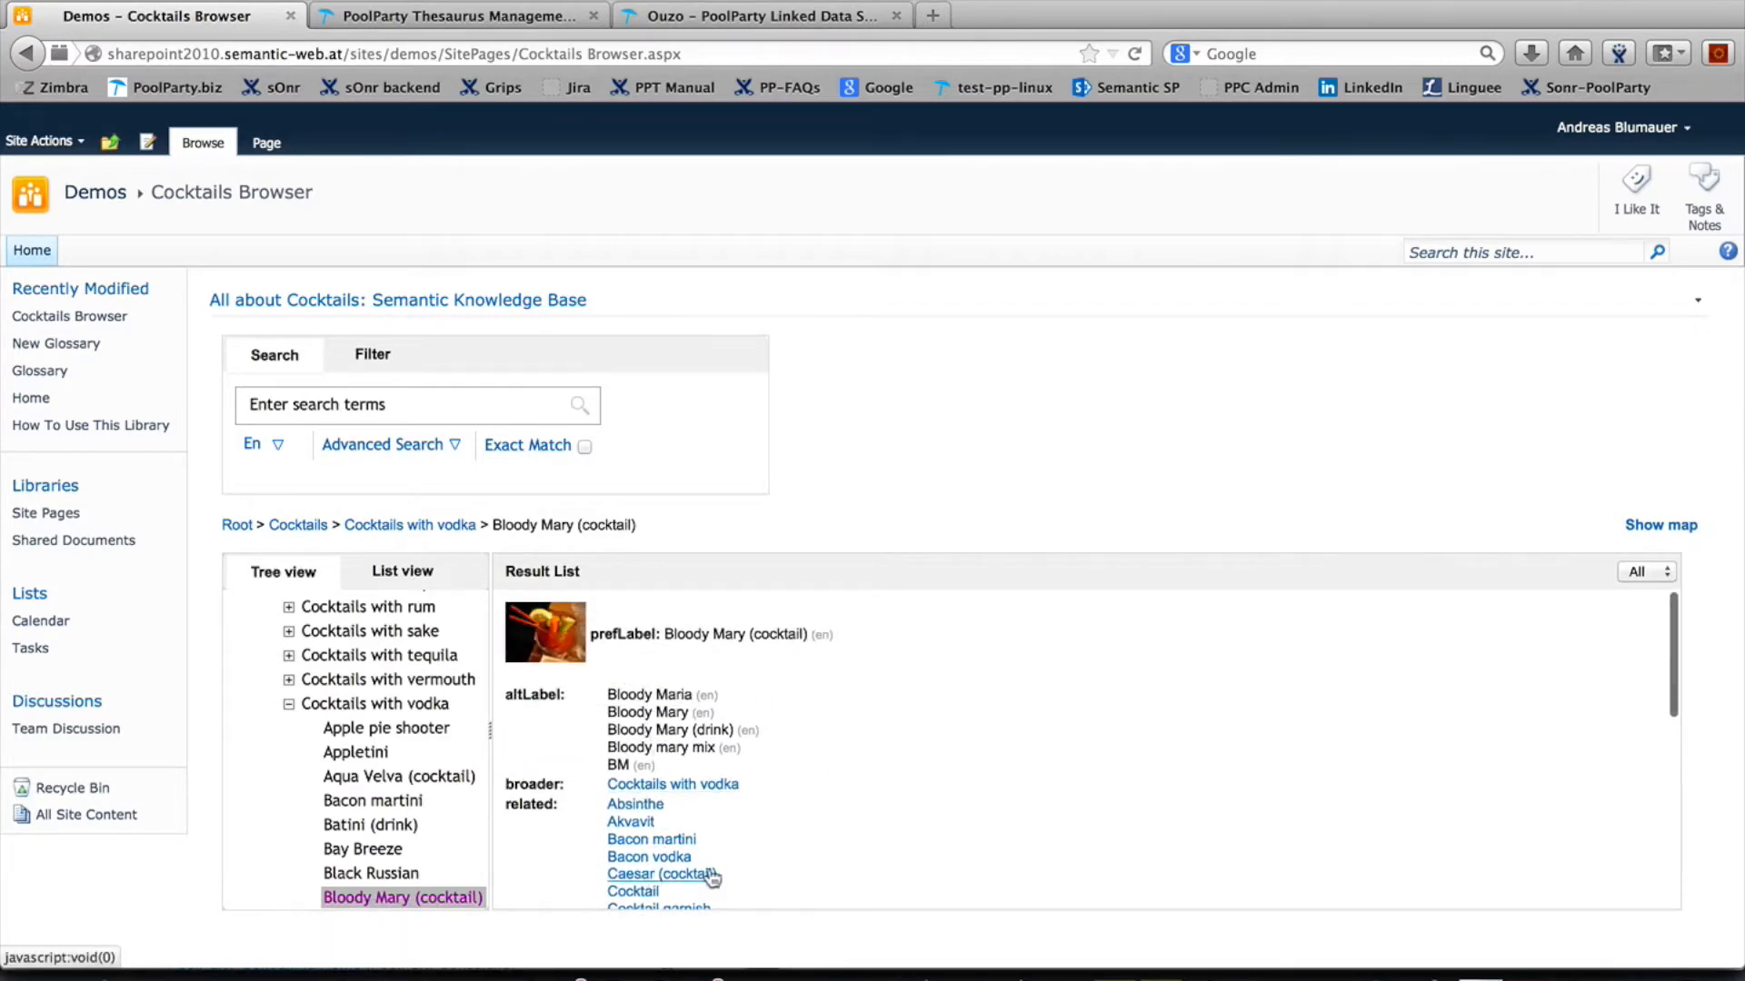
mouse_move(851, 820)
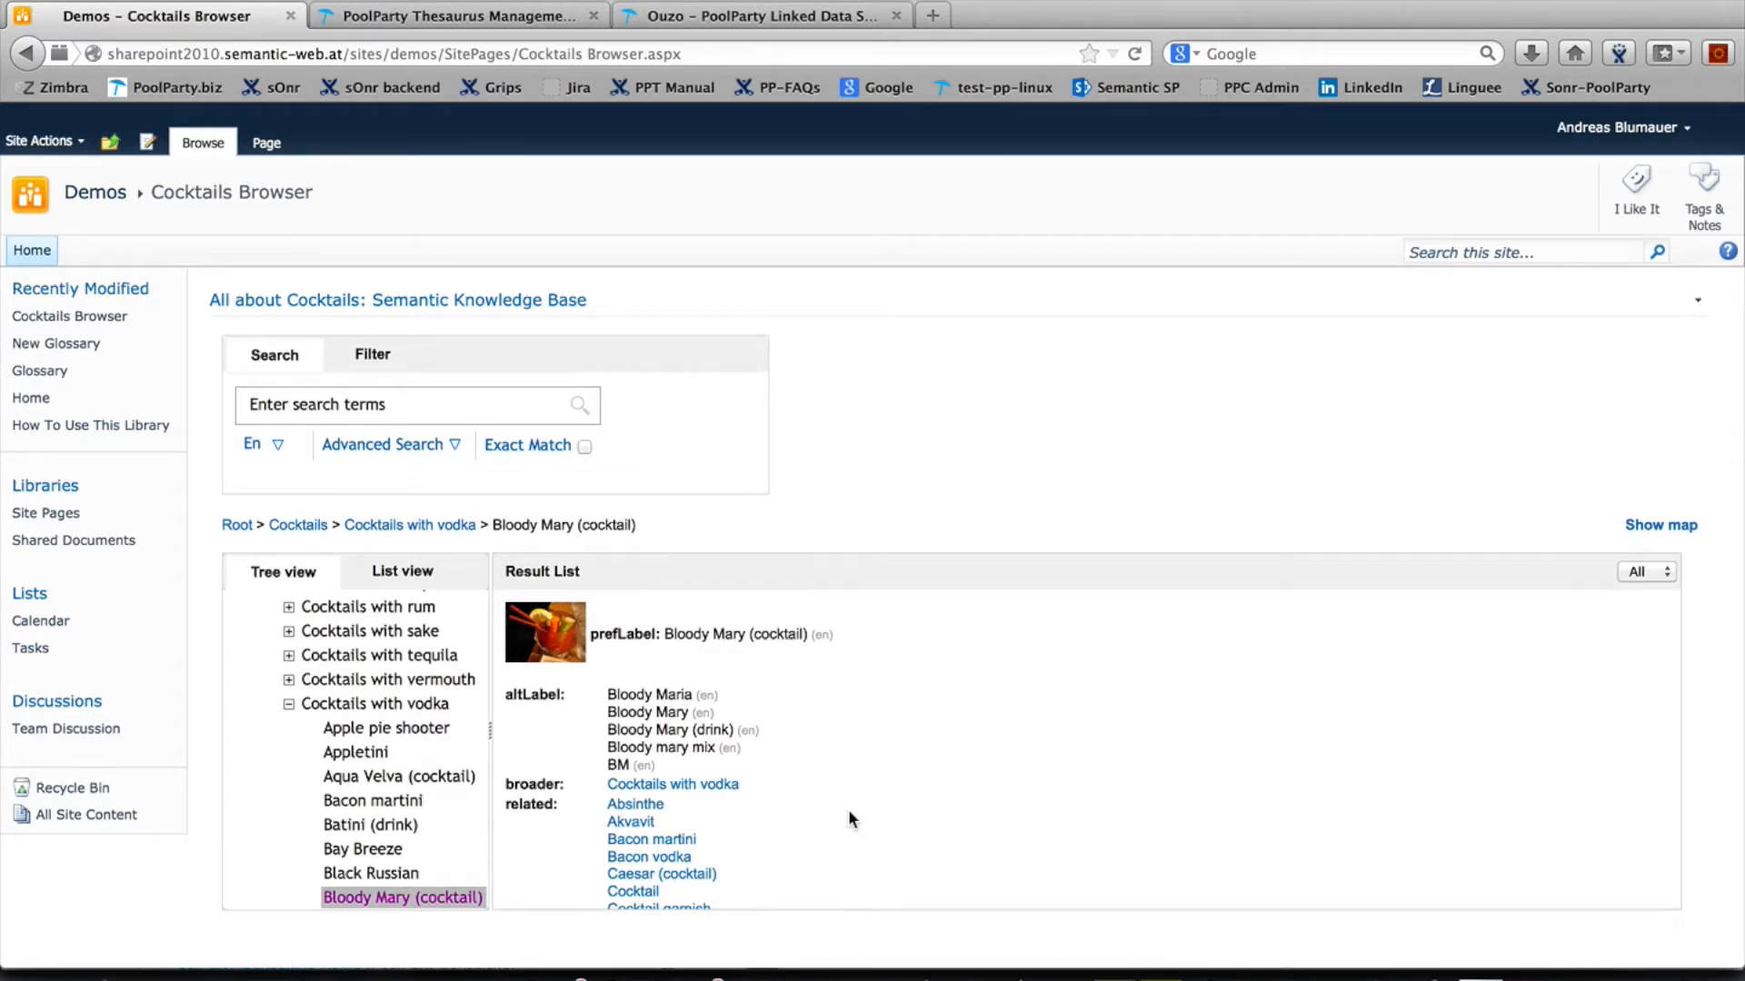
left_click(456, 16)
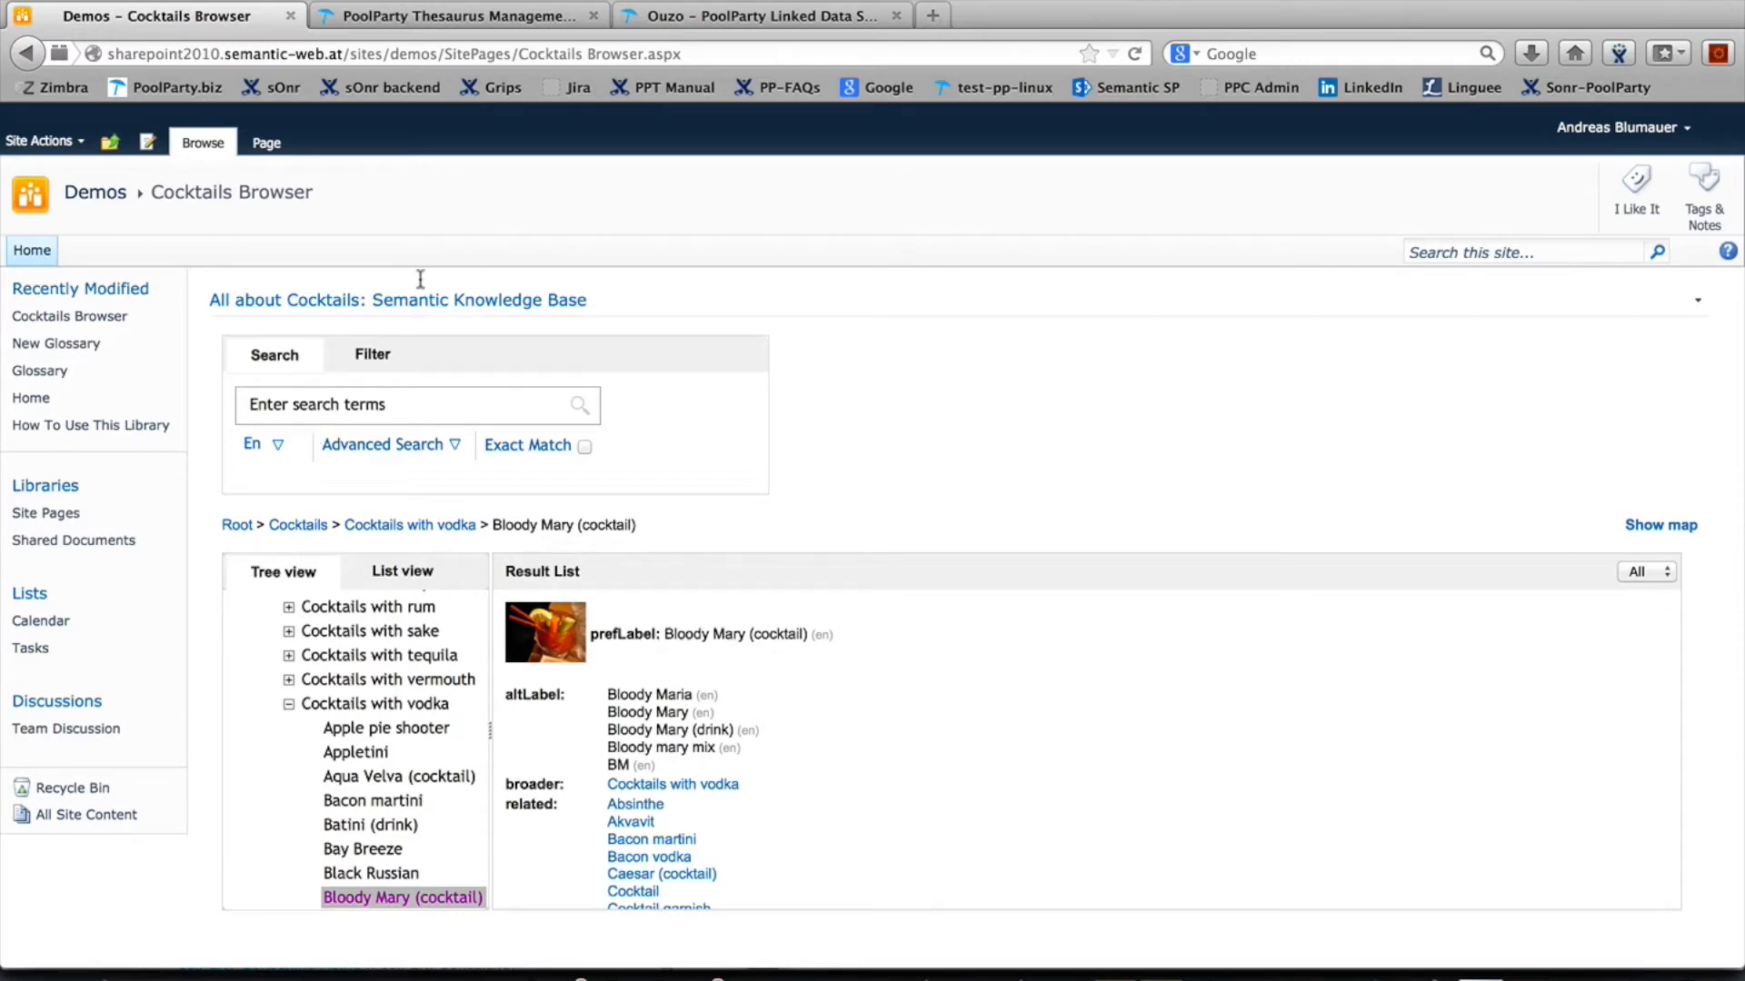
In PoolParty Thesaurus Manager, find Bacardi (Rums) and review its labels, DBpedia match and definition.
left_click(456, 15)
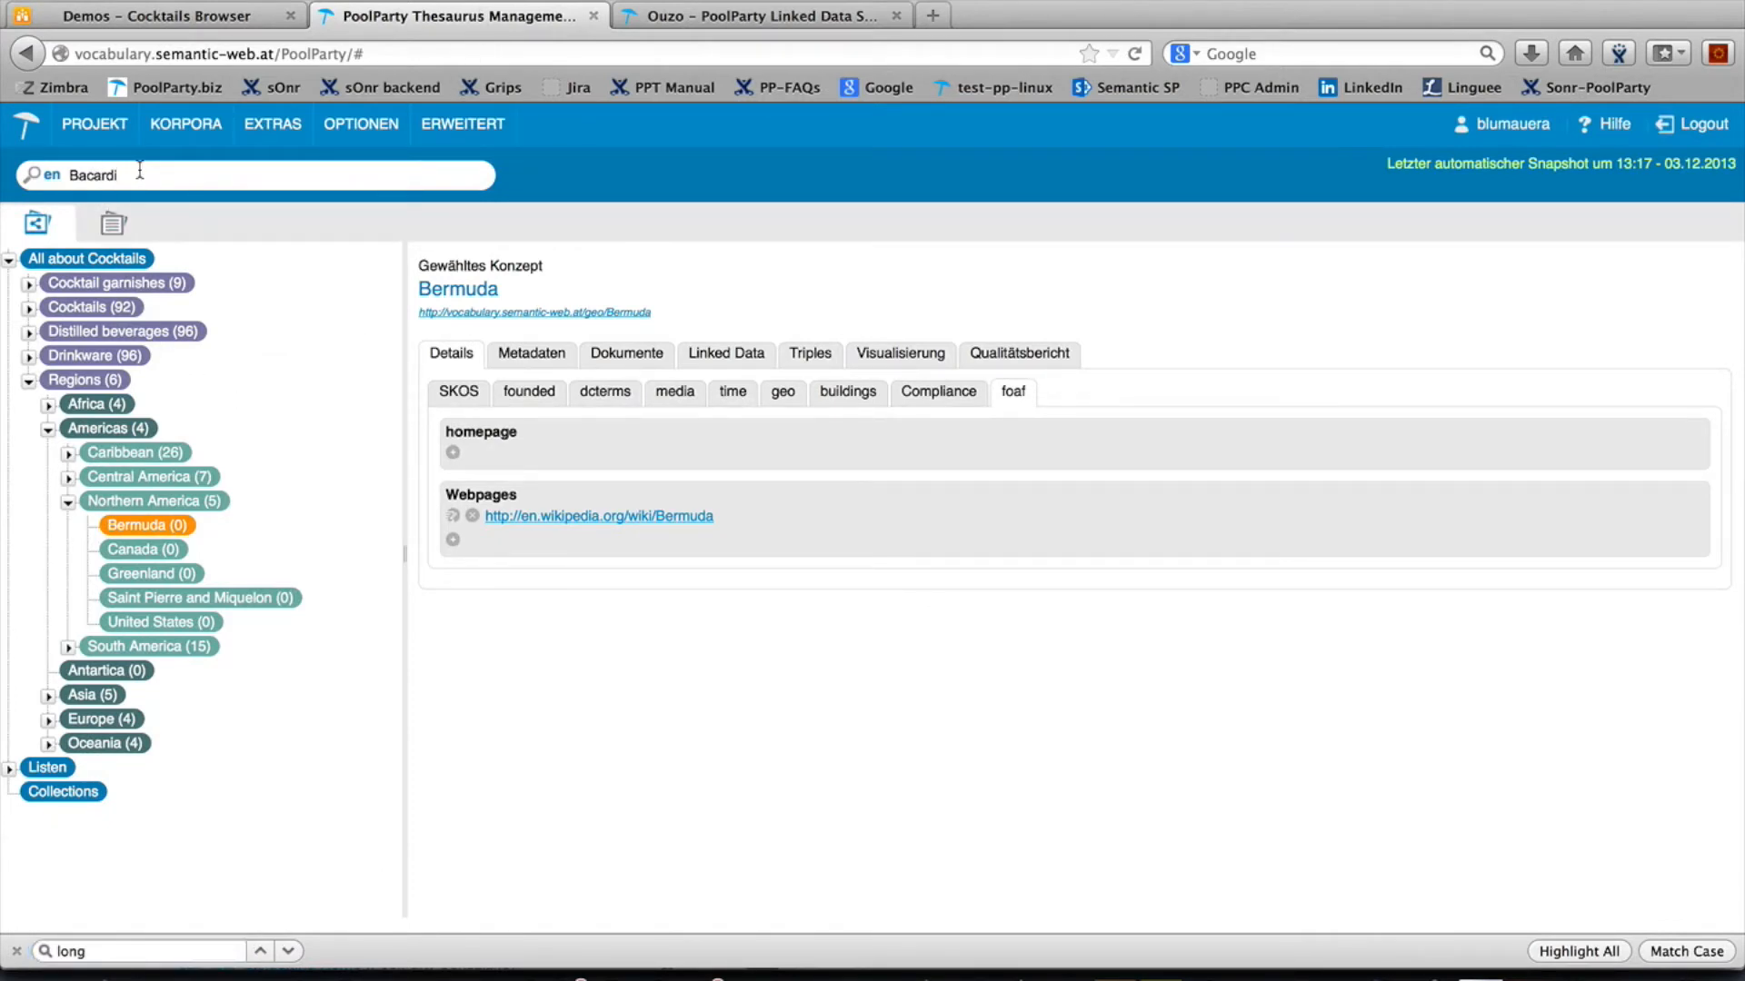
key("Backspace")
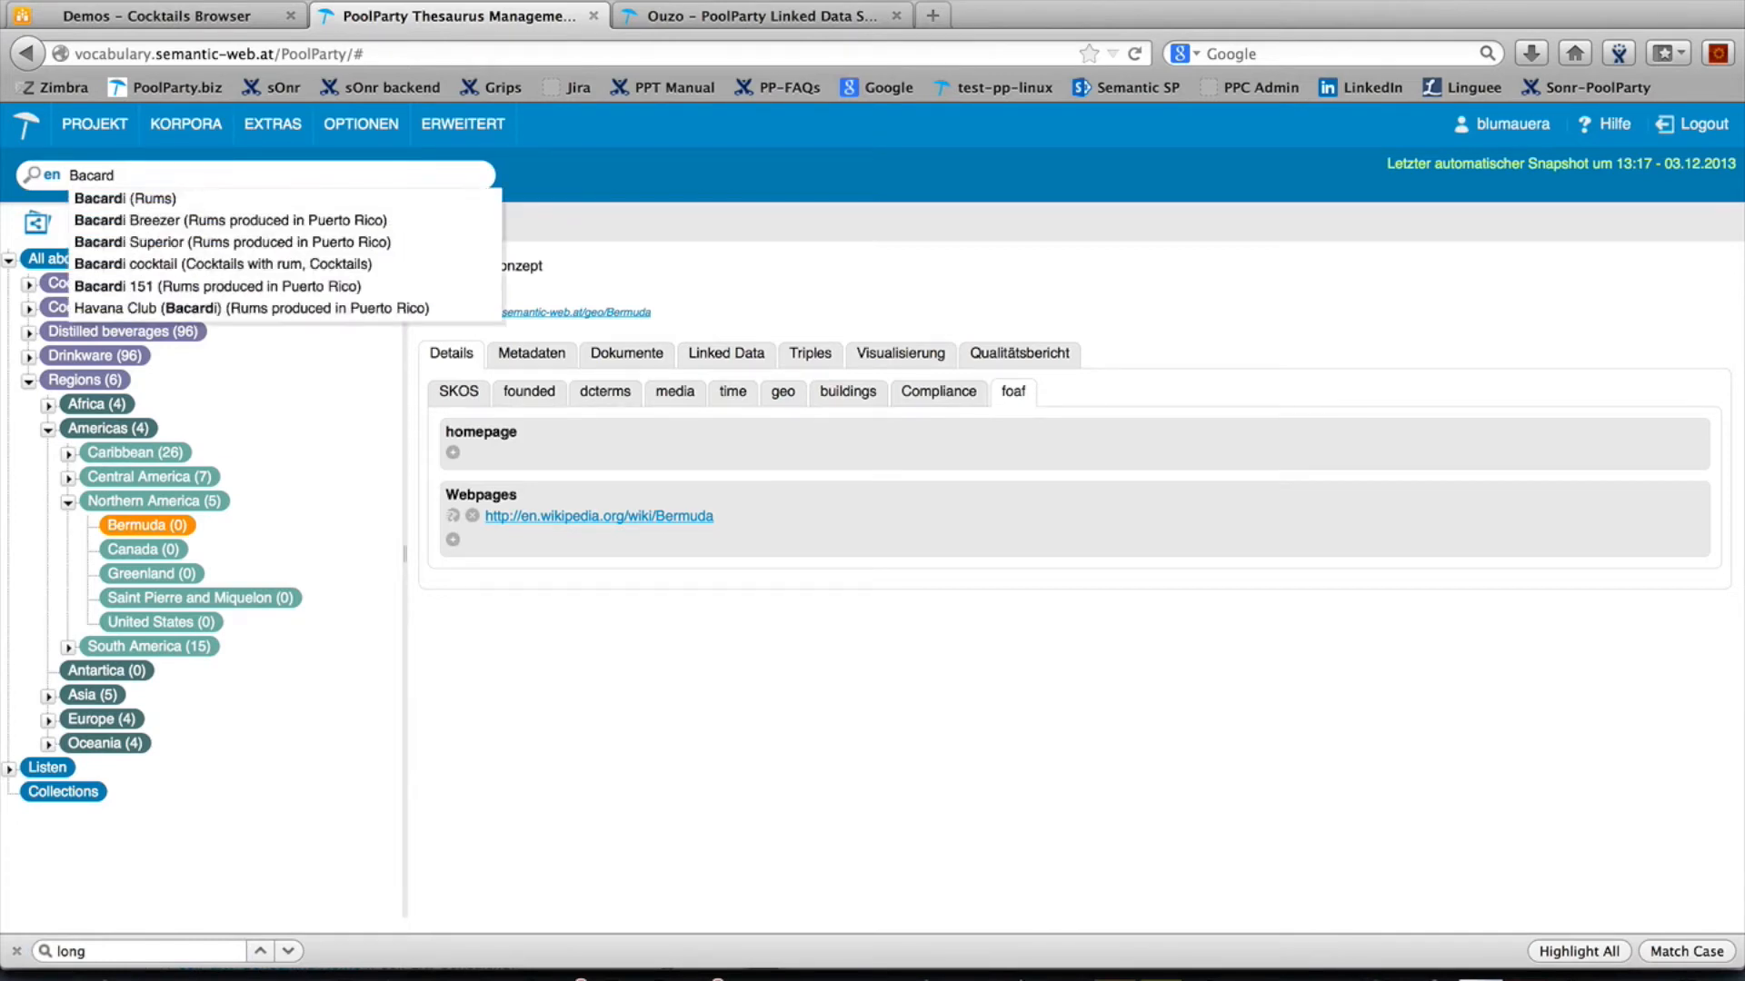
left_click(125, 198)
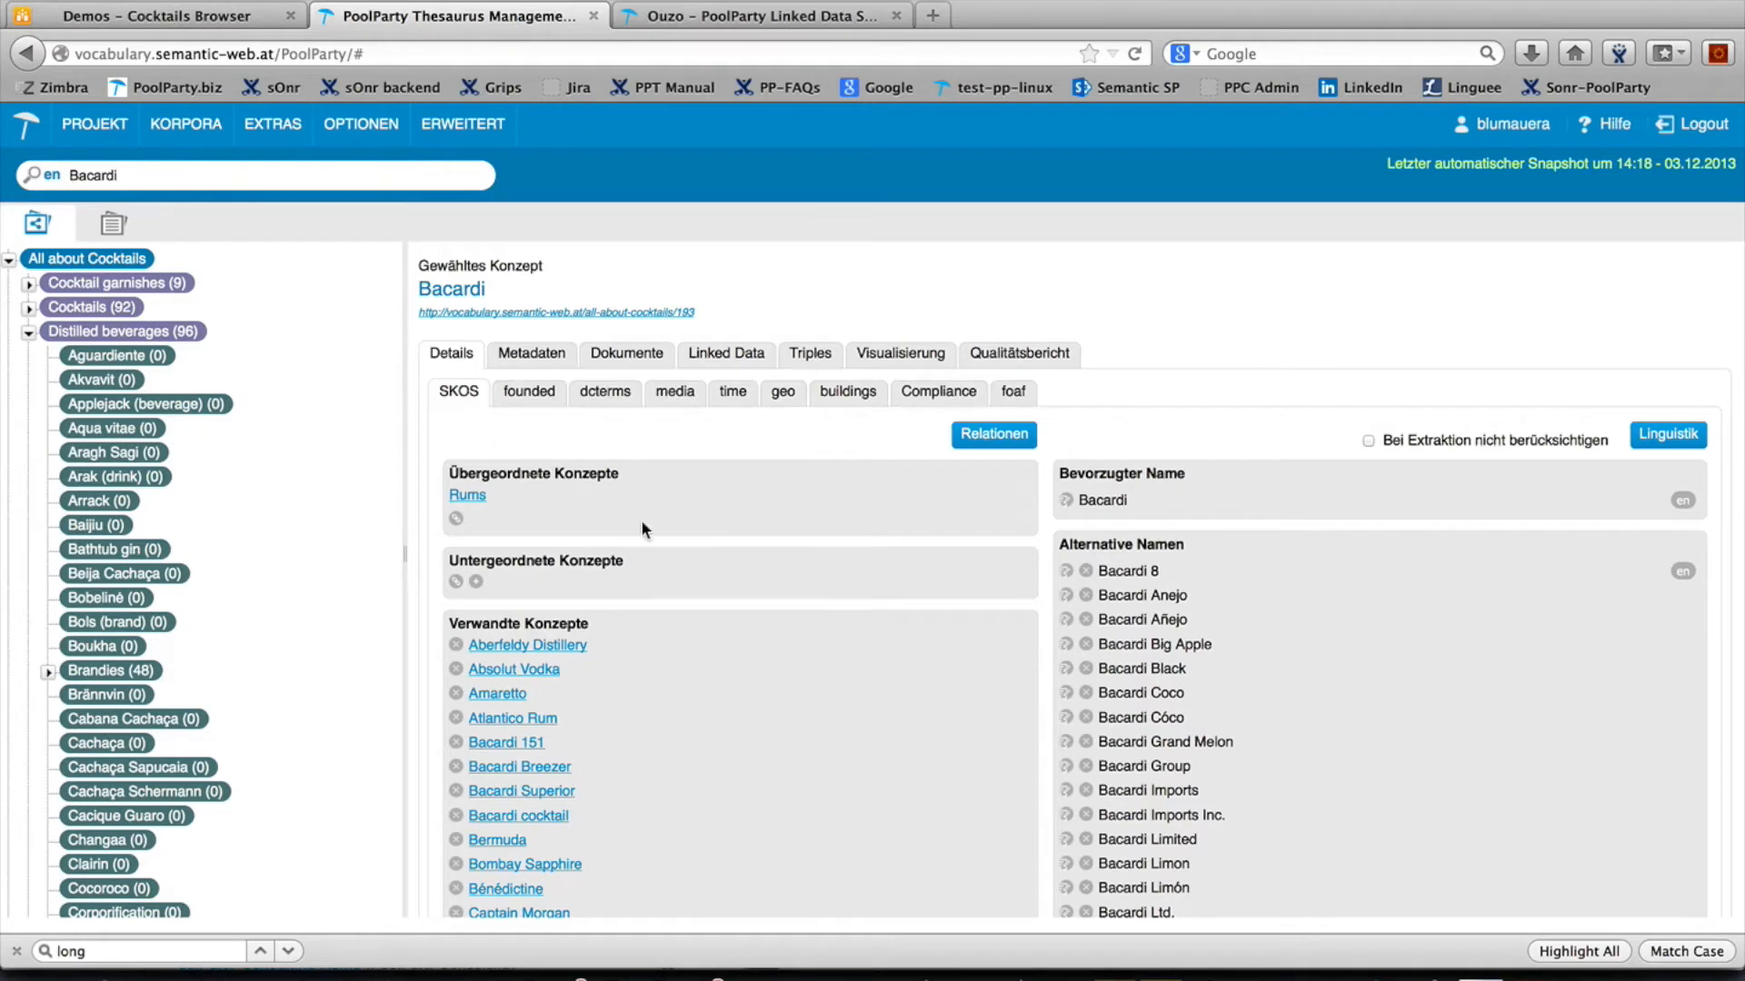
scroll("down", 3)
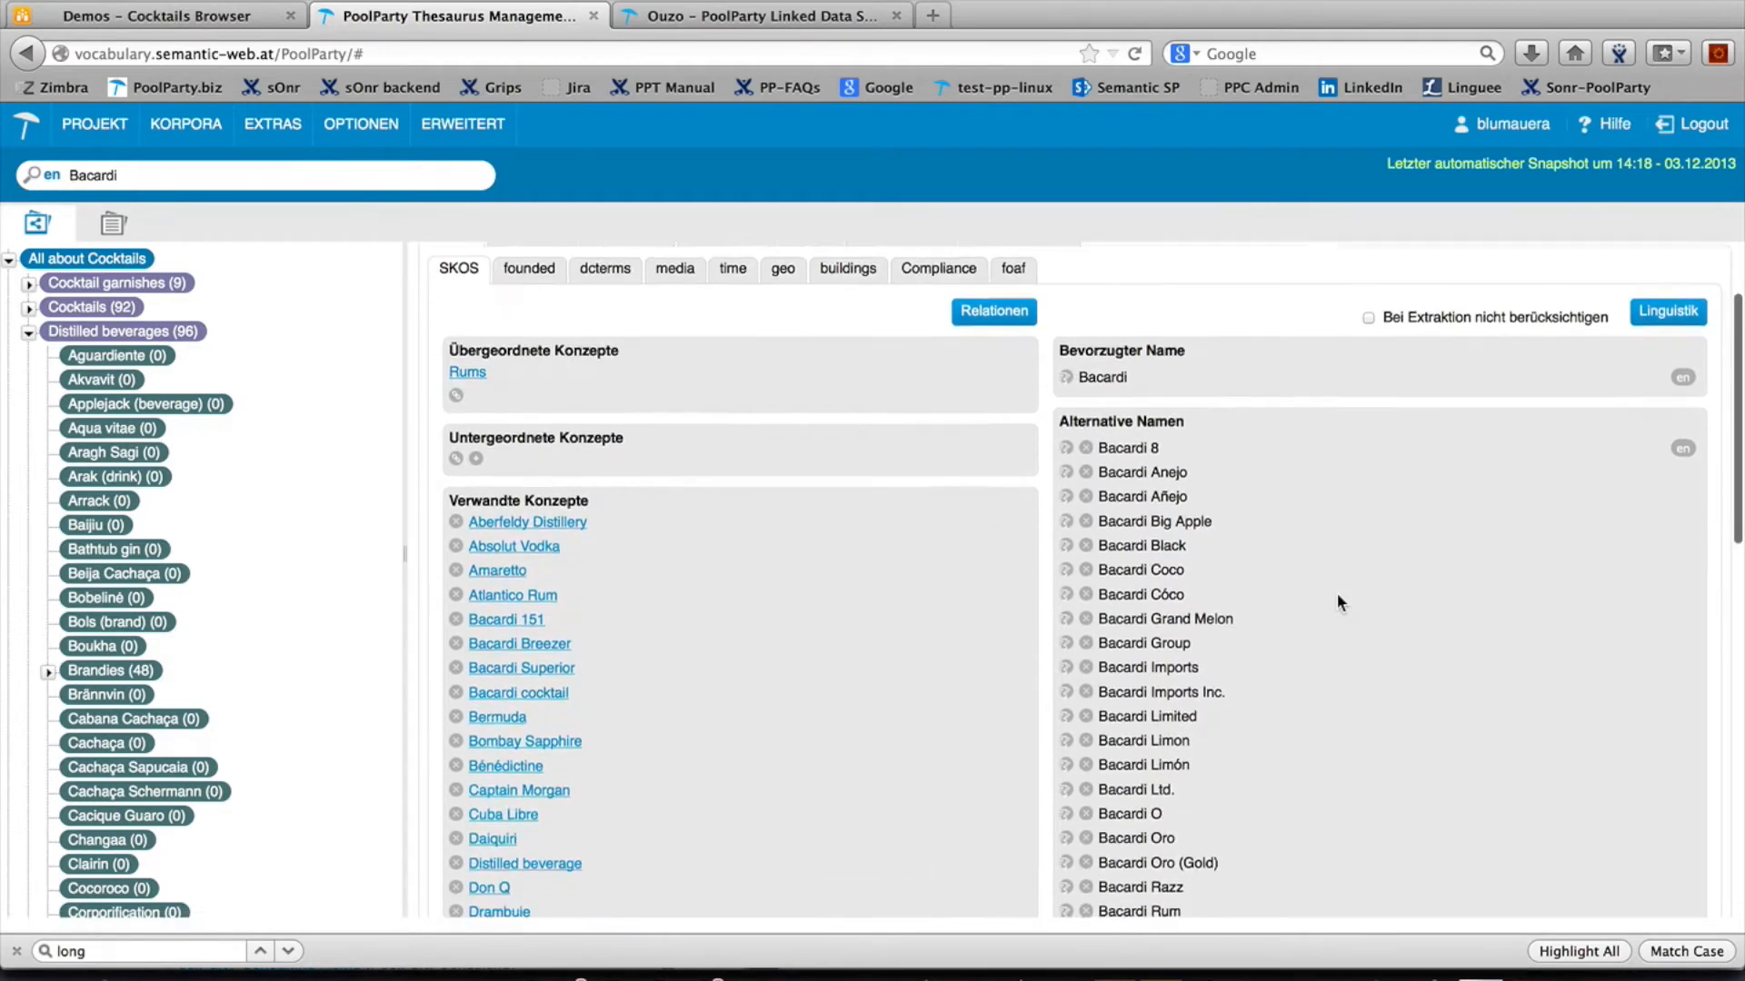
scroll("down", 3)
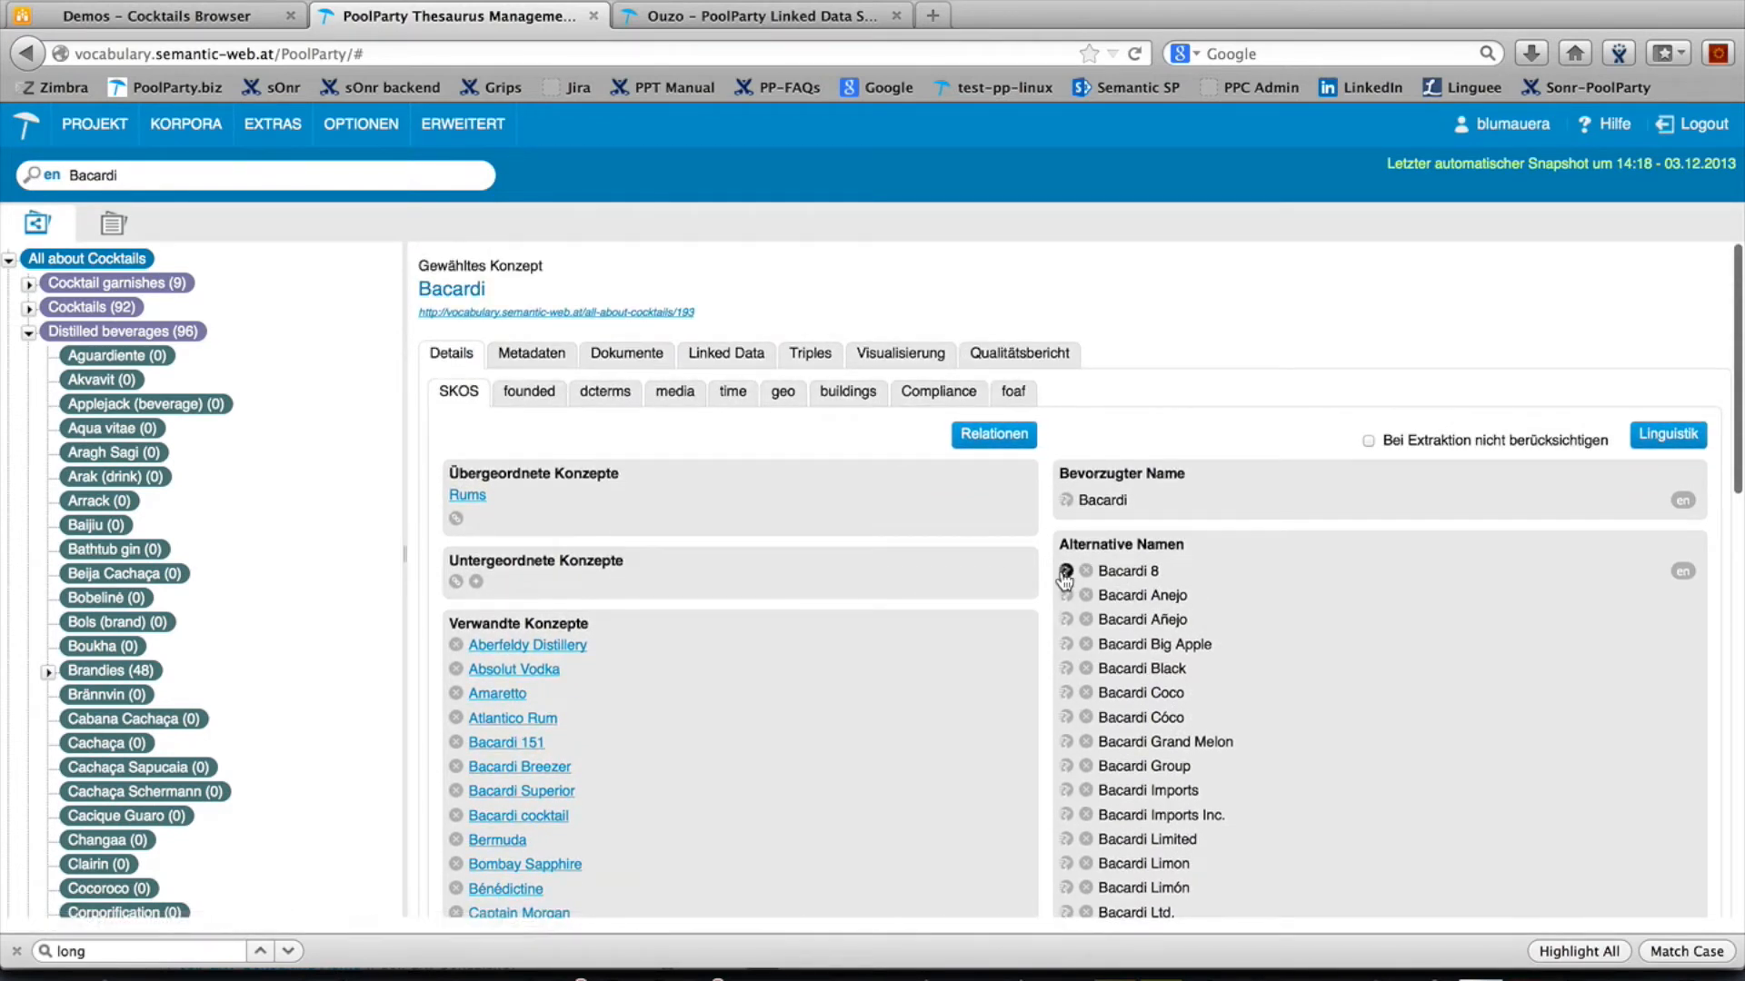
mouse_move(484, 529)
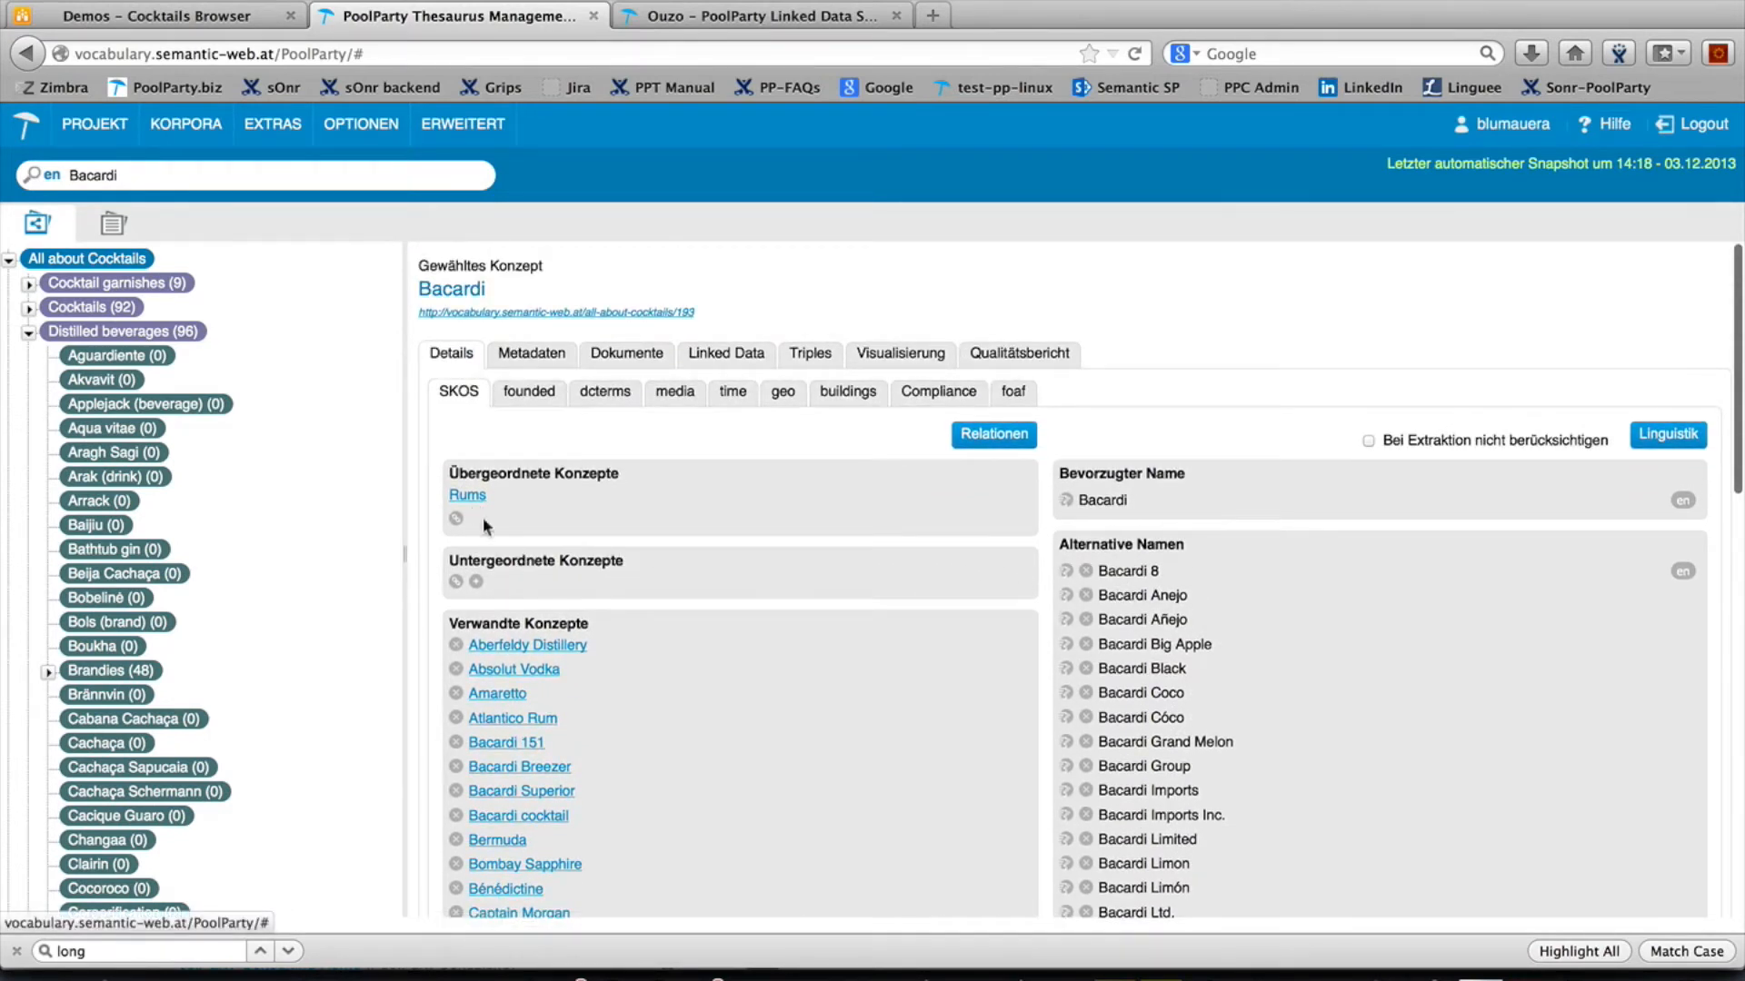
scroll("down", 3)
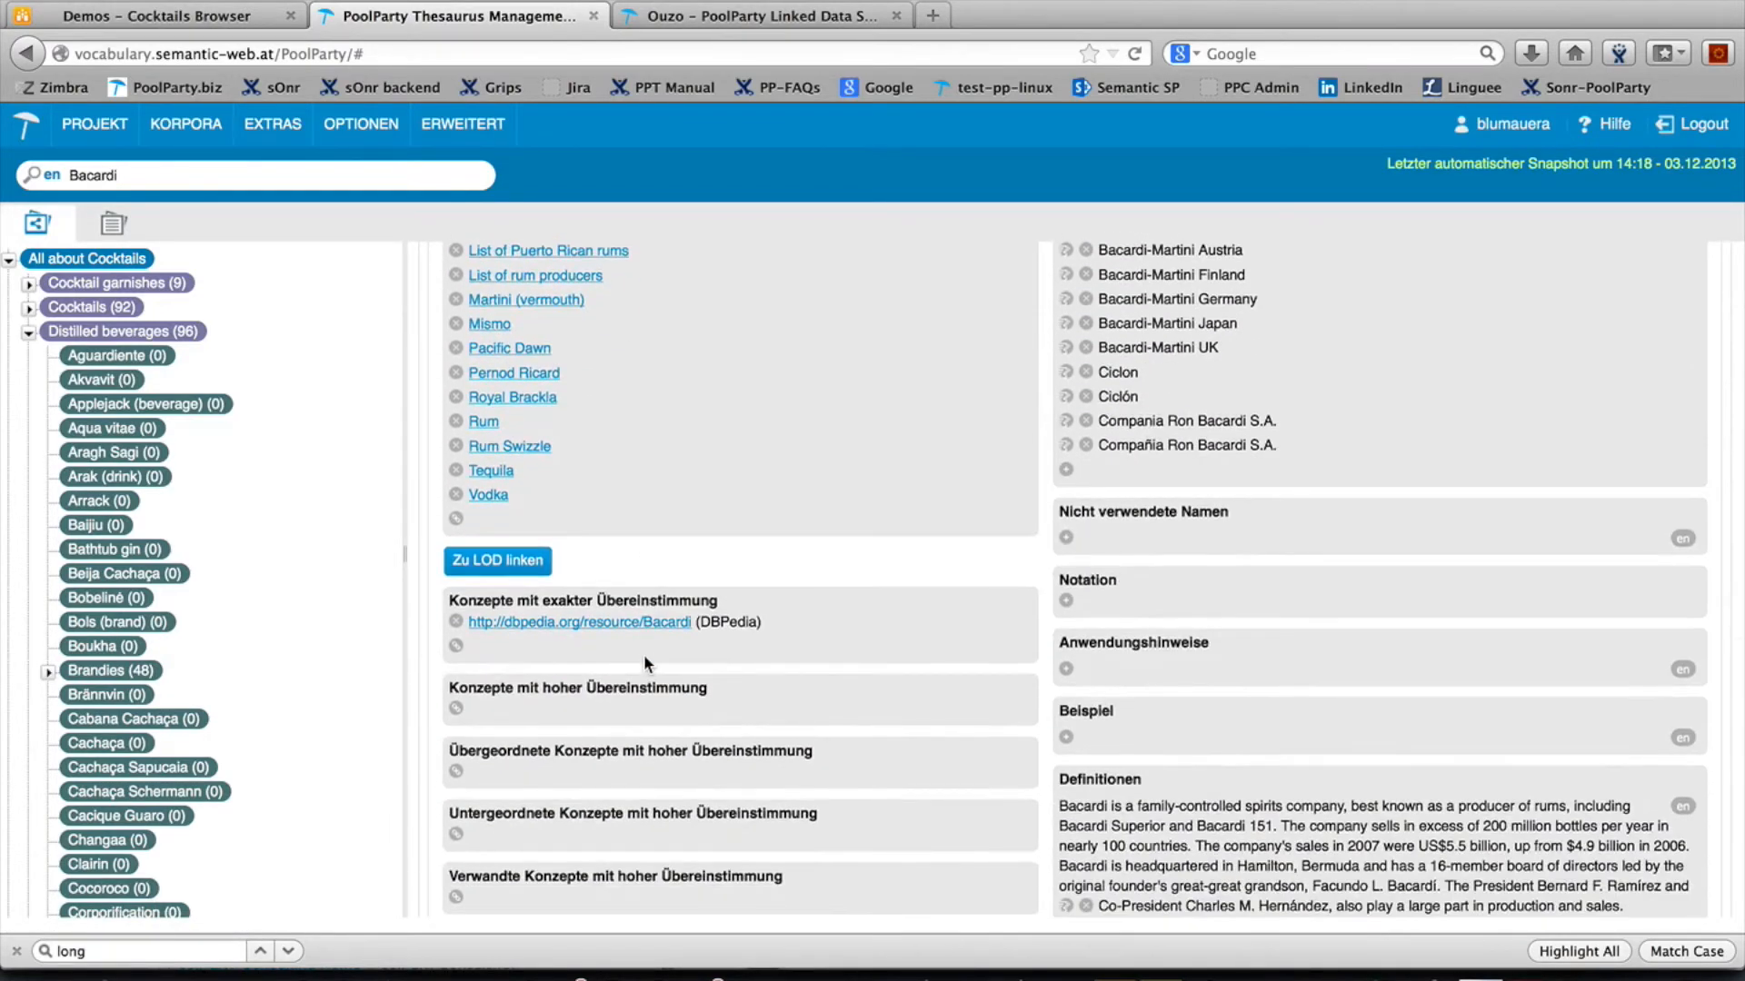
scroll("down", 3)
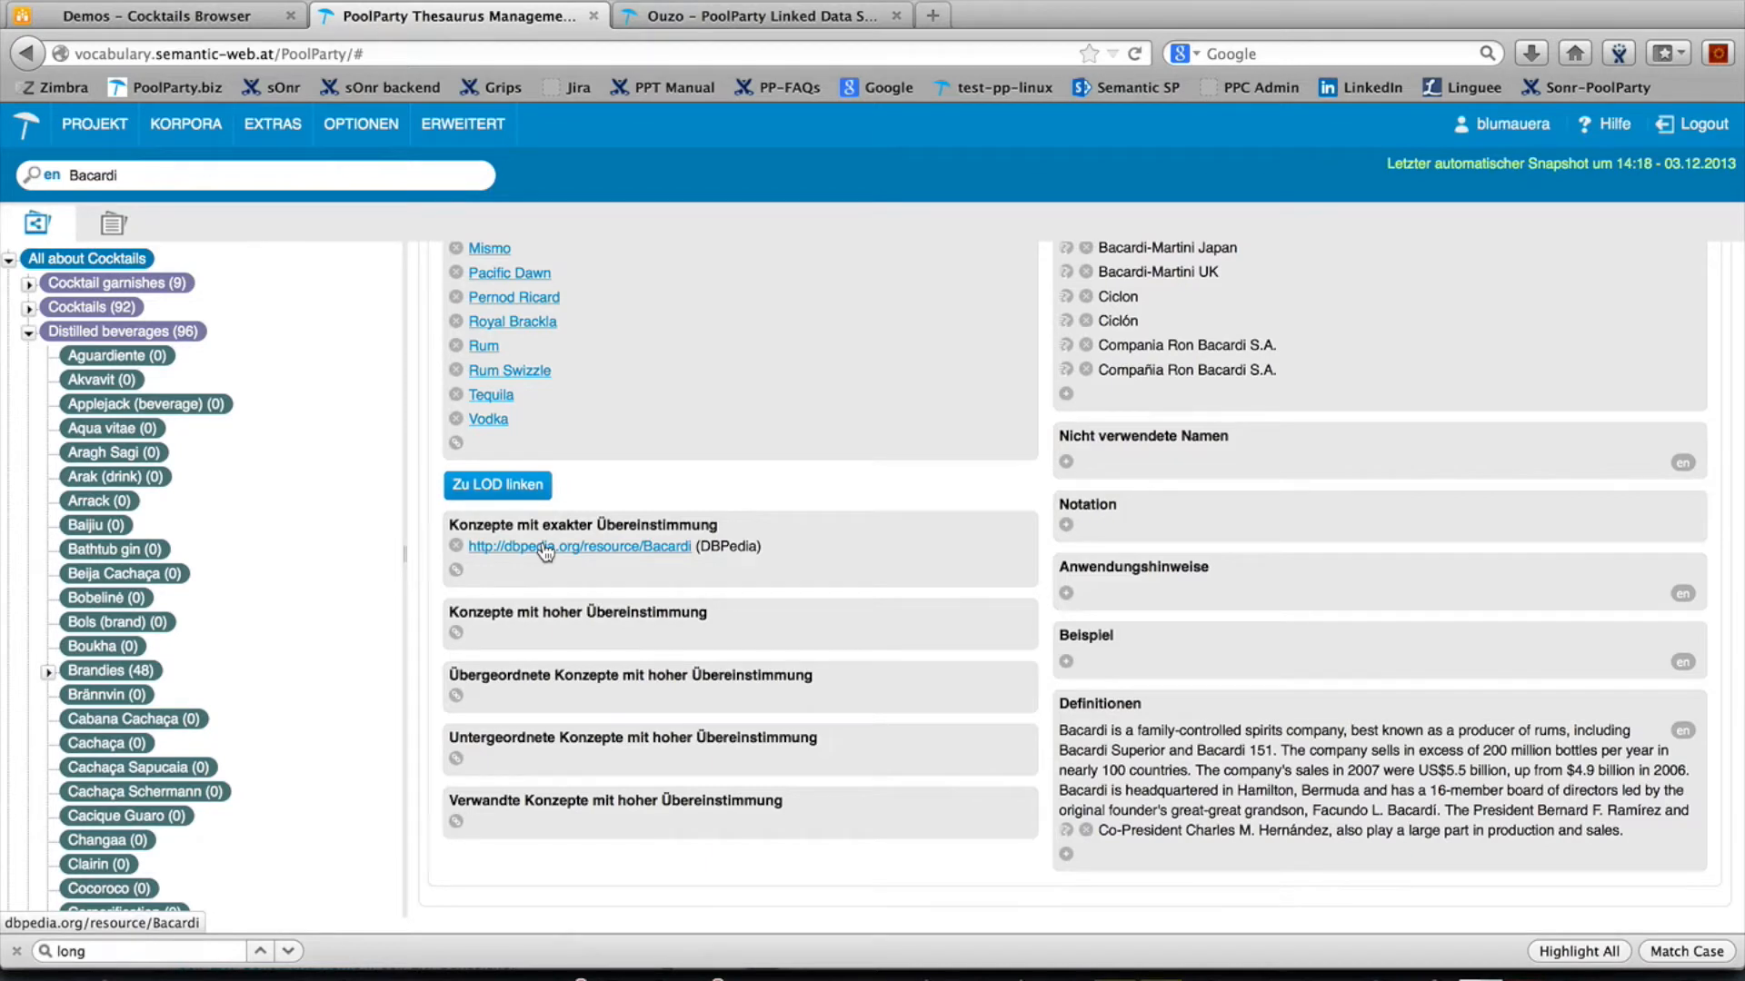
mouse_move(125, 504)
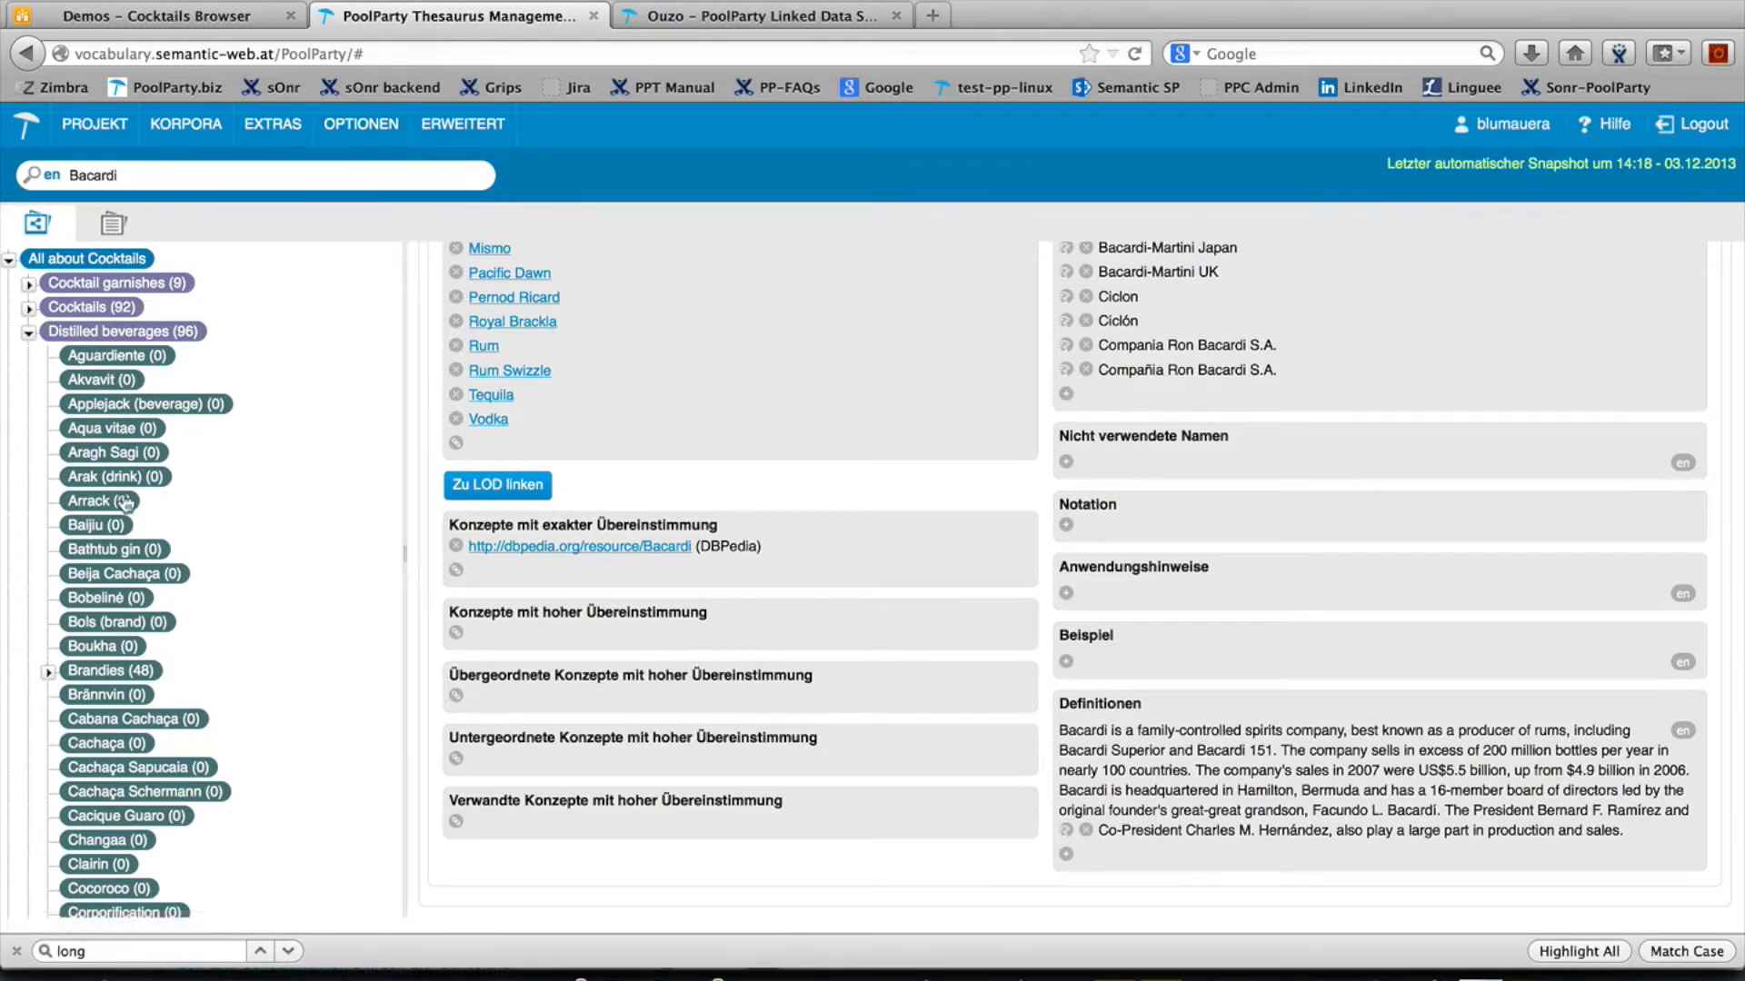
mouse_move(189, 226)
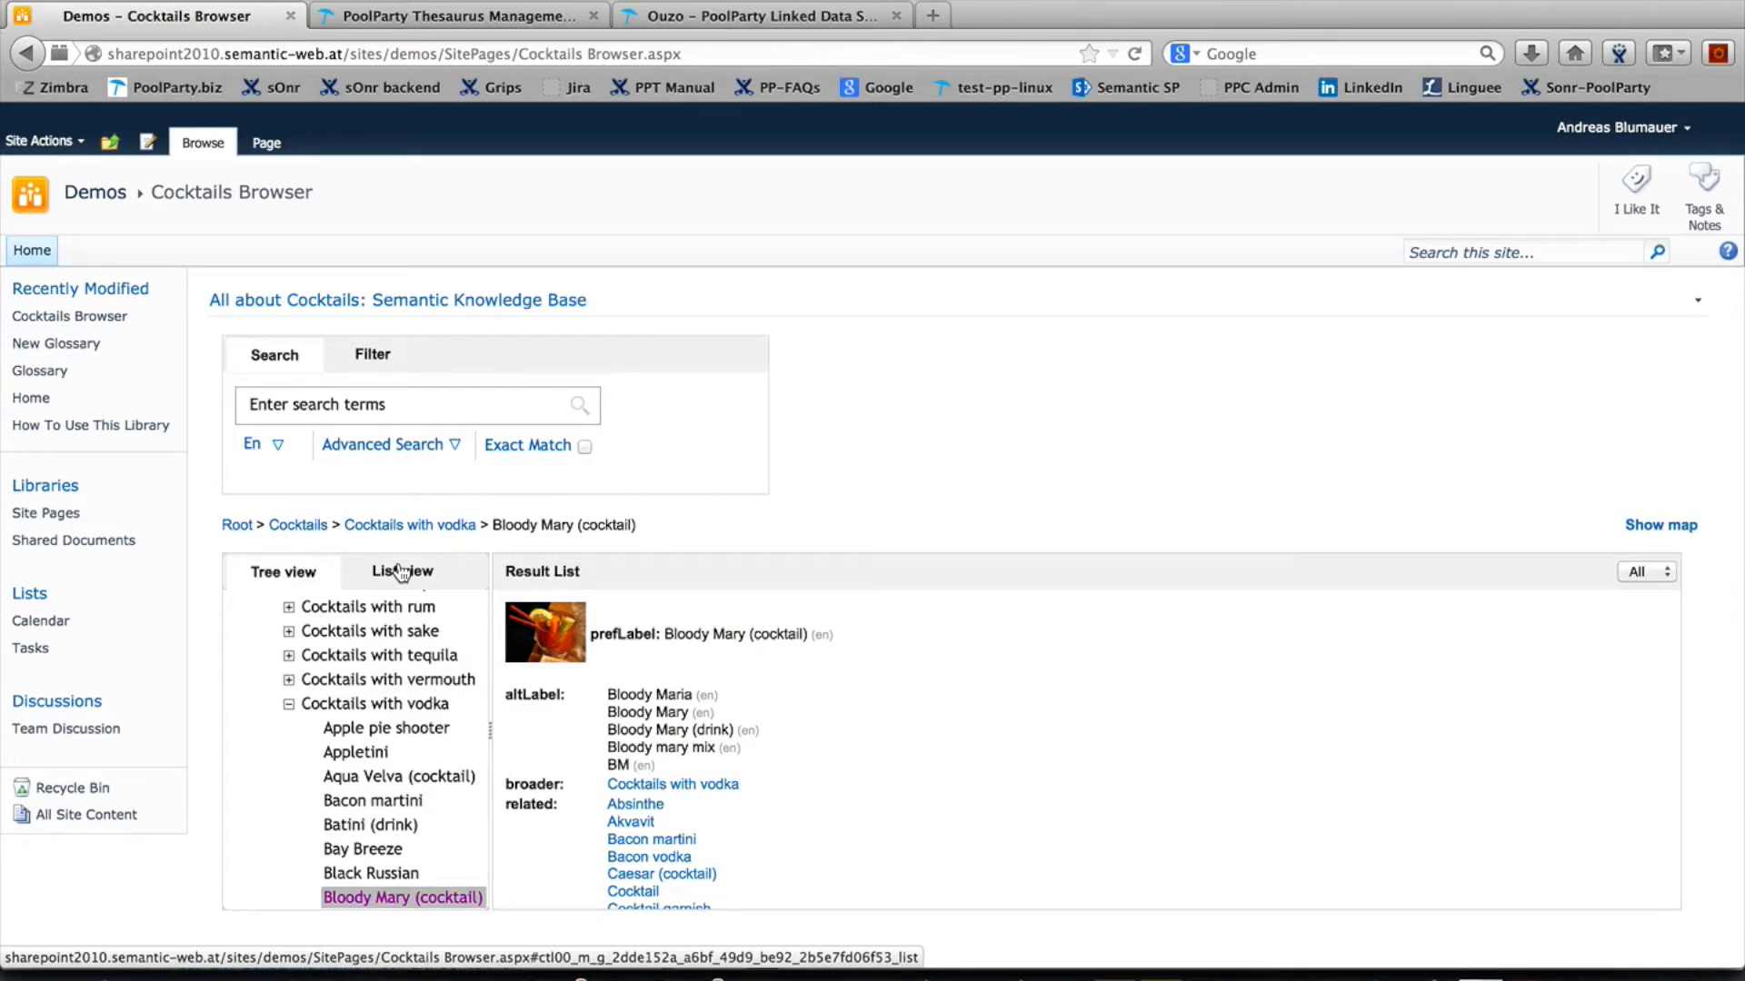
Search the Cocktails Browser for the alternative name 'ciclon' and select the matching Bacardi concept.
left_click(412, 404)
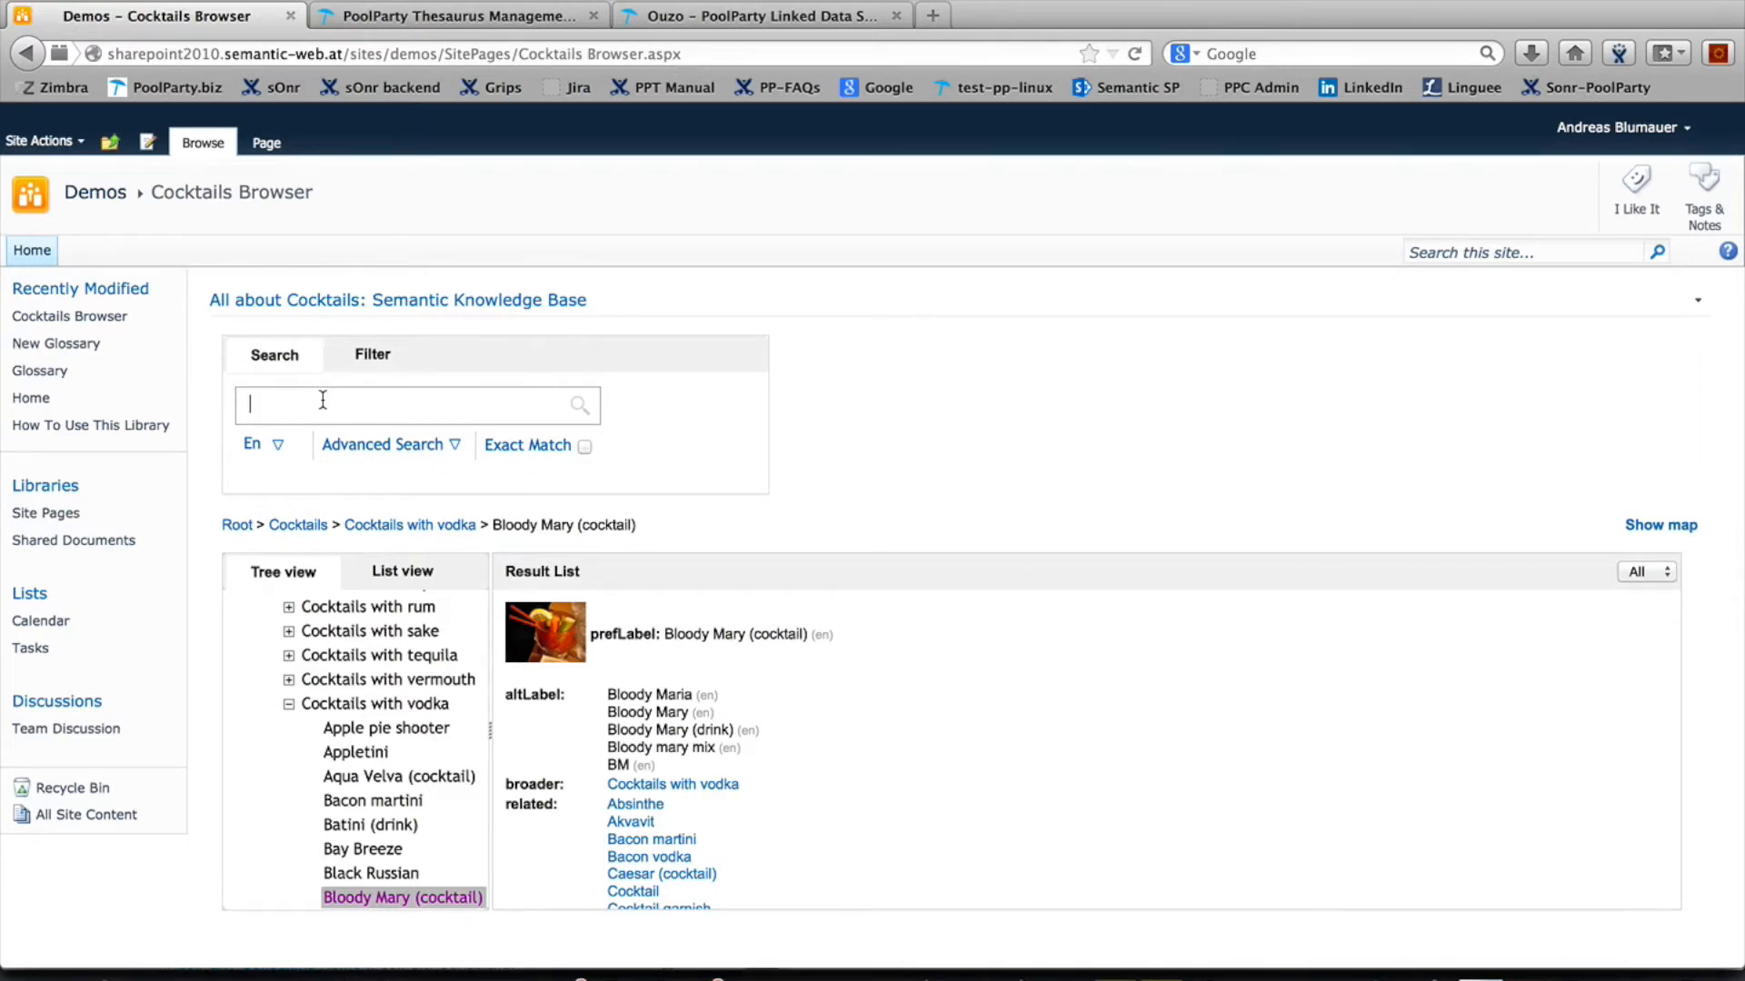
left_click(456, 15)
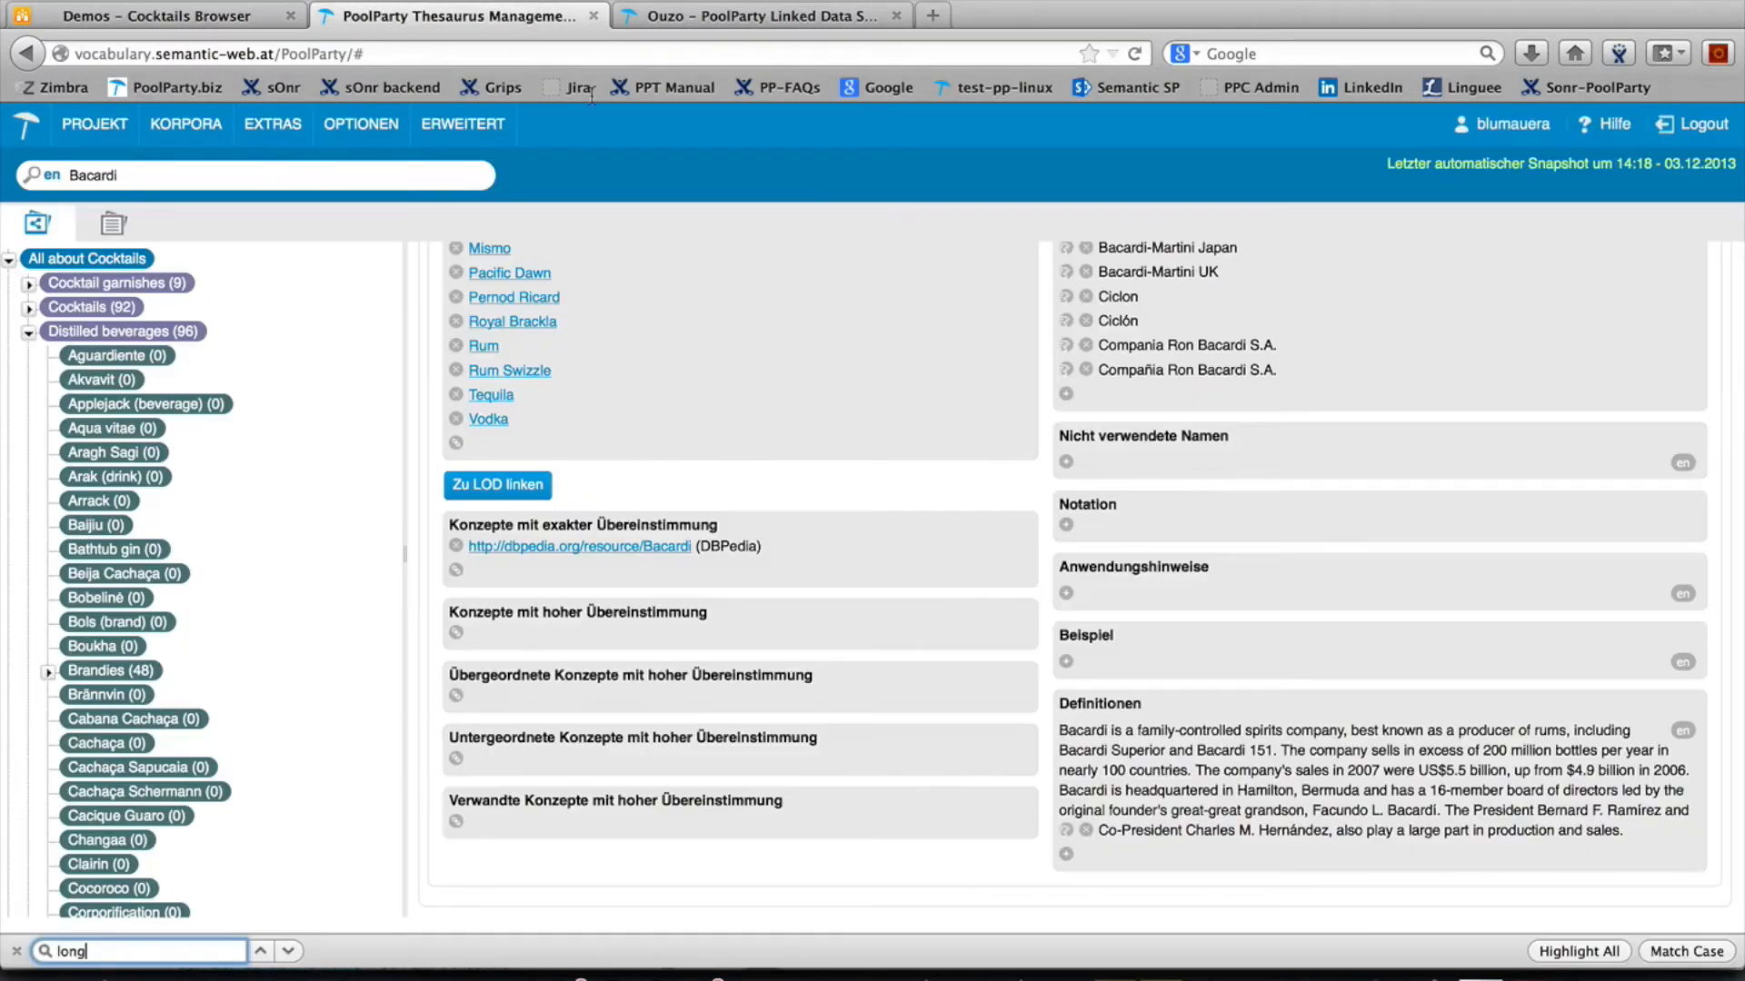
scroll("down", 3)
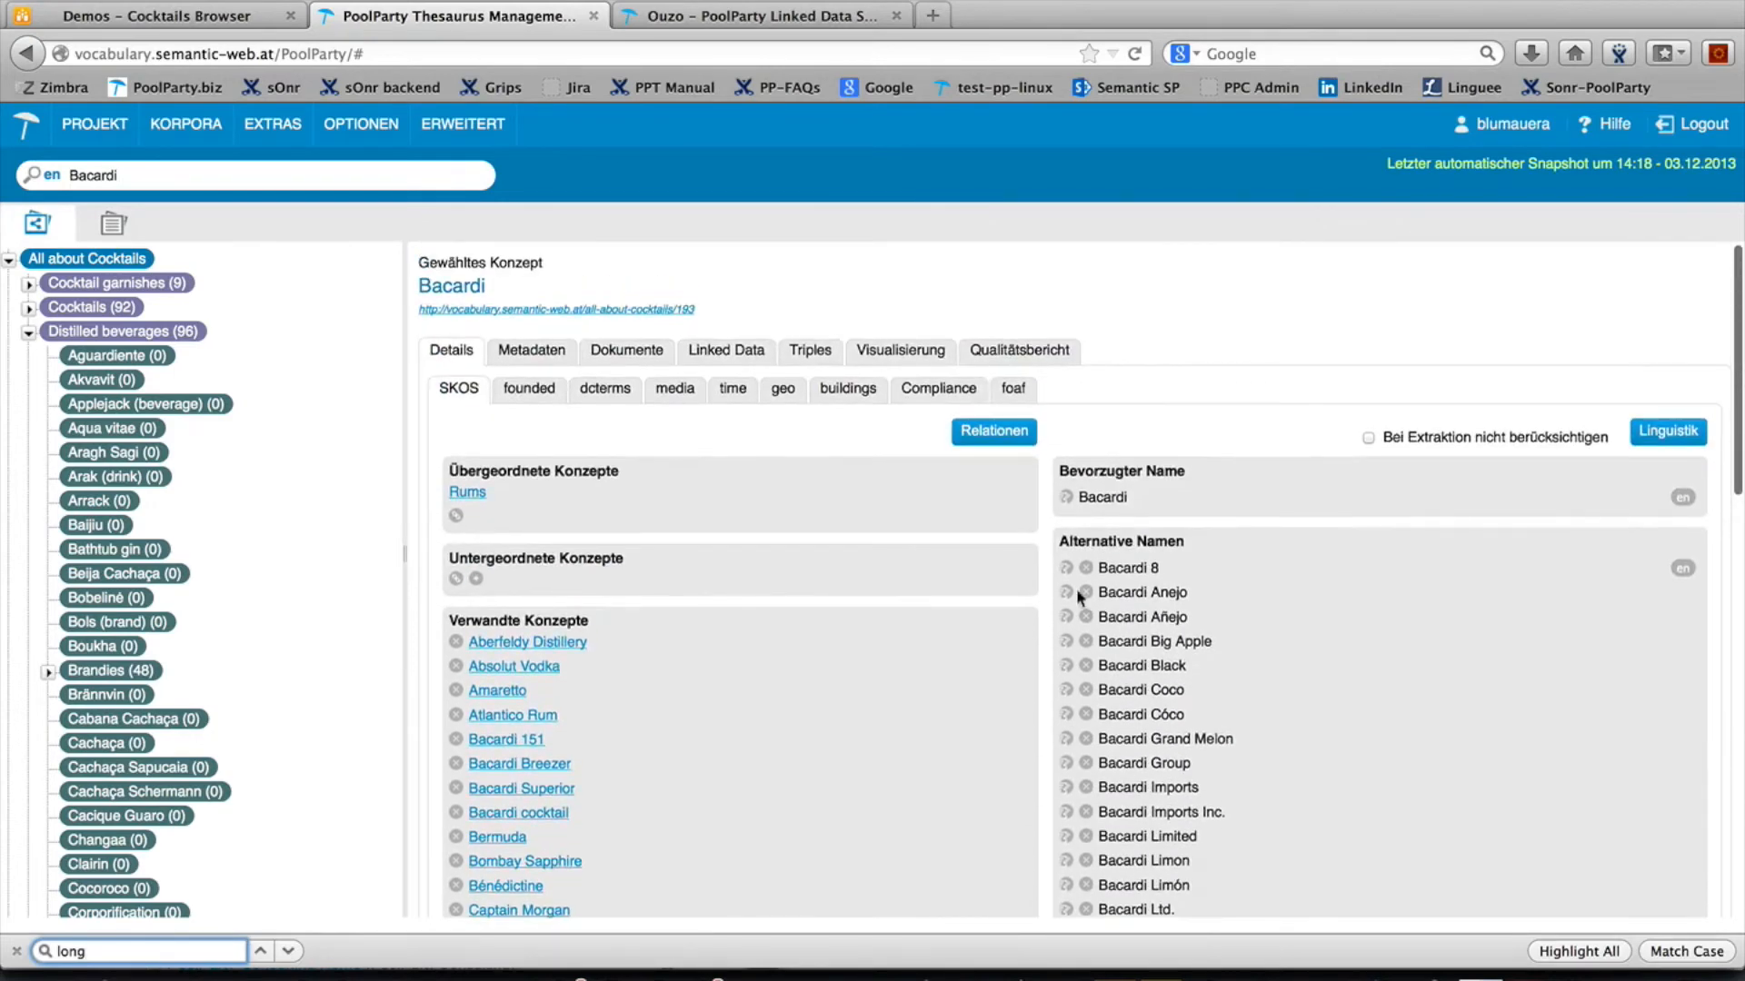
left_click(156, 16)
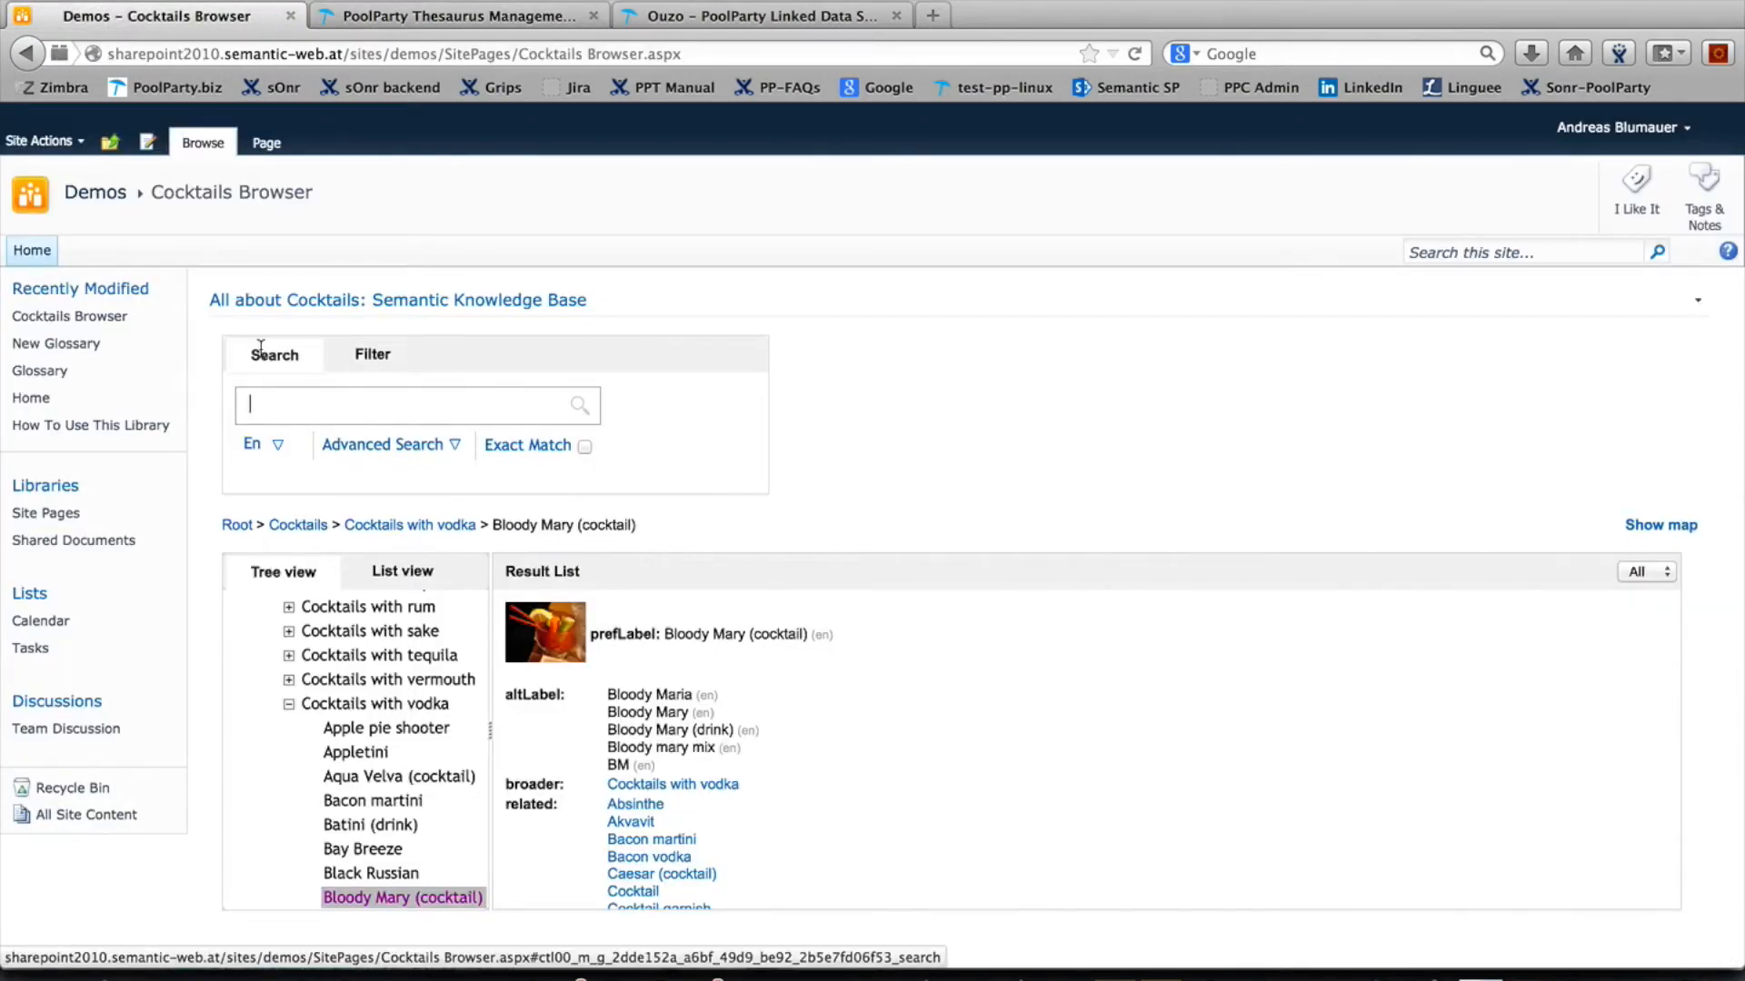
type("ciclon")
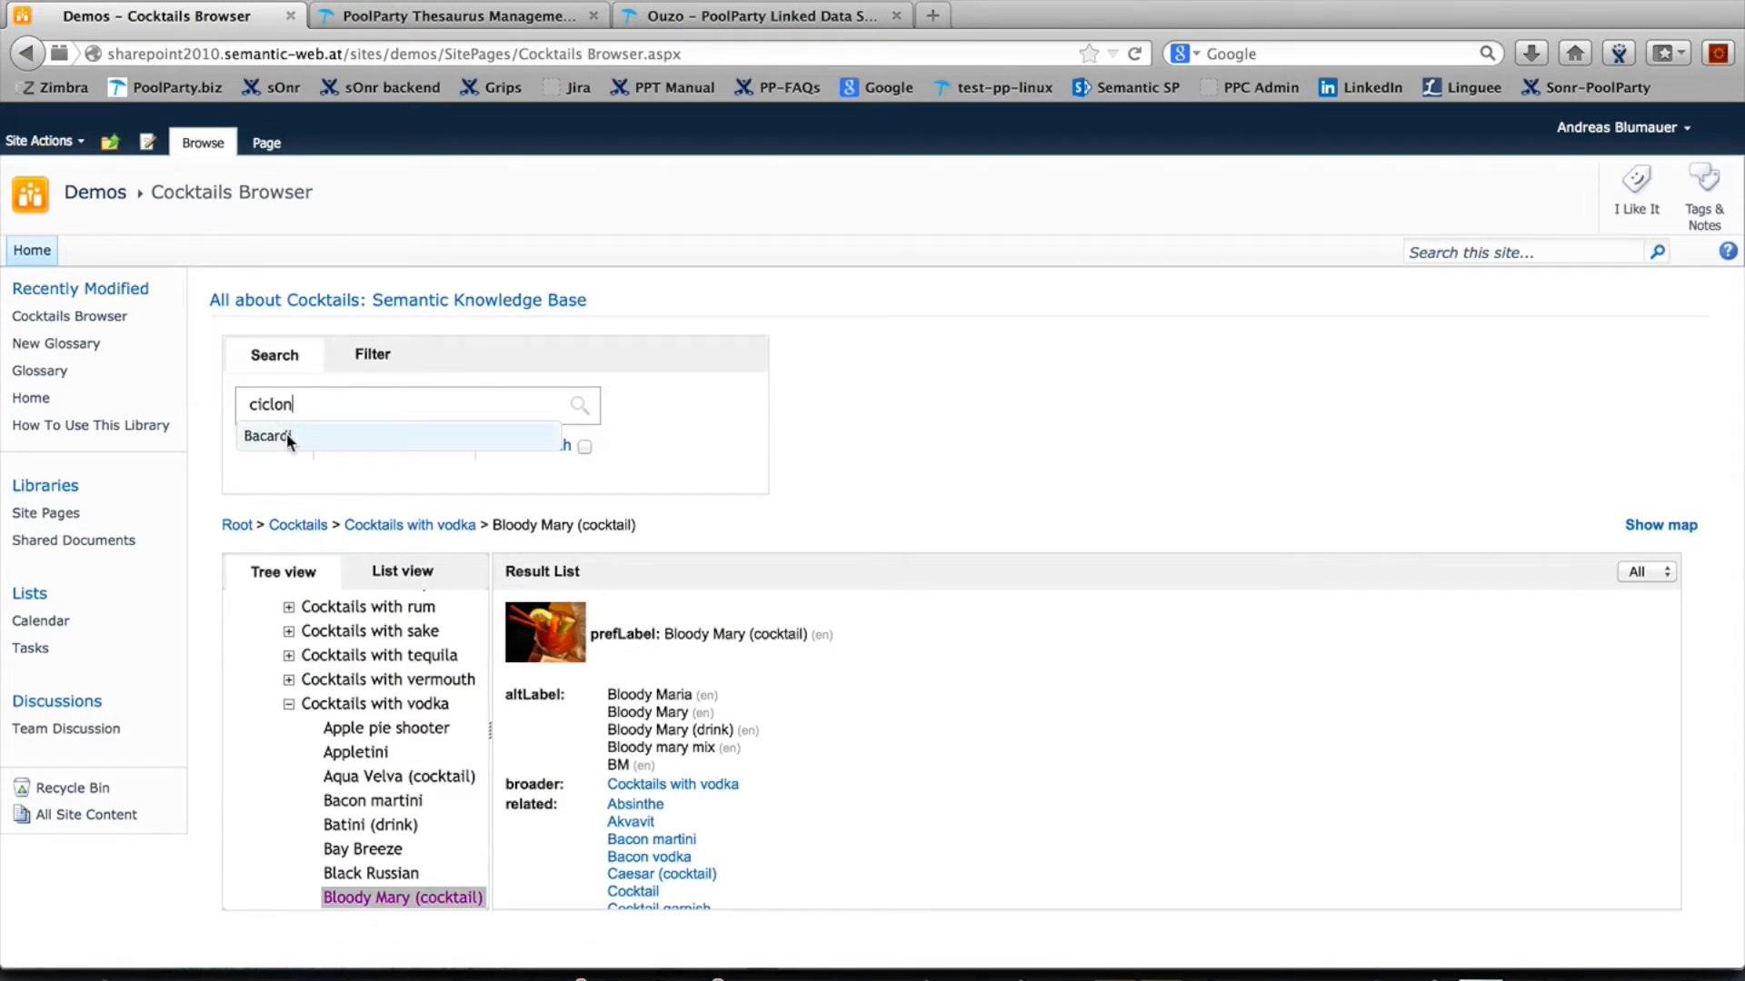
left_click(268, 435)
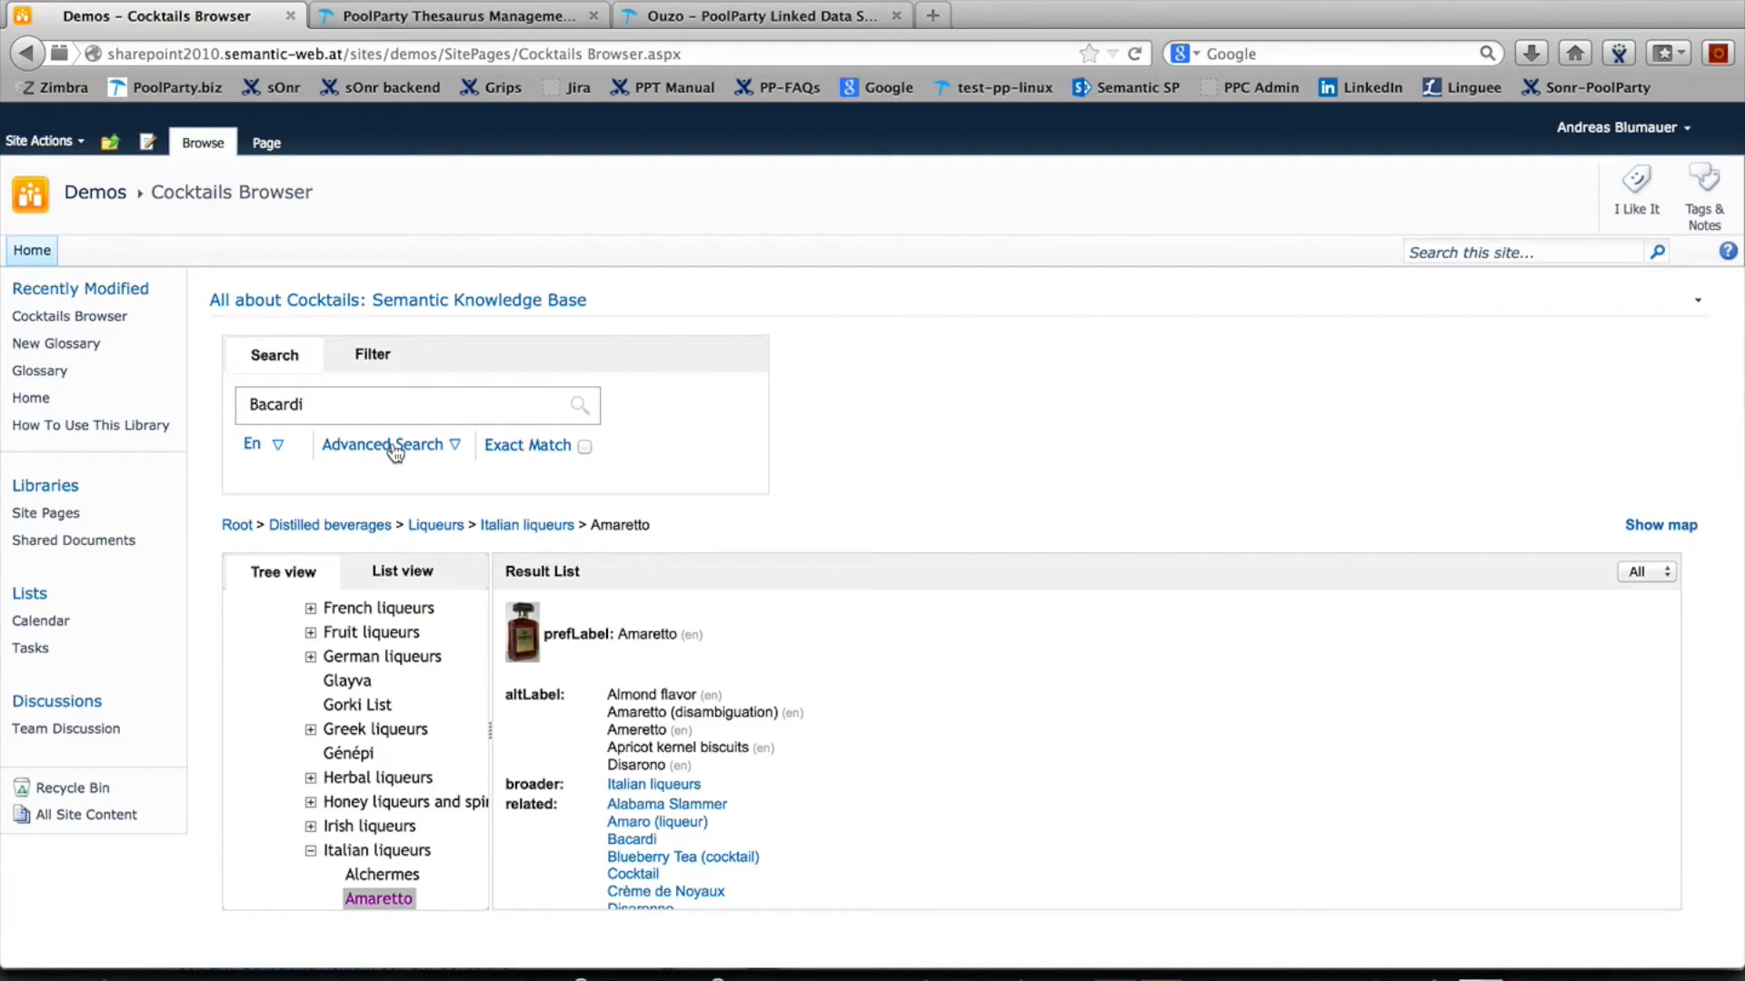
Review the Advanced Search options, then move to filtering concepts by relation.
left_click(381, 444)
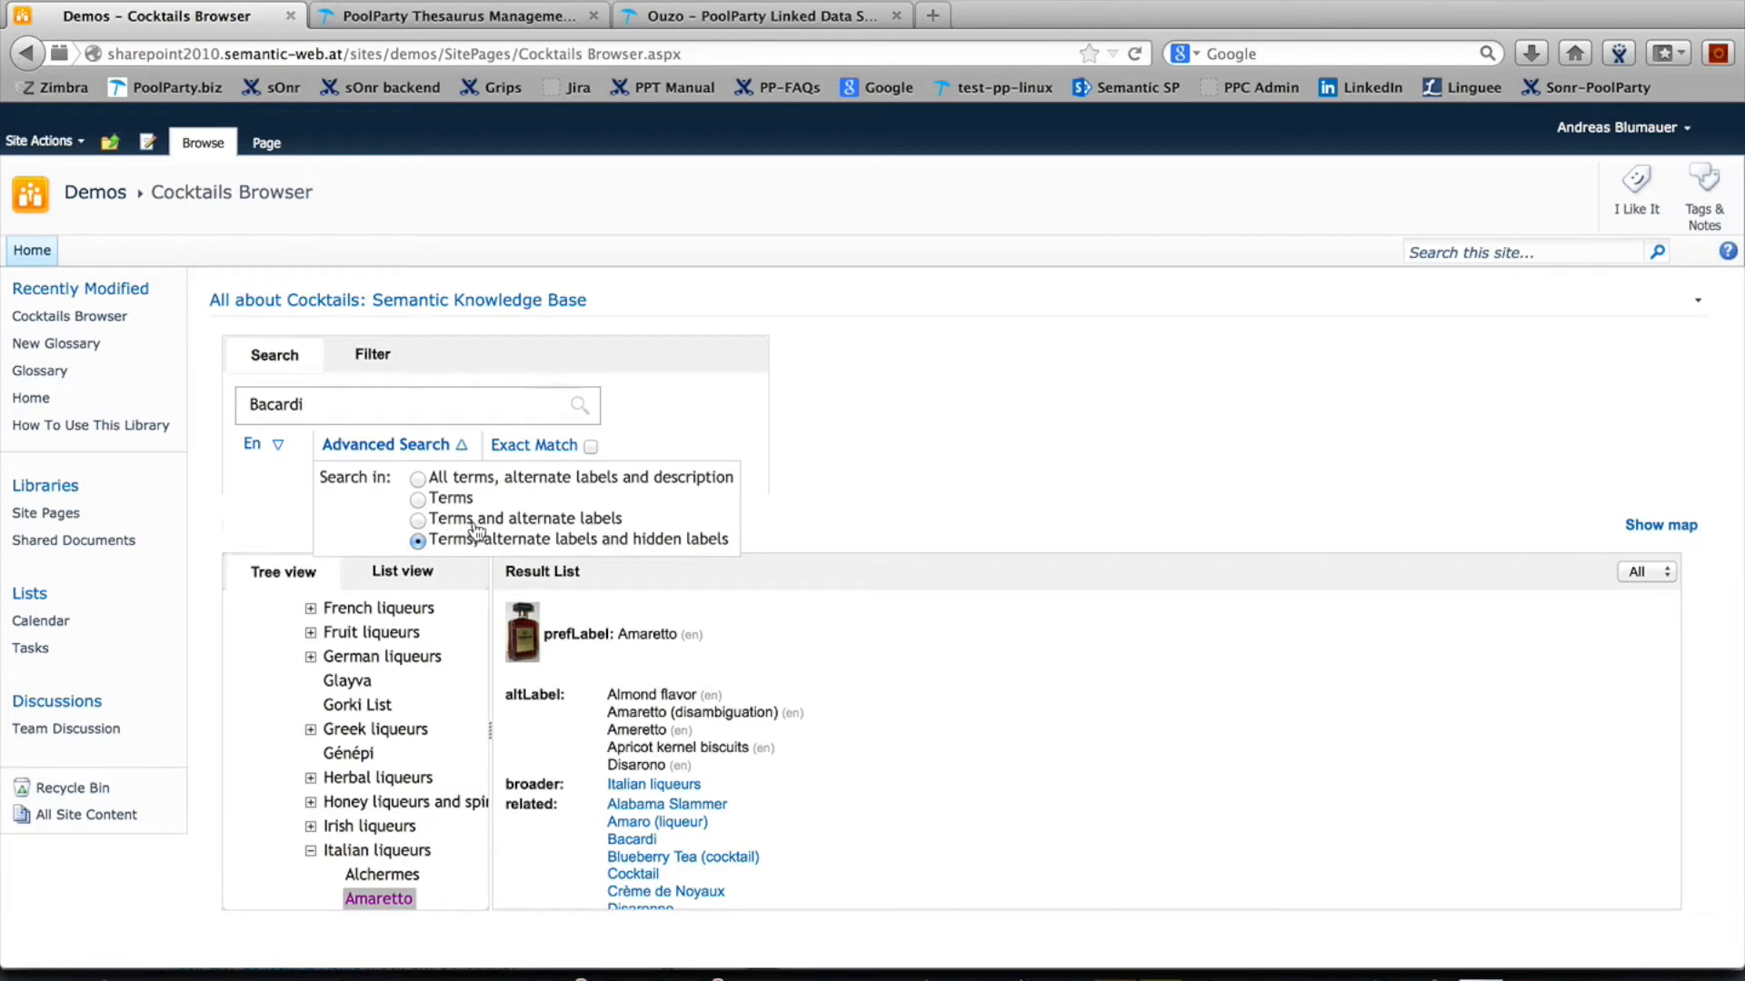
mouse_move(690, 495)
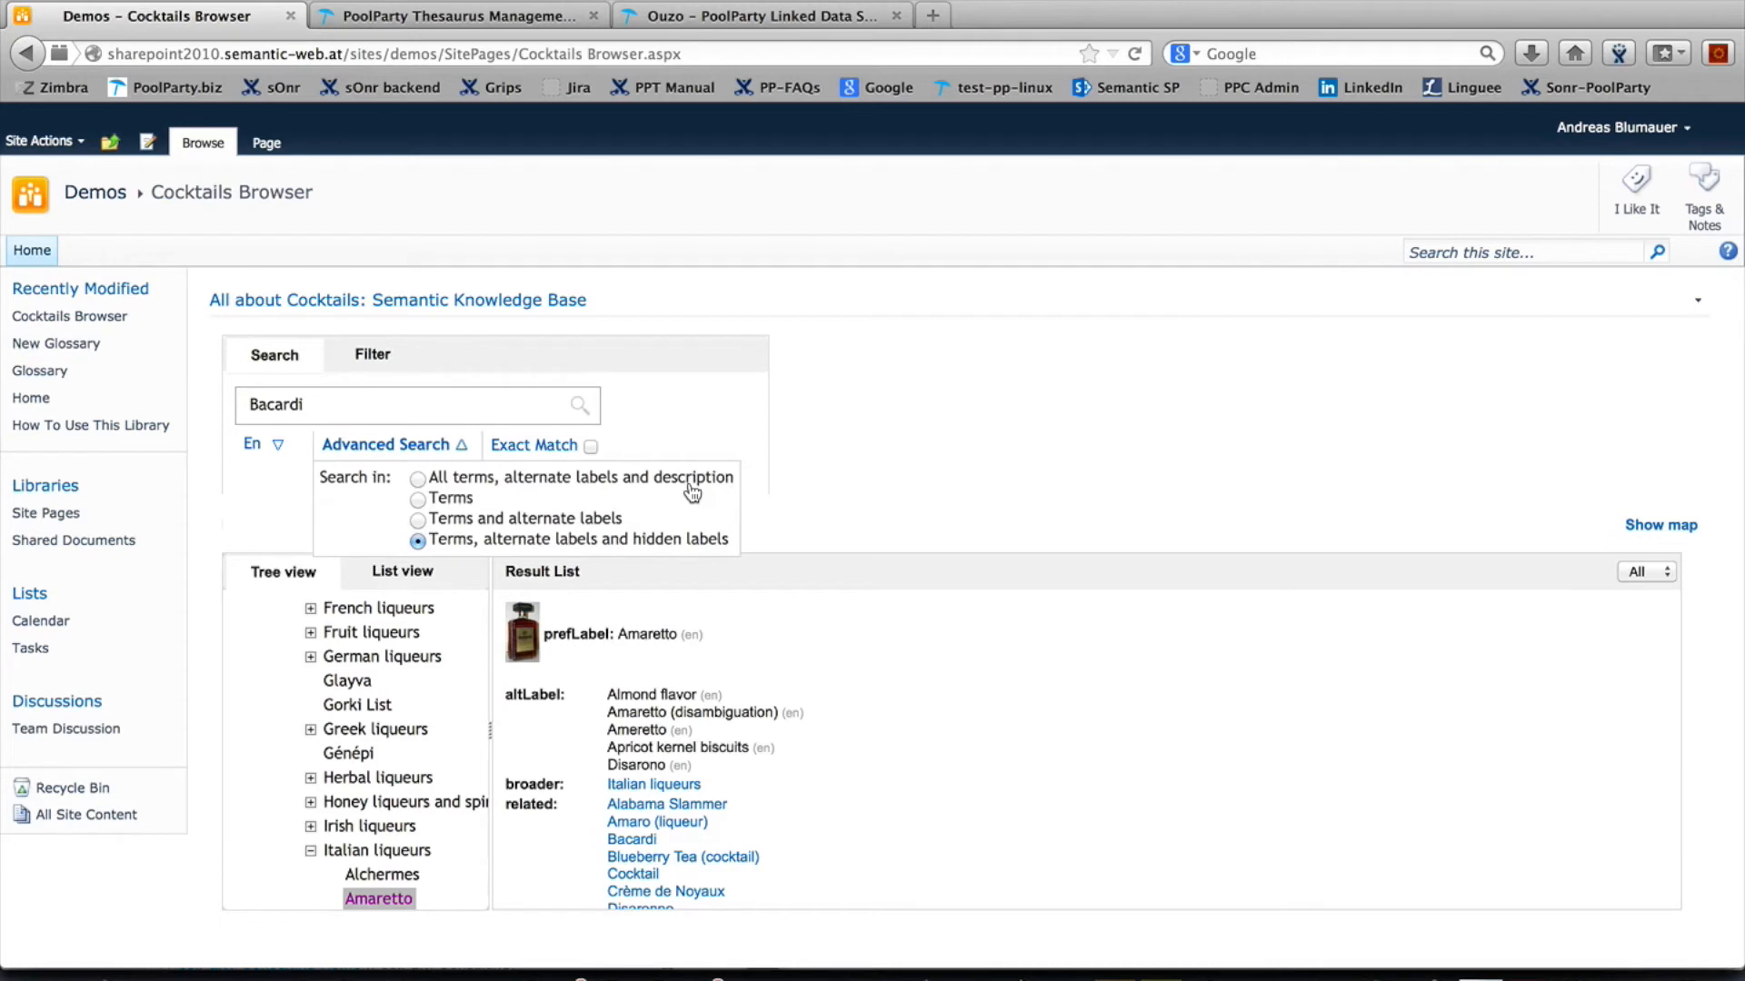
mouse_move(693, 434)
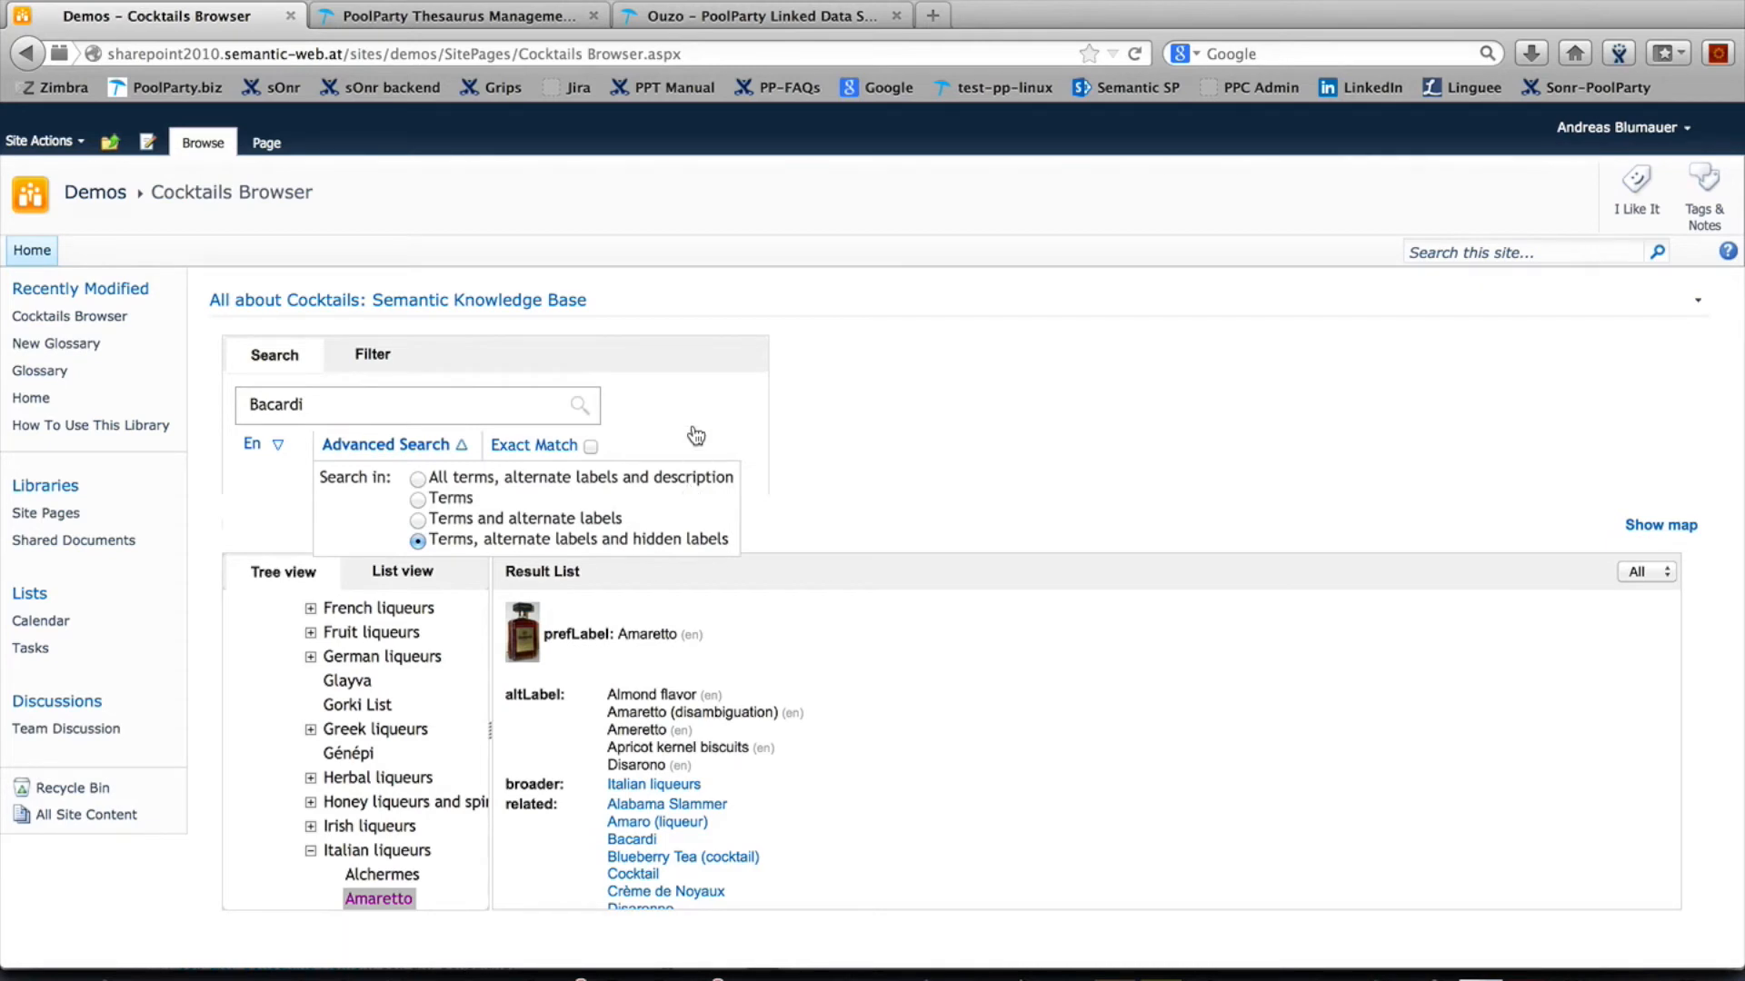
left_click(372, 354)
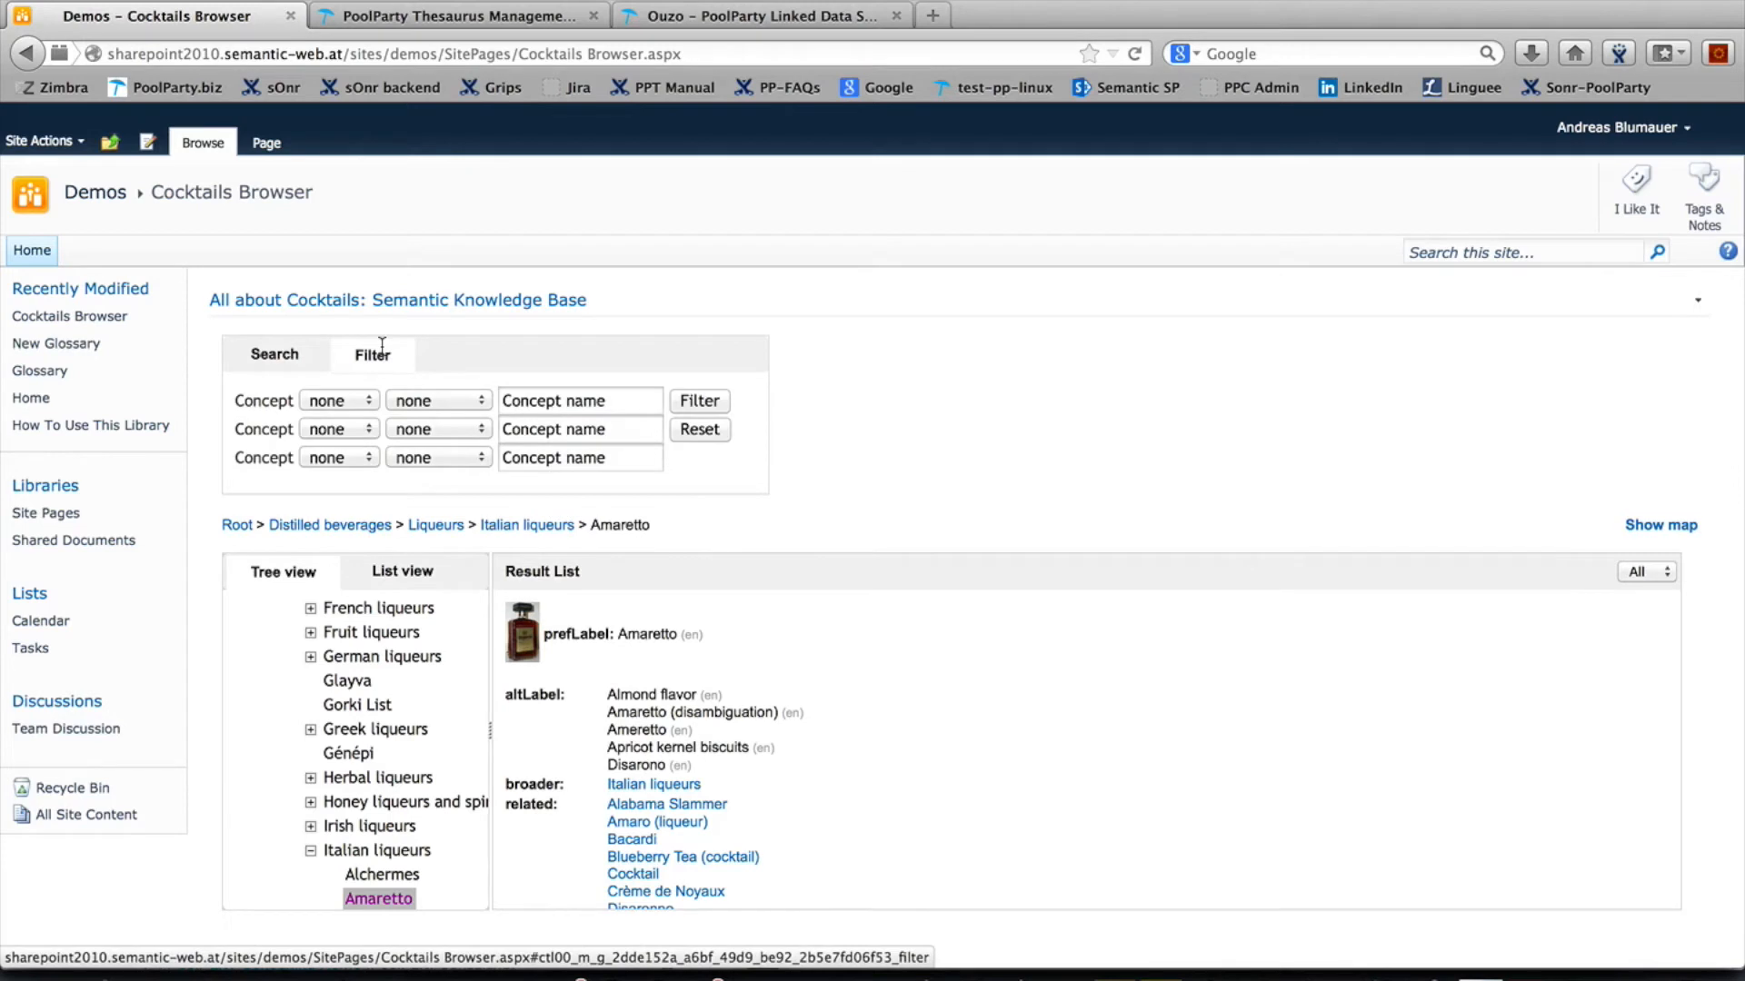
Set the first filter row to 'is narrower' and start entering Italian distilled beverages.
left_click(337, 401)
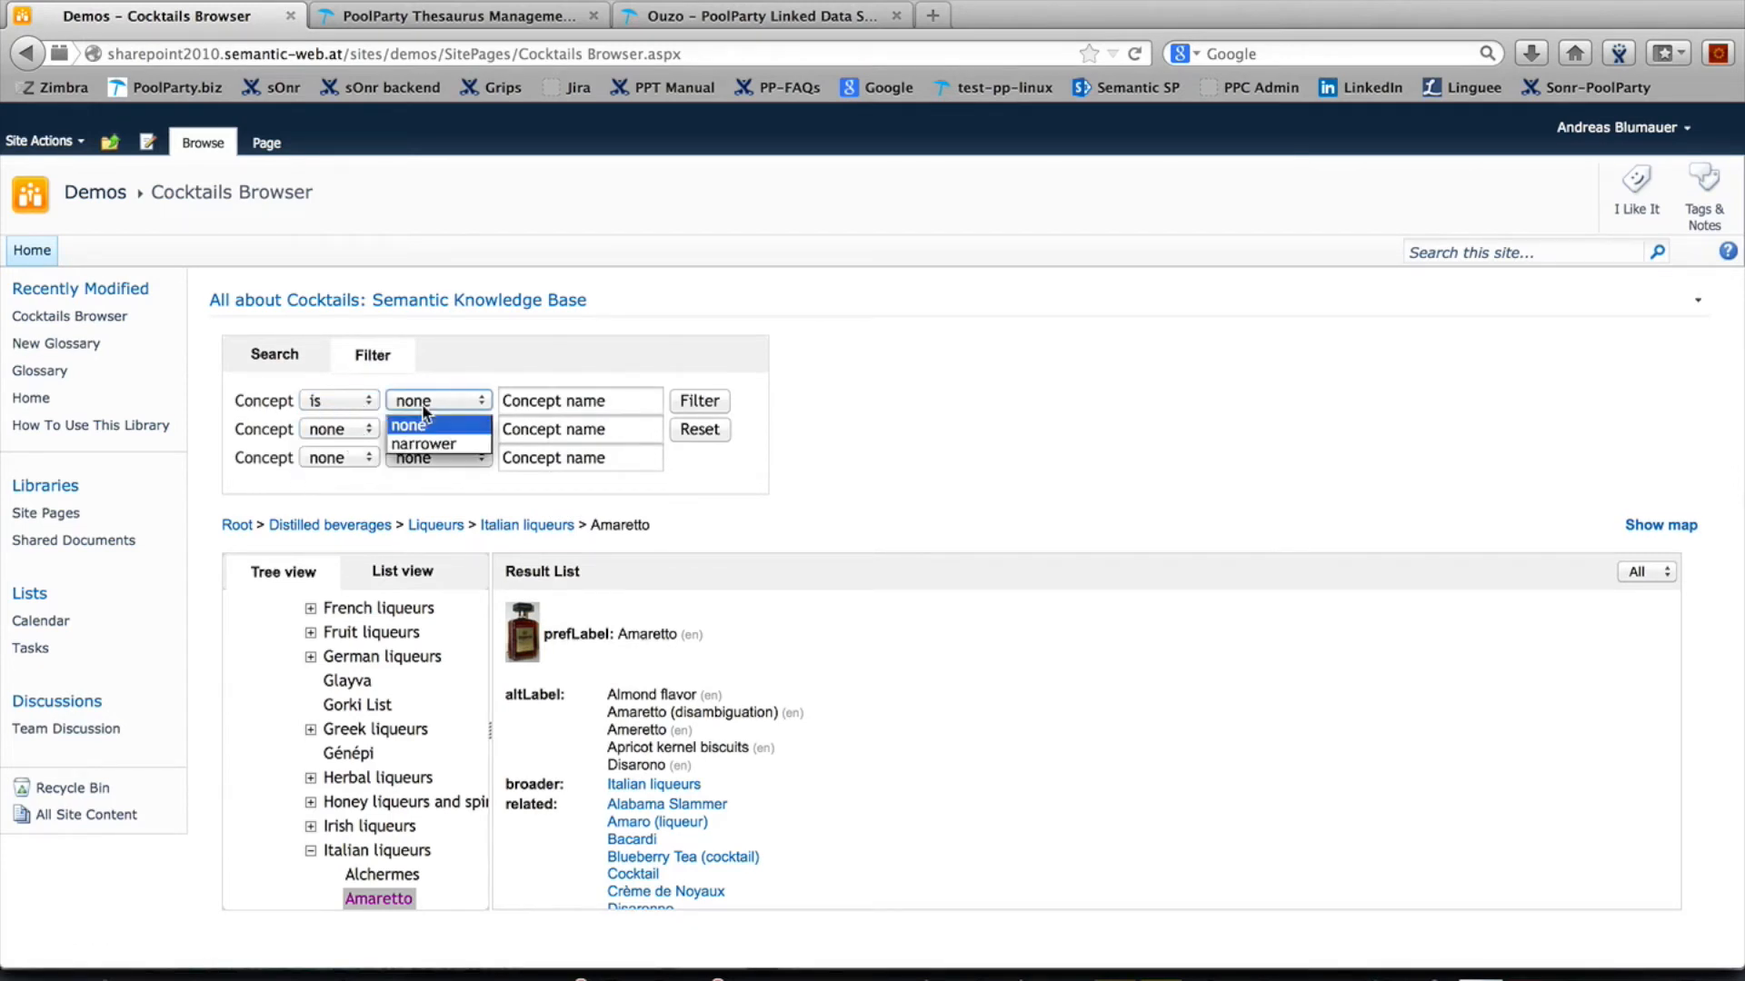
left_click(425, 443)
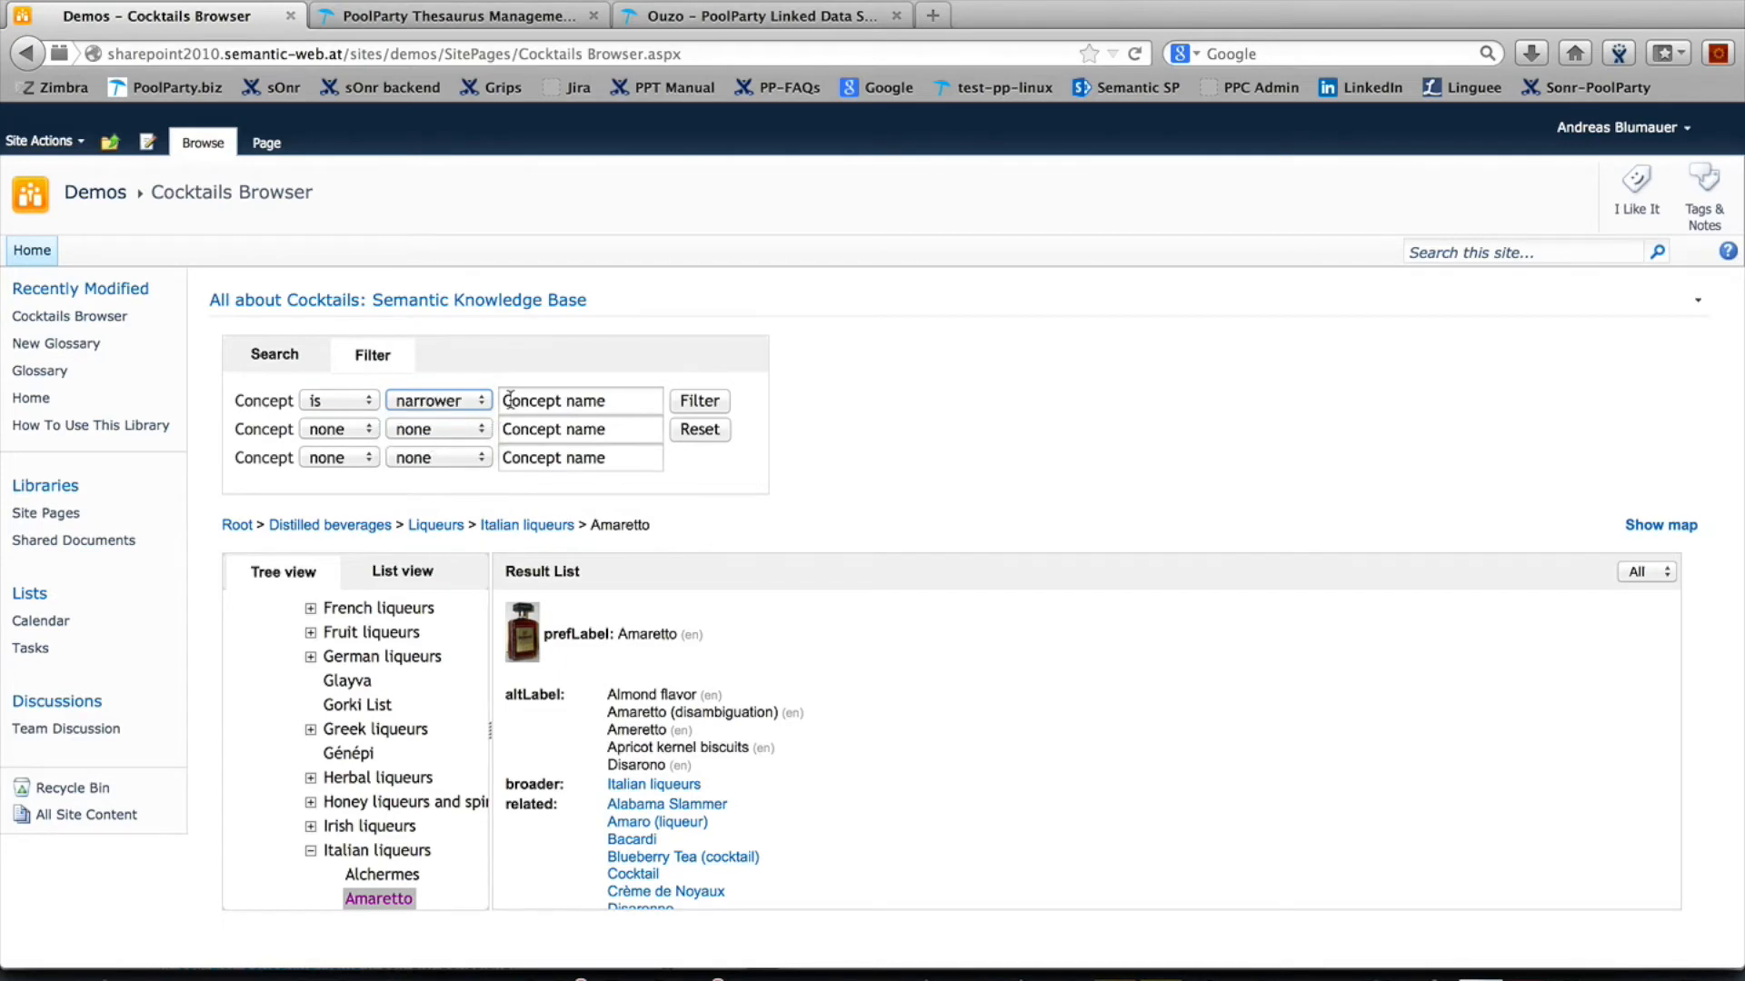
type("italian")
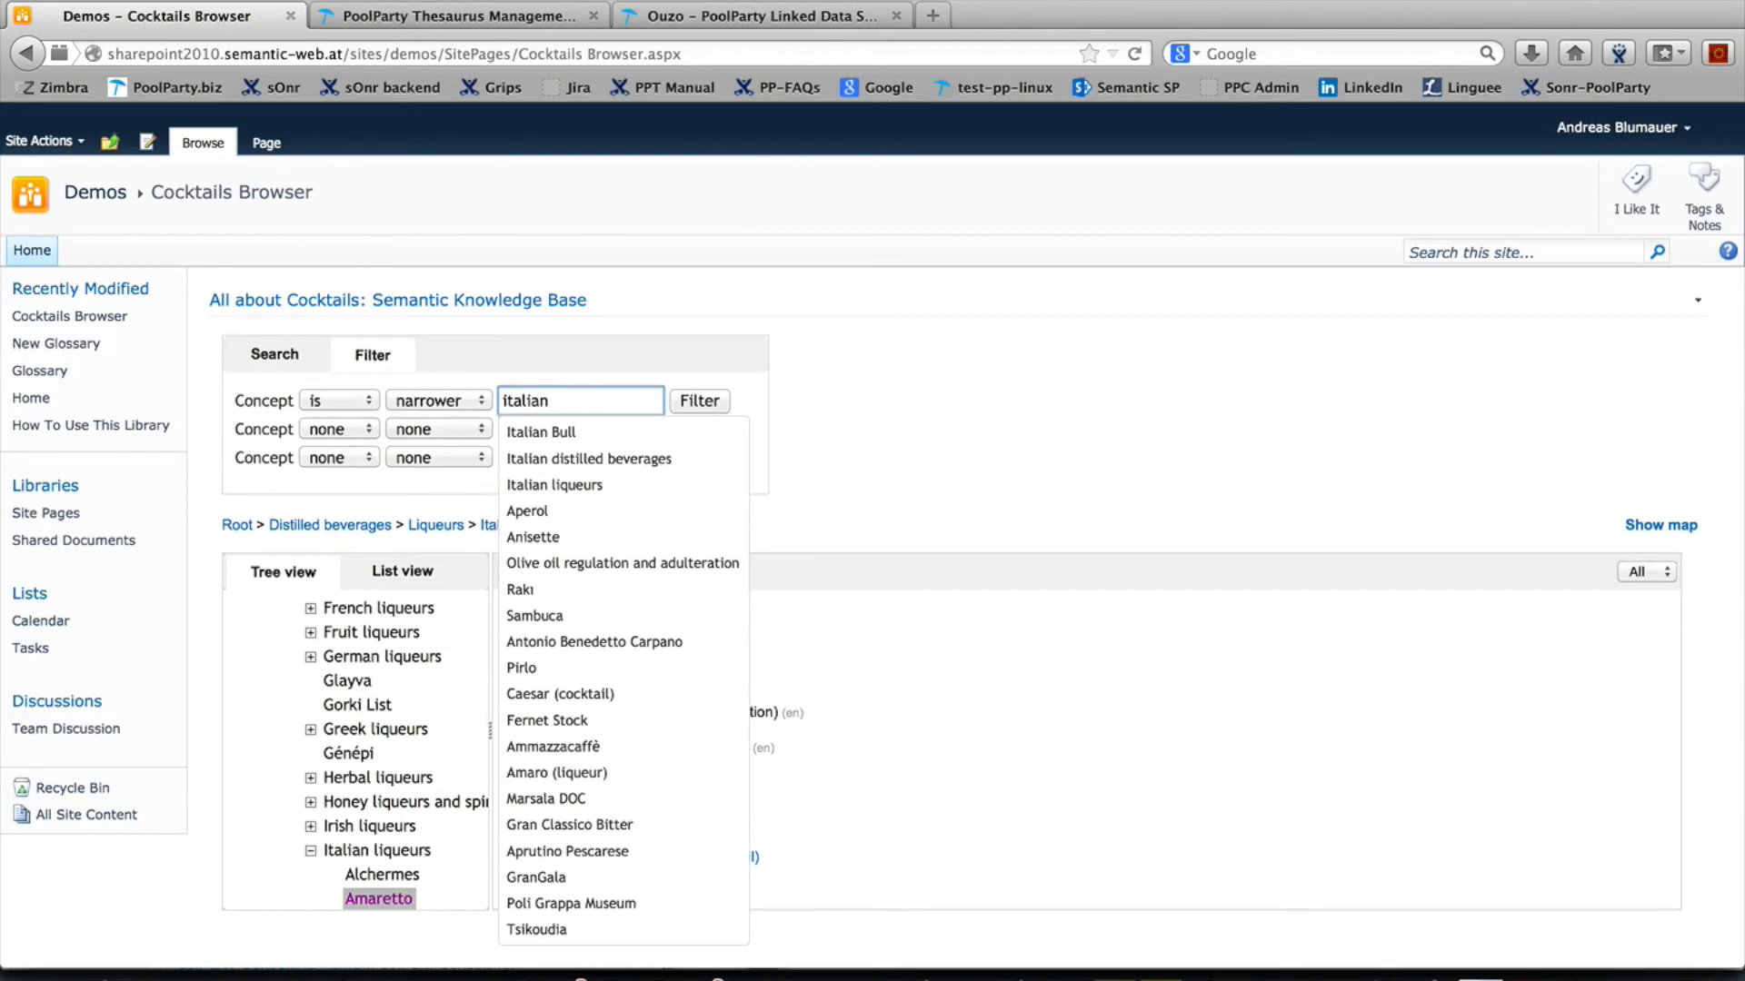
mouse_move(588, 458)
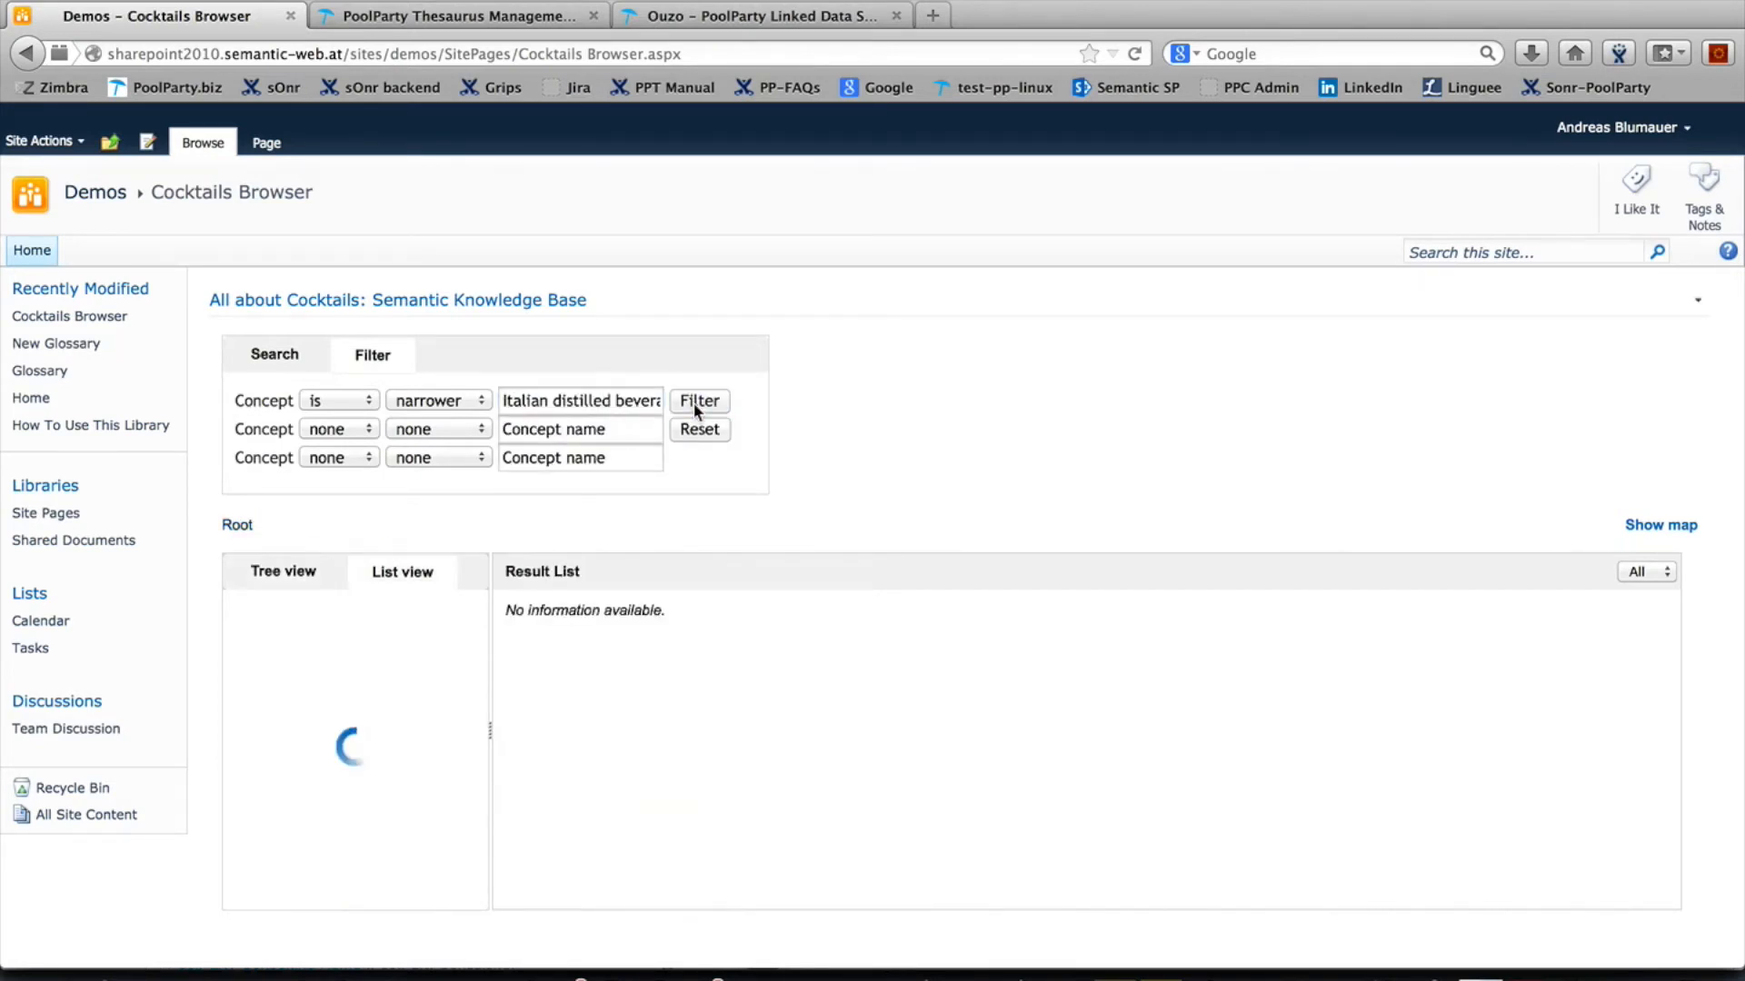
View Grappa, Italian liqueurs and Campari from the filtered list, then return to Search with Advanced Search collapsed.
left_click(699, 400)
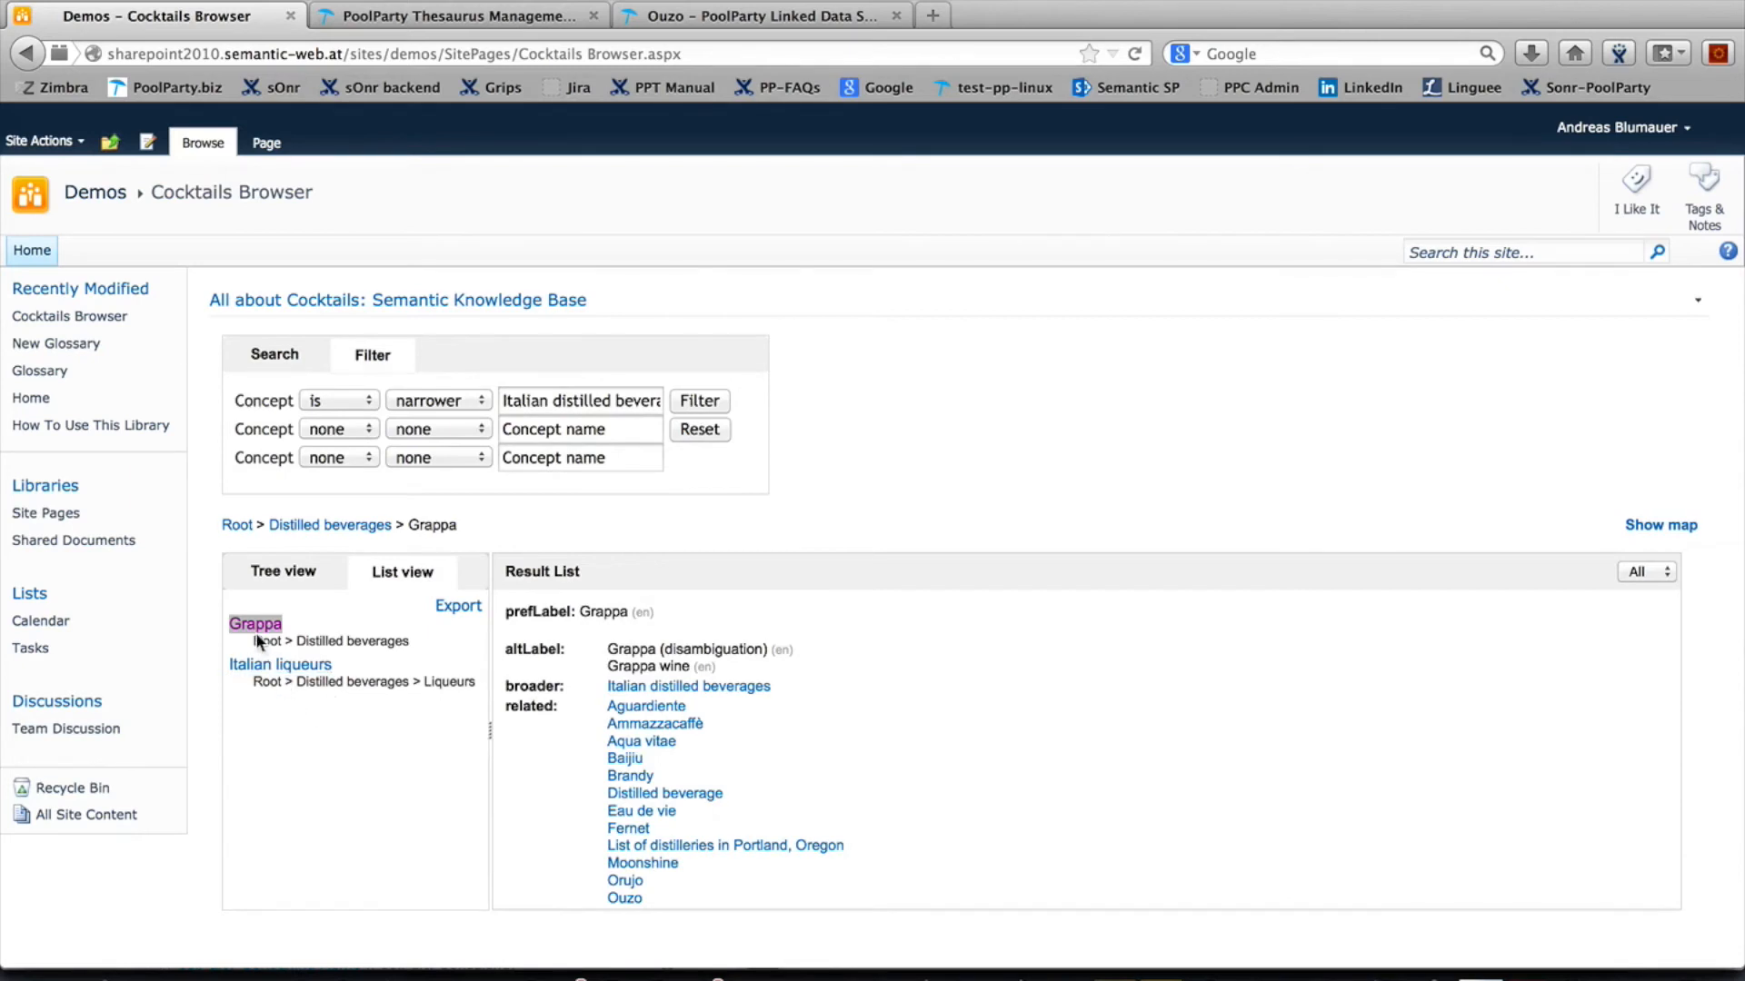
left_click(279, 664)
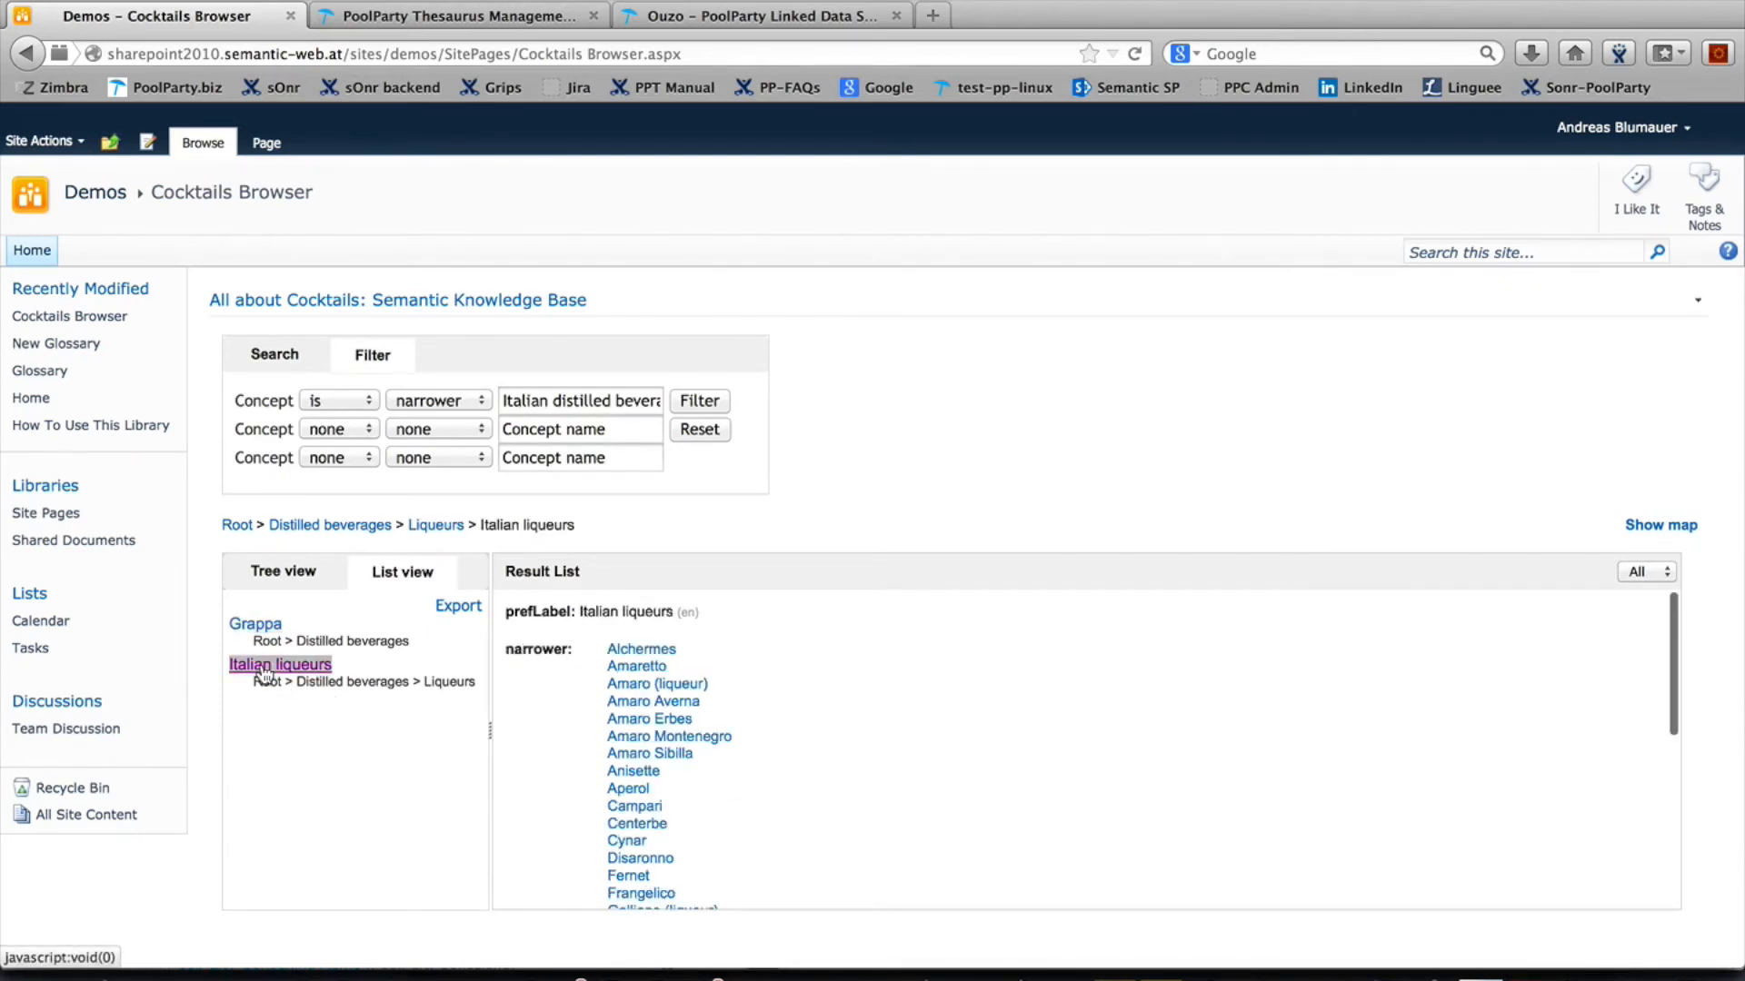
mouse_move(653, 700)
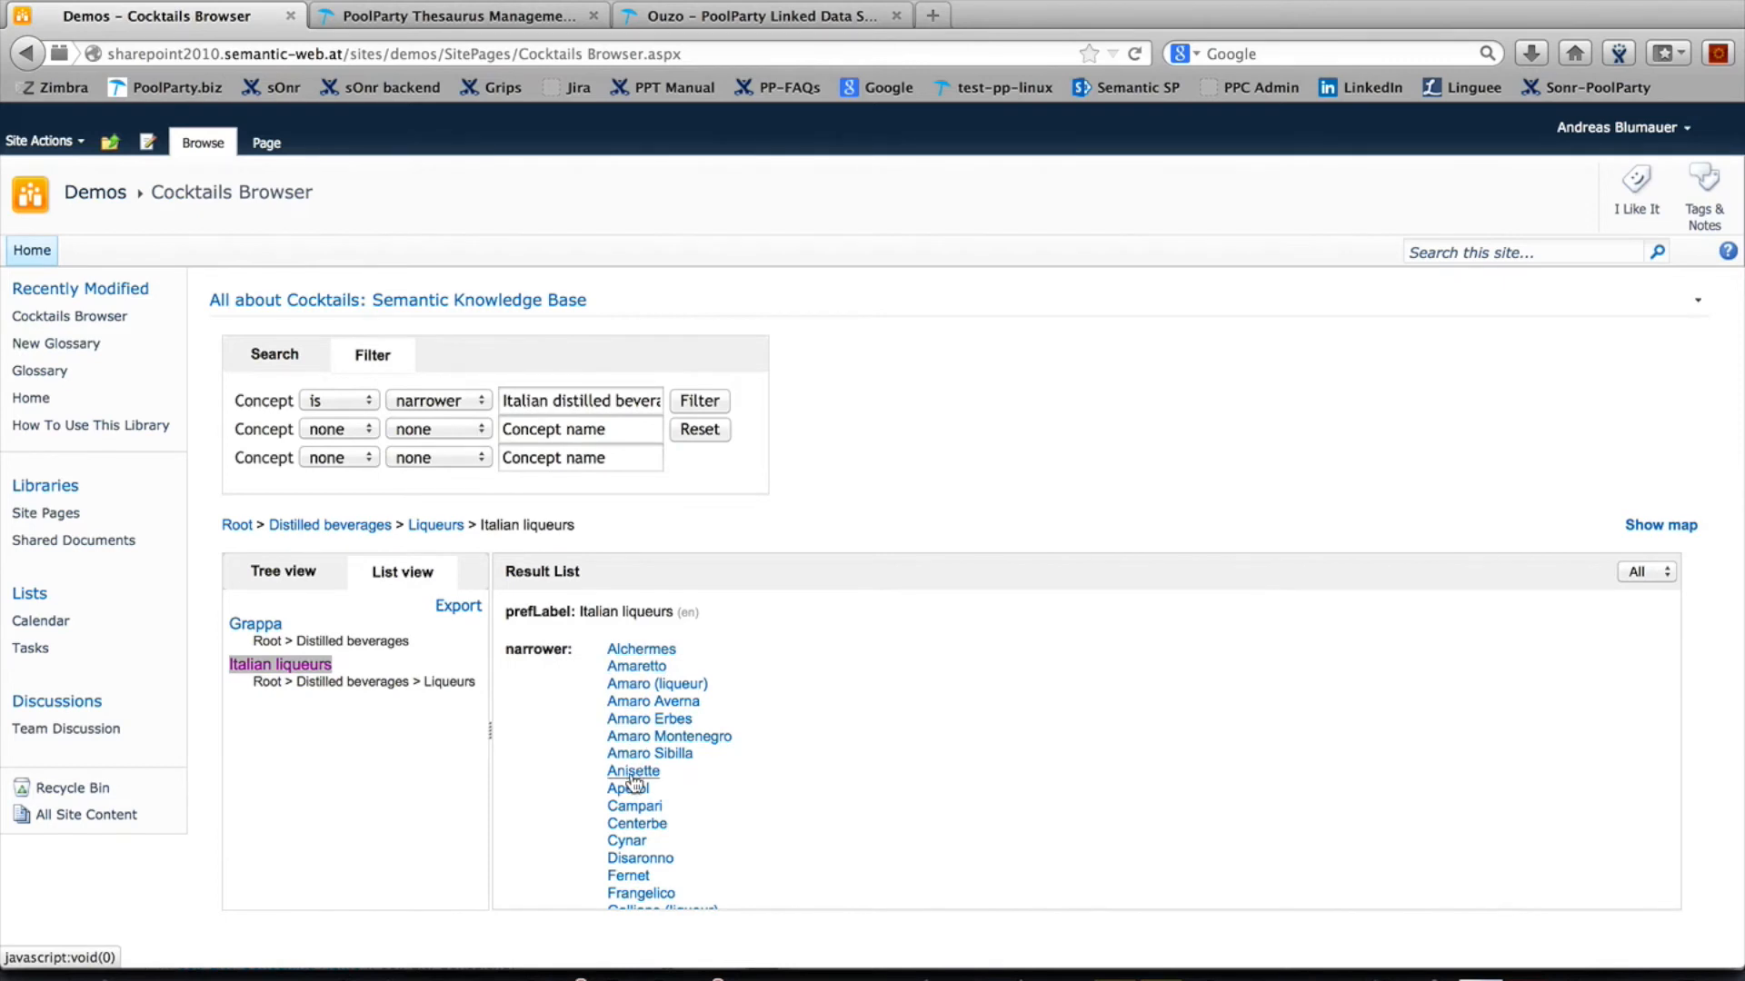
left_click(633, 806)
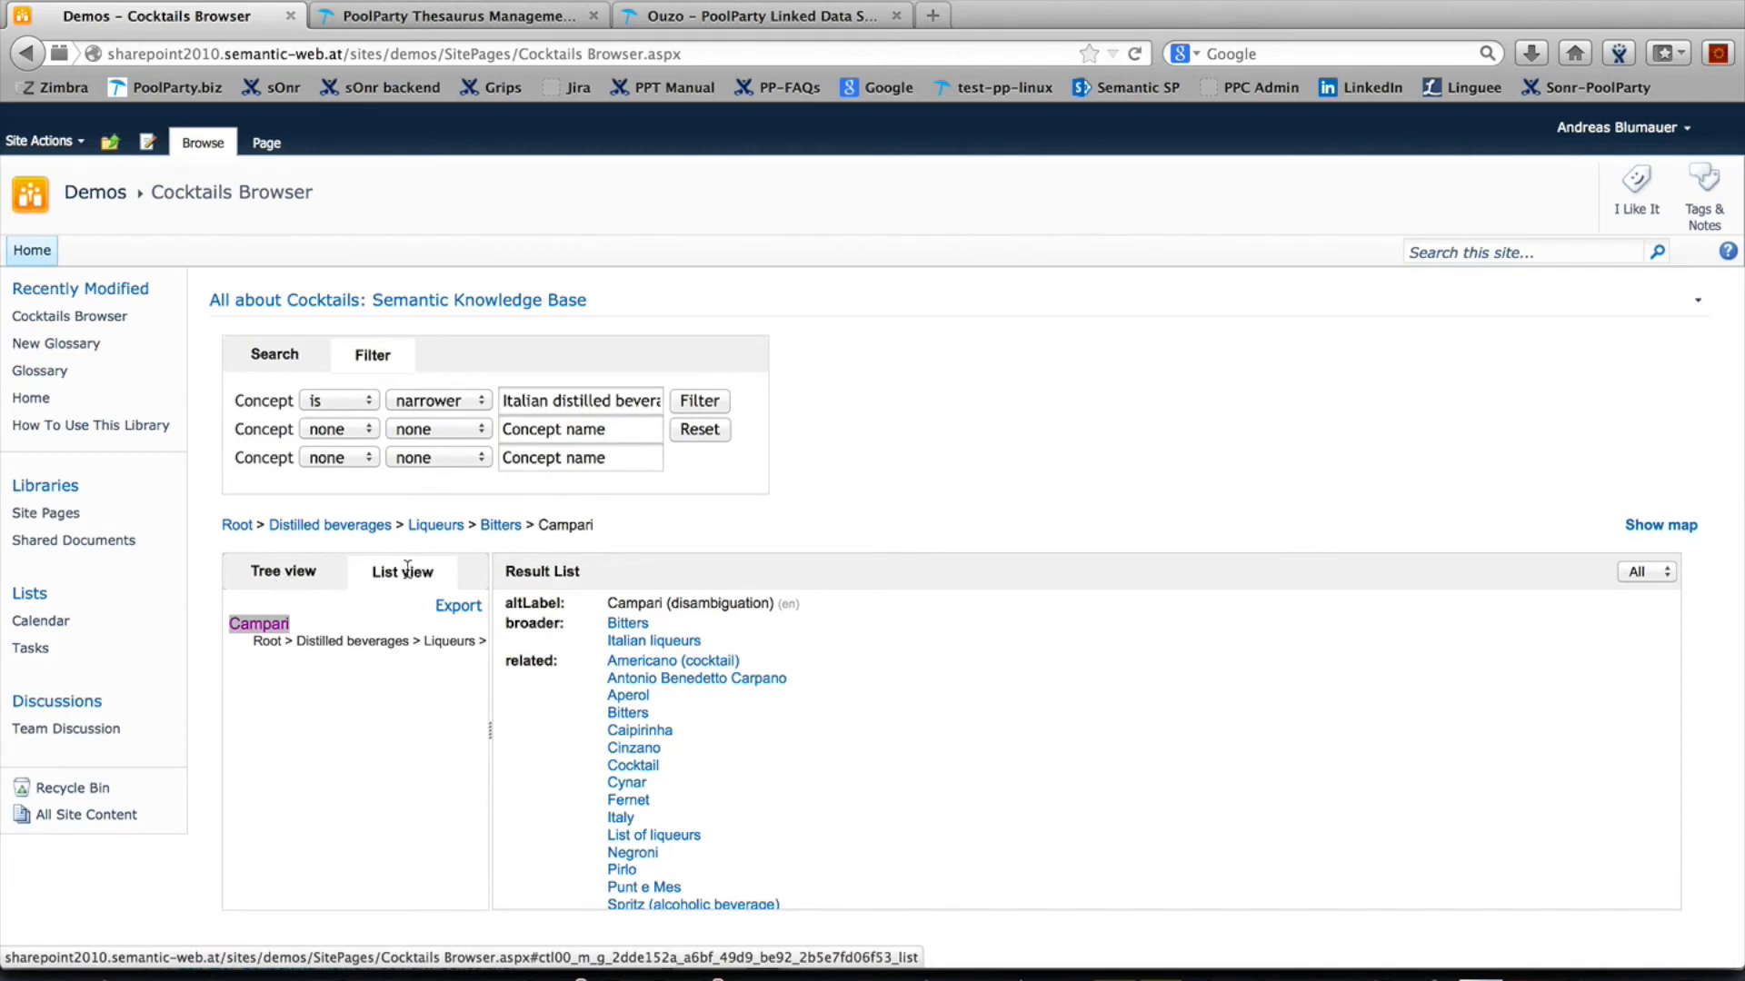
mouse_move(435, 524)
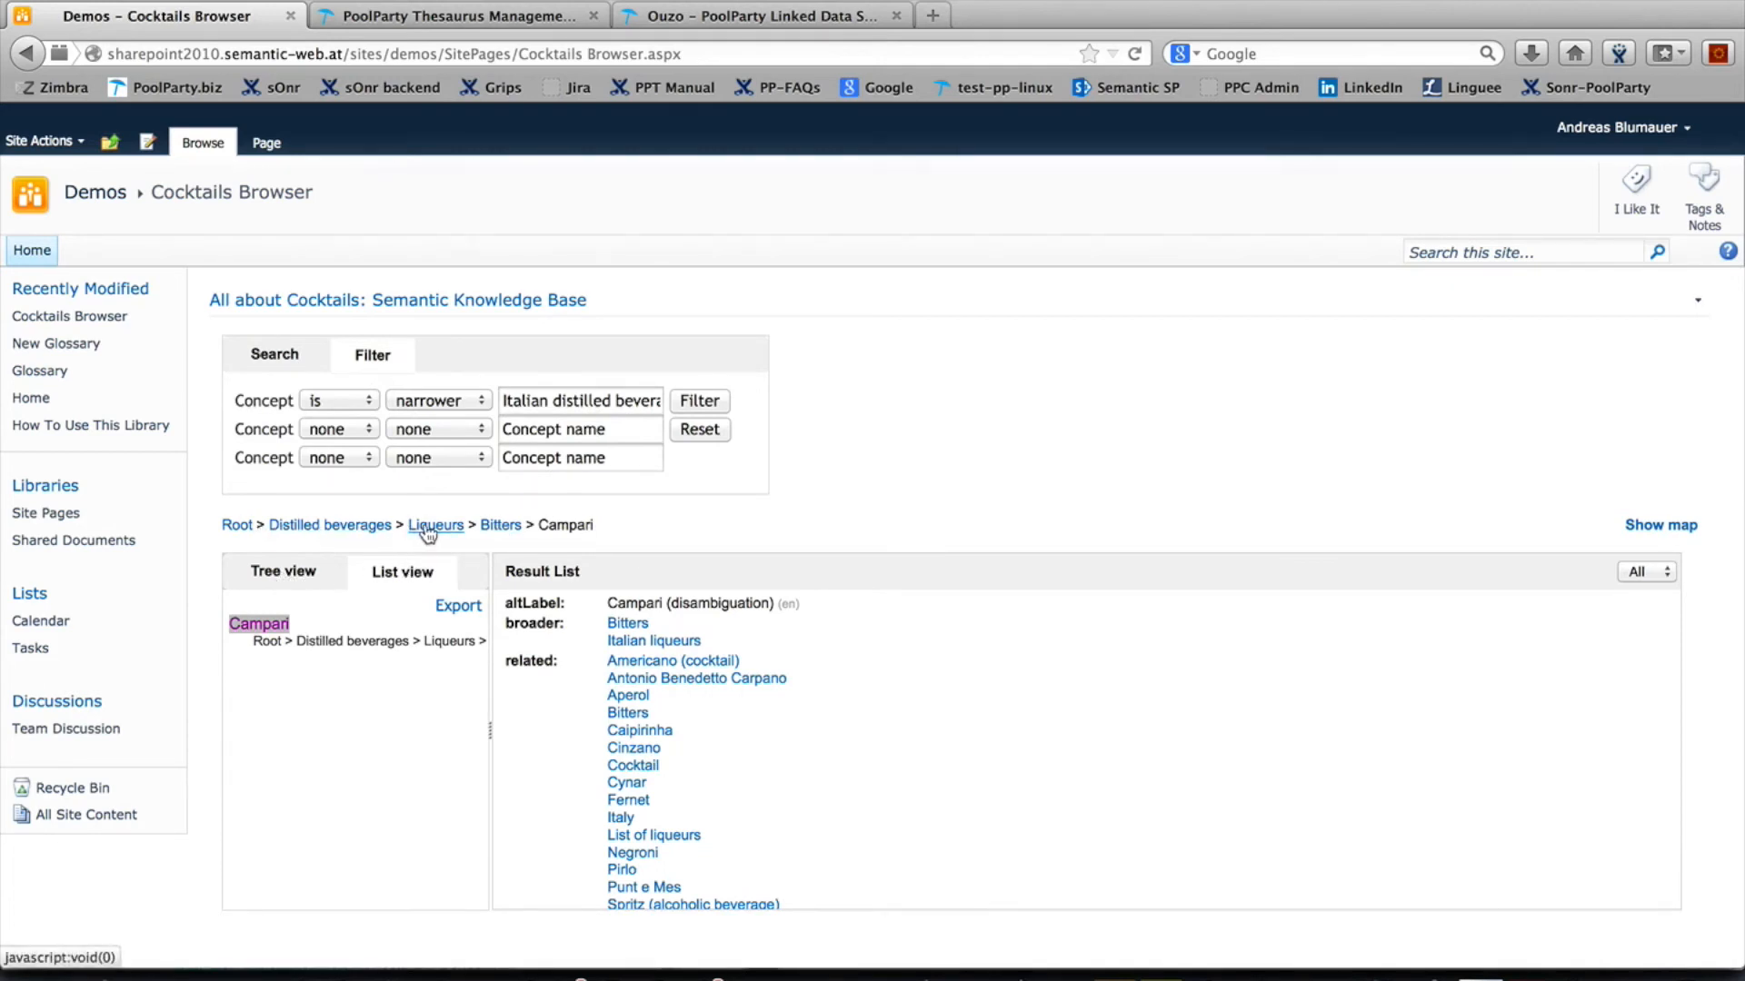
left_click(274, 353)
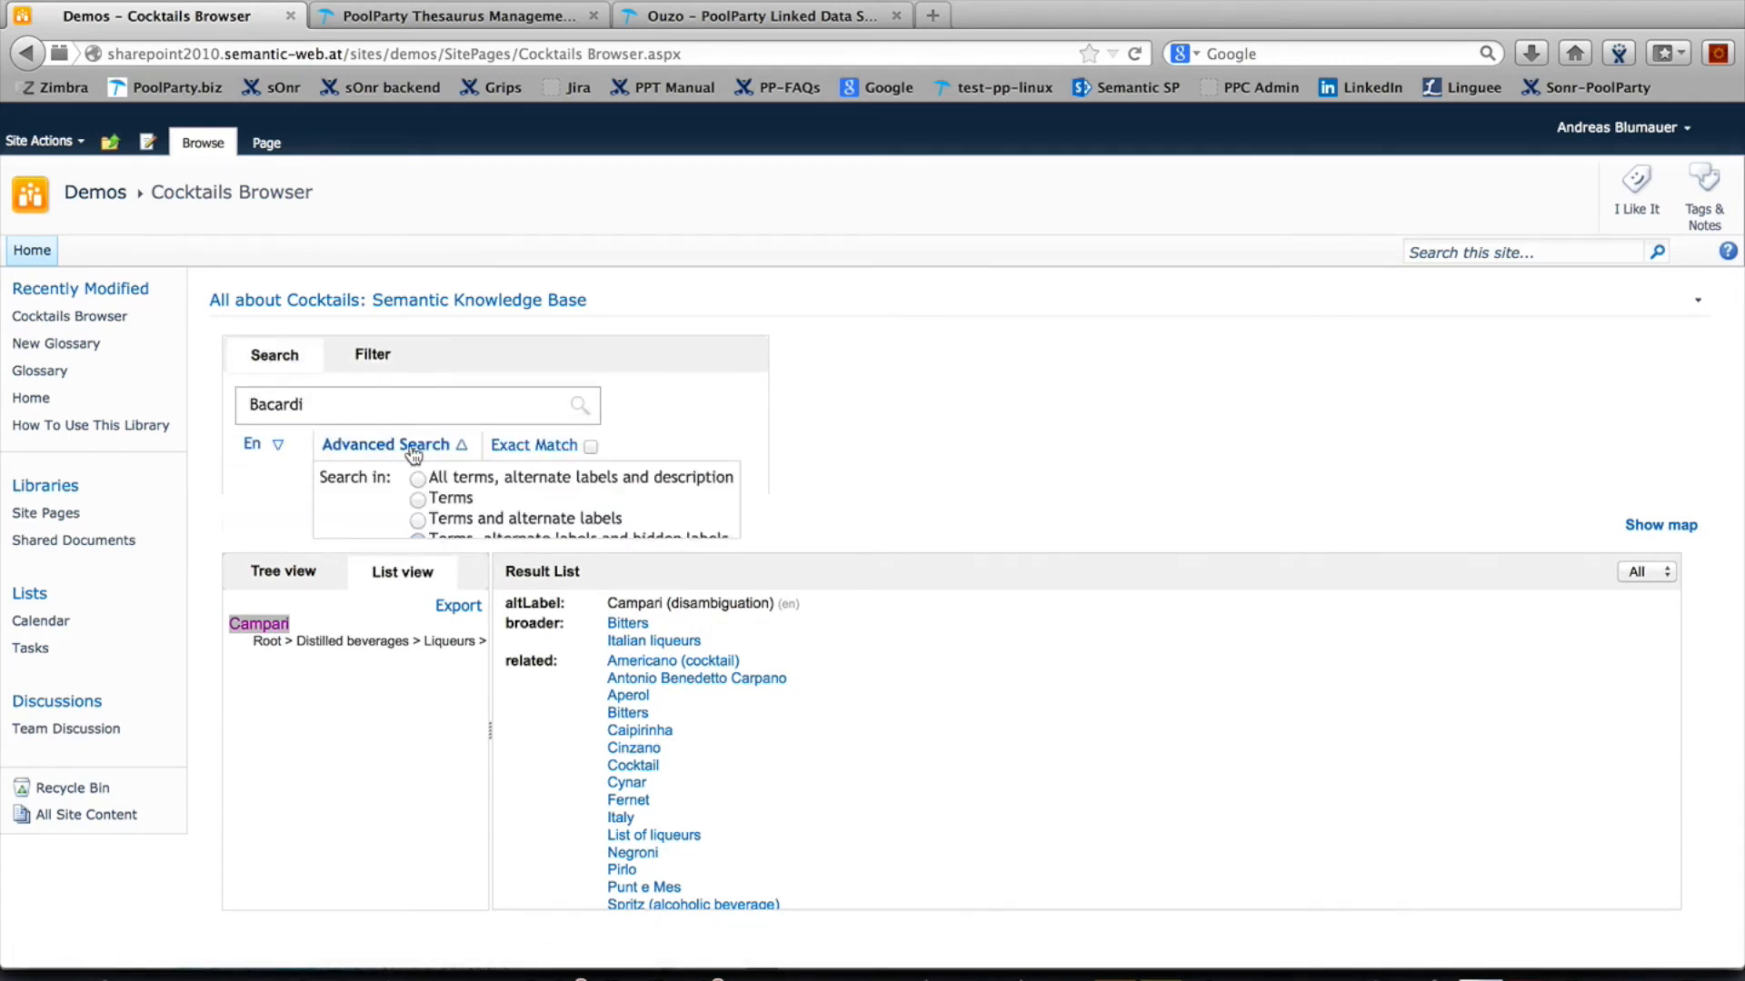
left_click(386, 445)
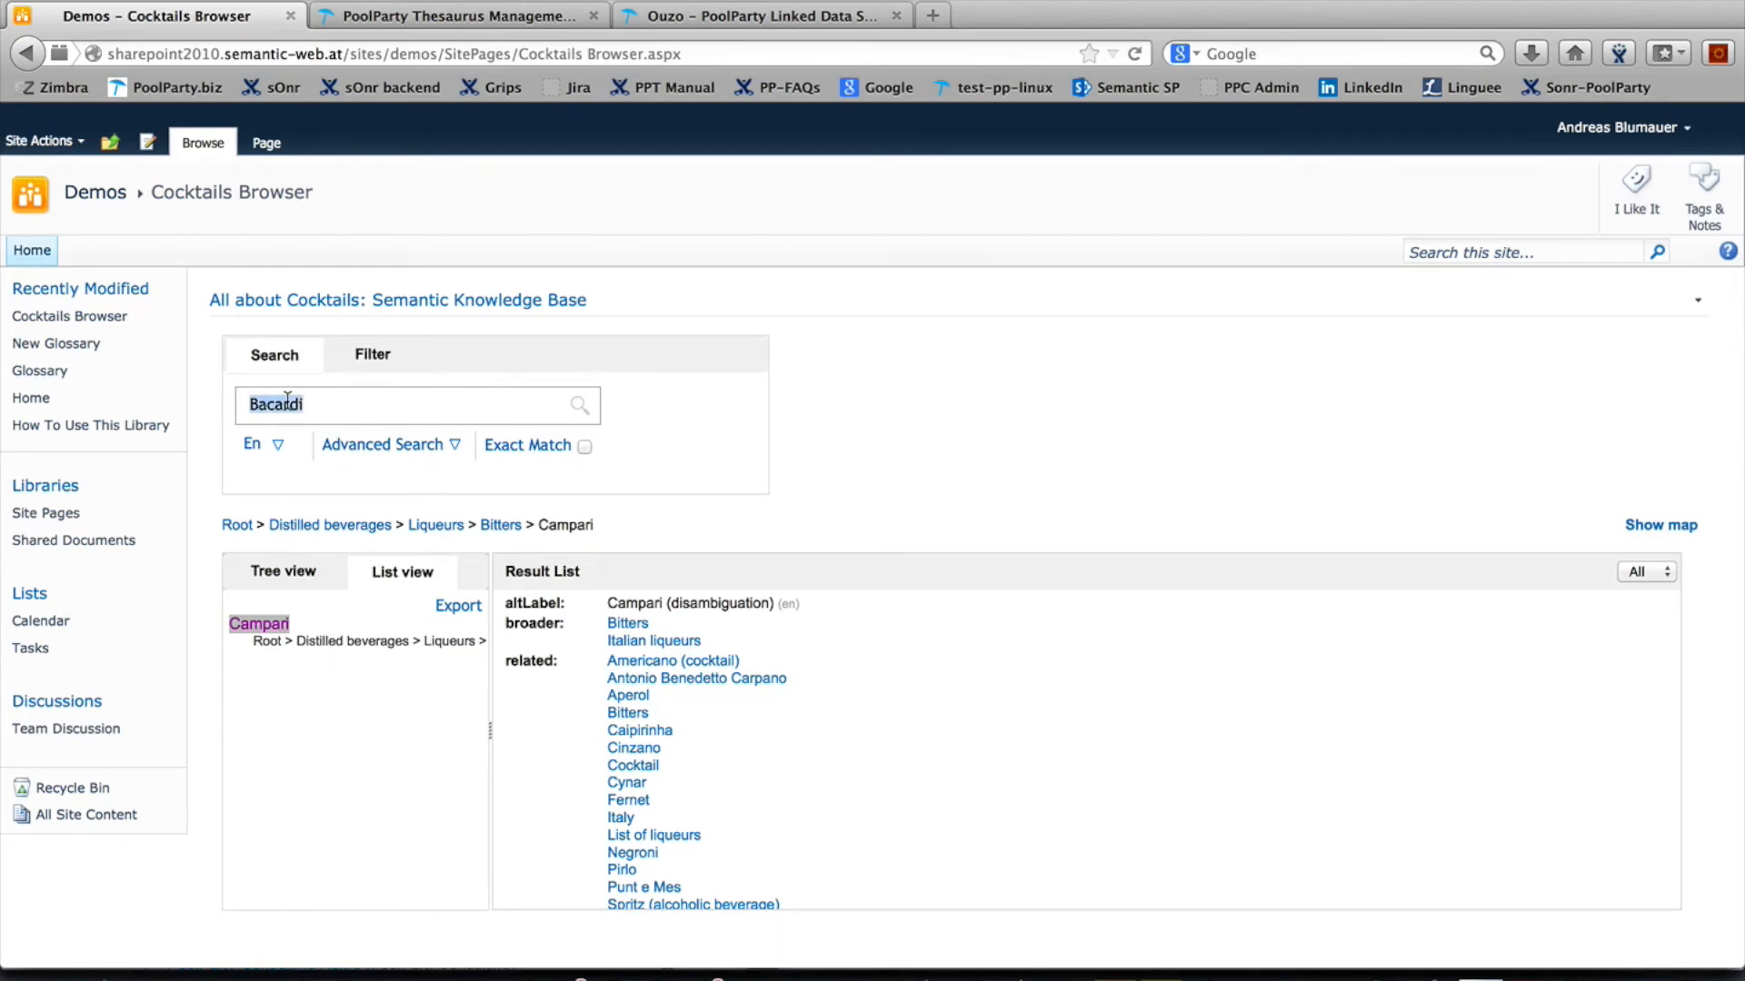
Search for Austria, select it and show its location on a zoomed-out map.
type("austria")
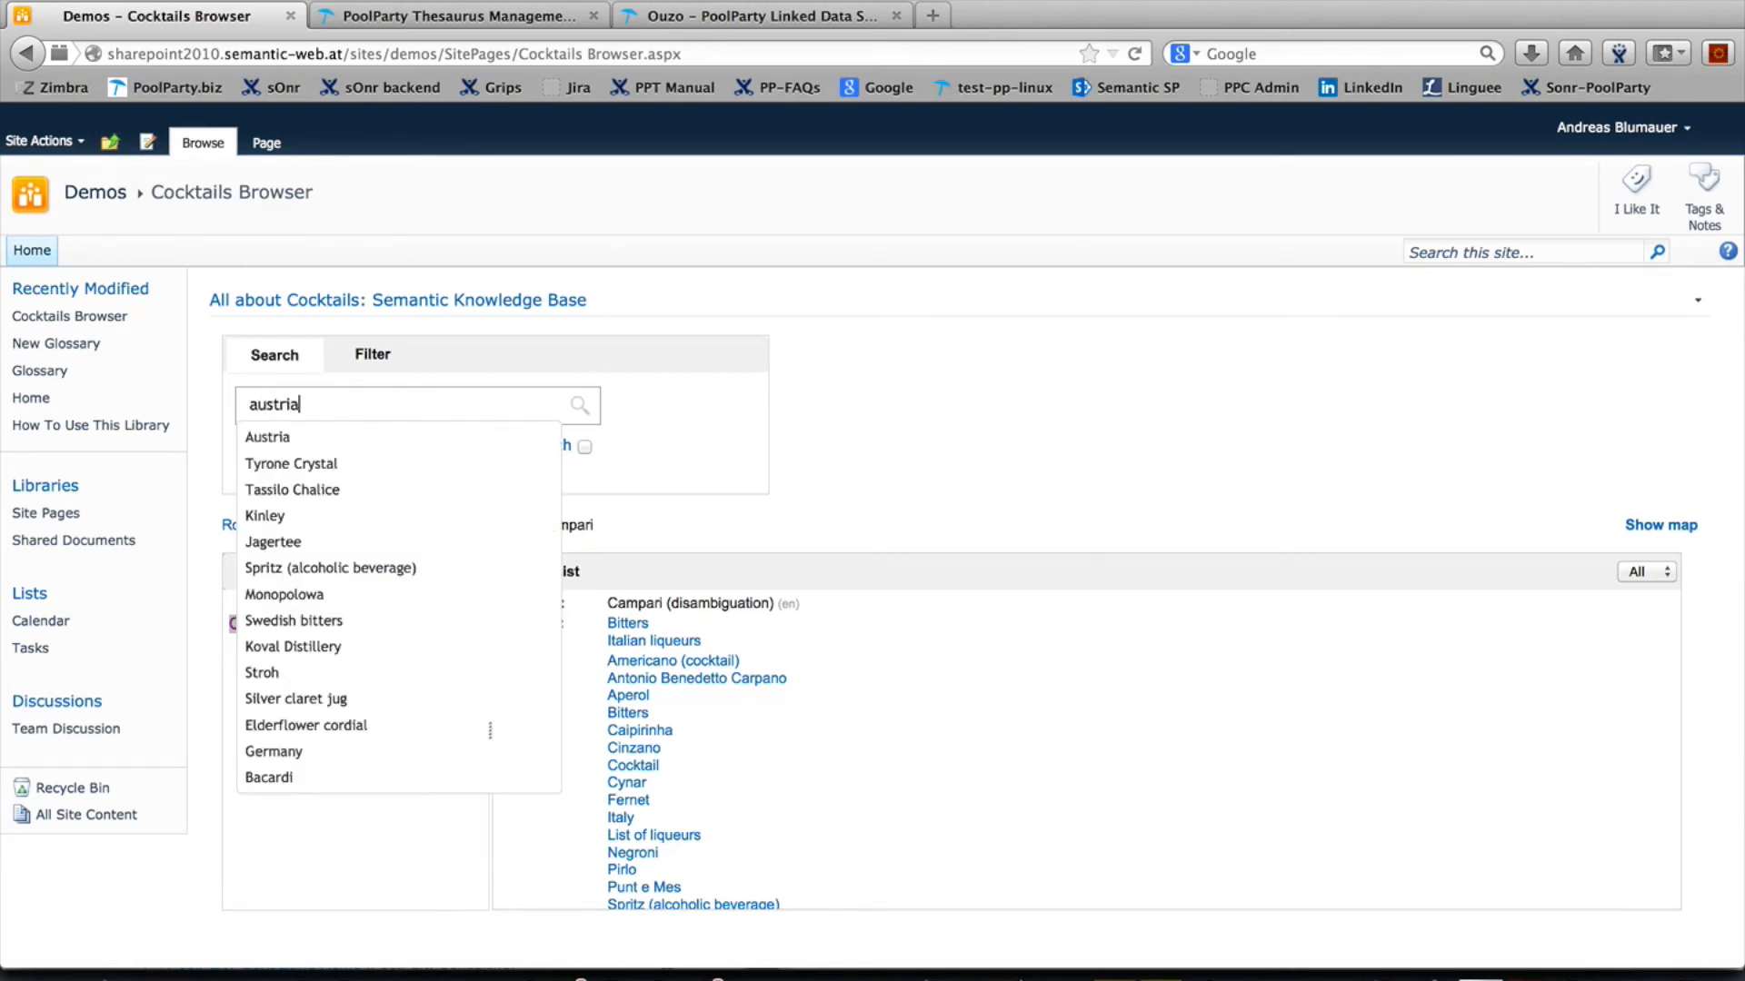
left_click(267, 436)
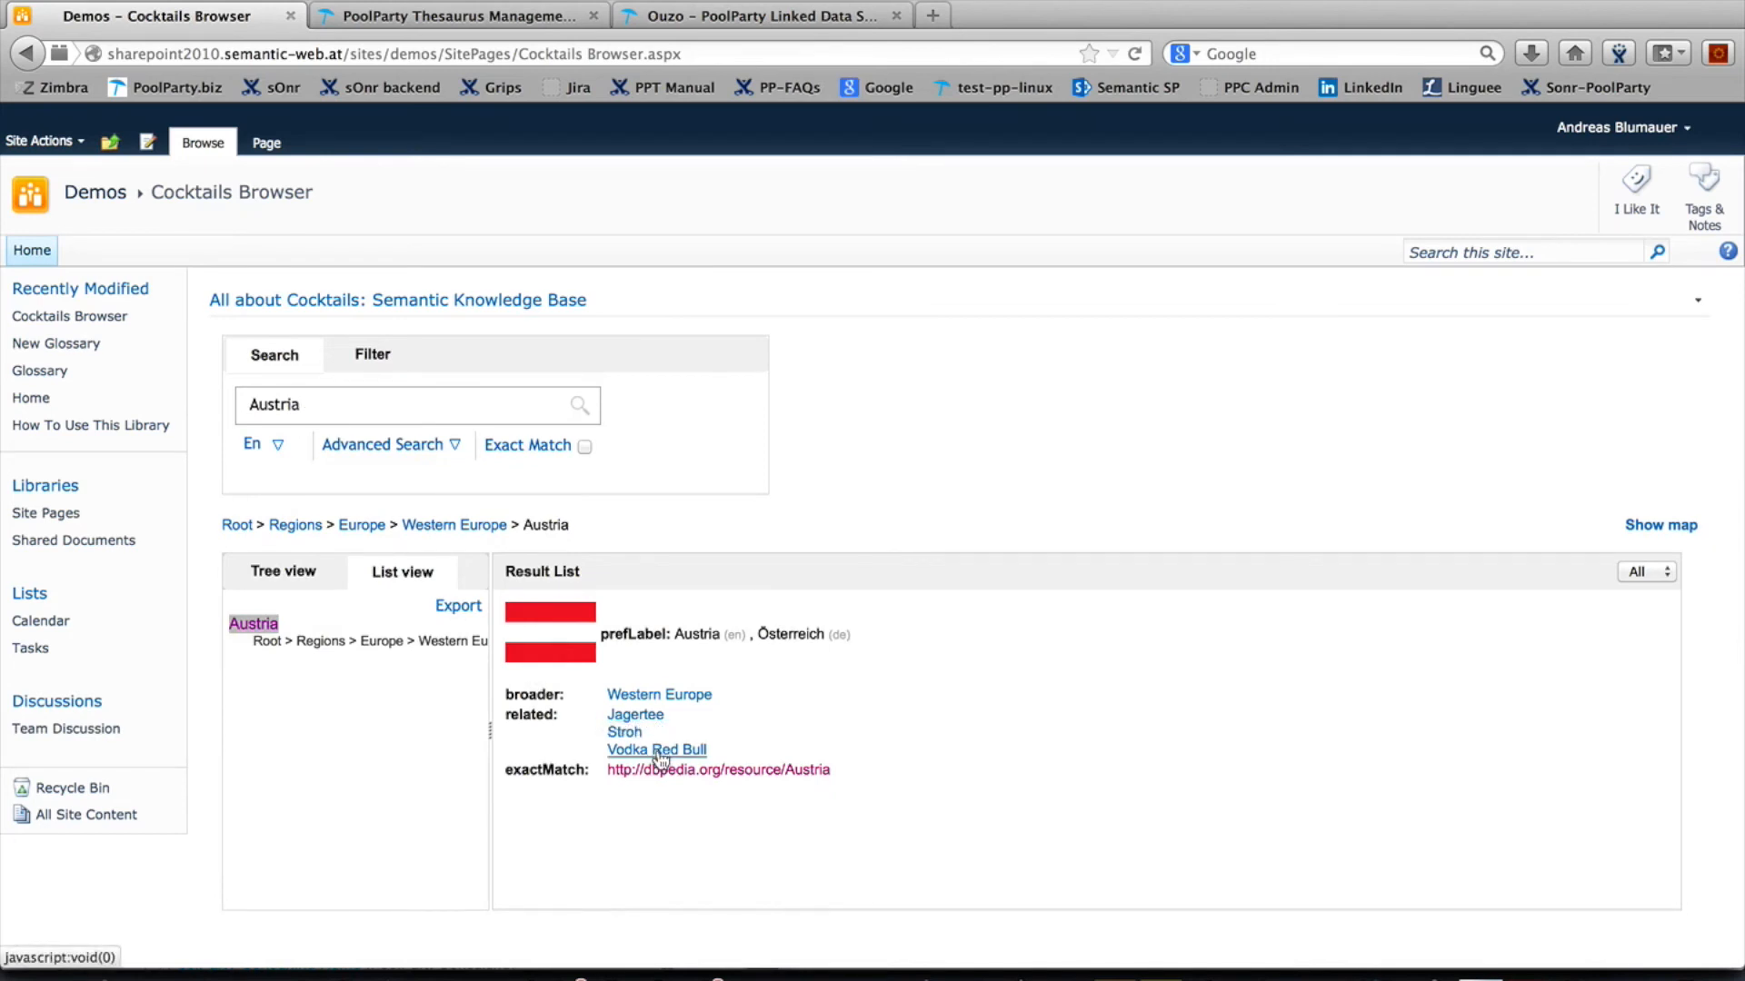
left_click(1659, 524)
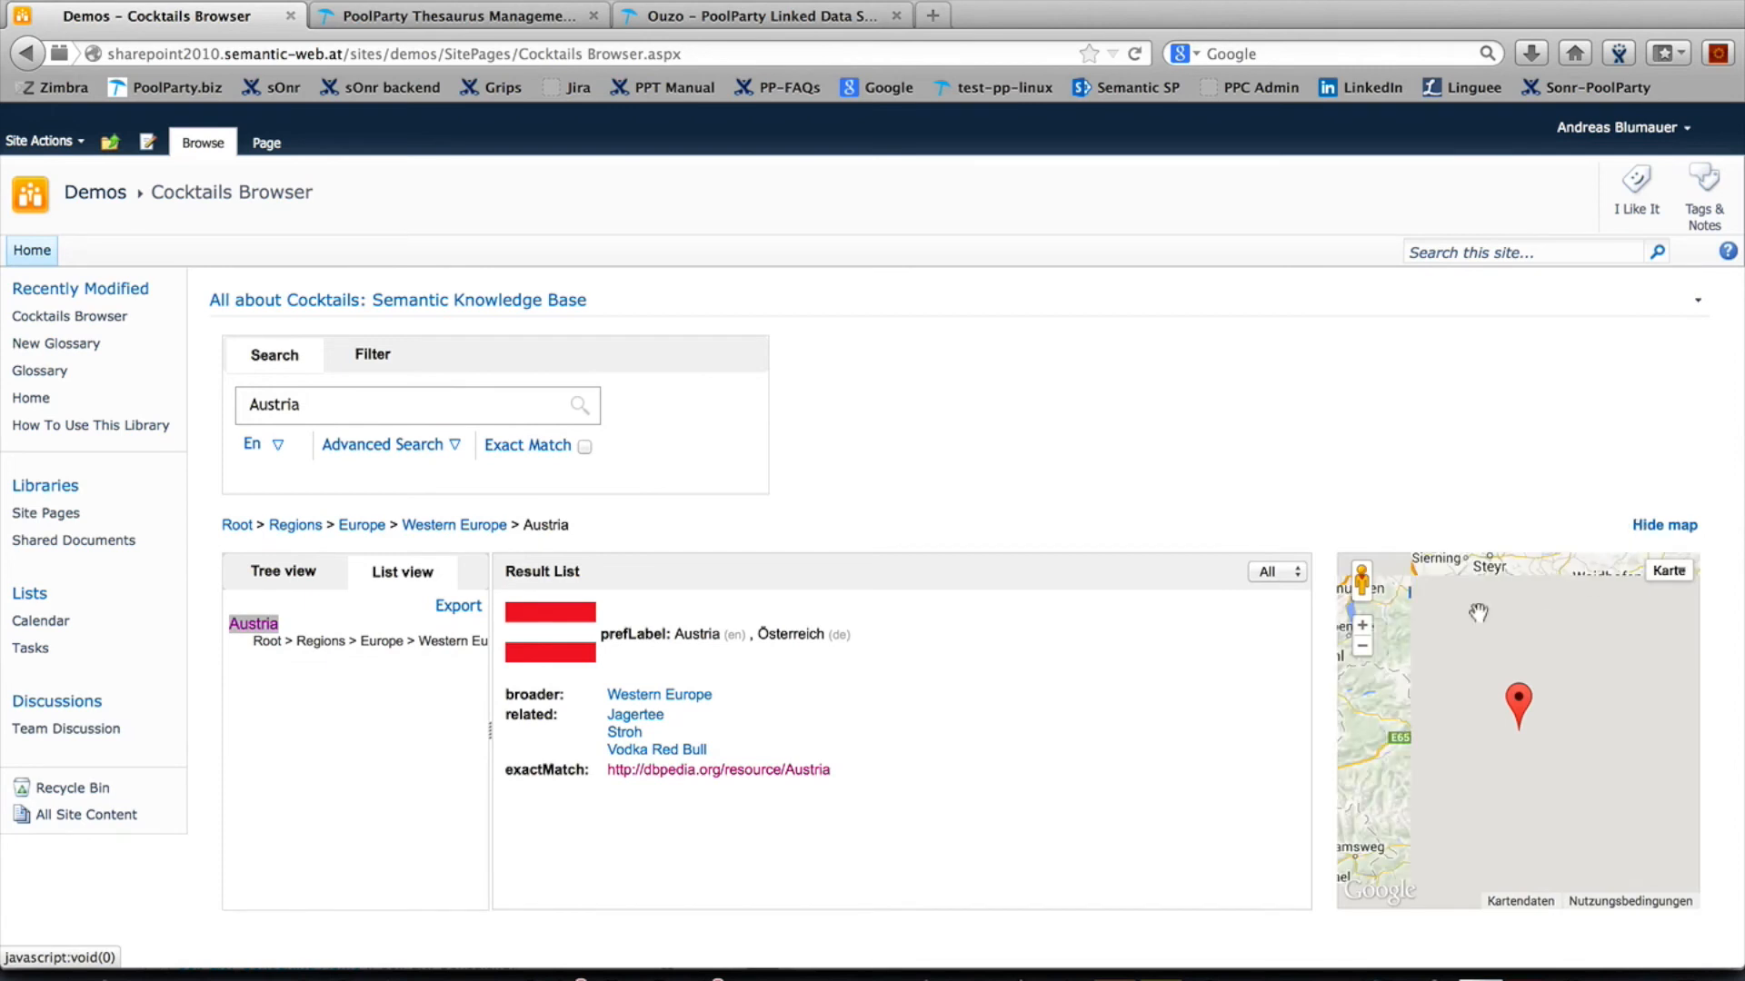
left_click(1361, 646)
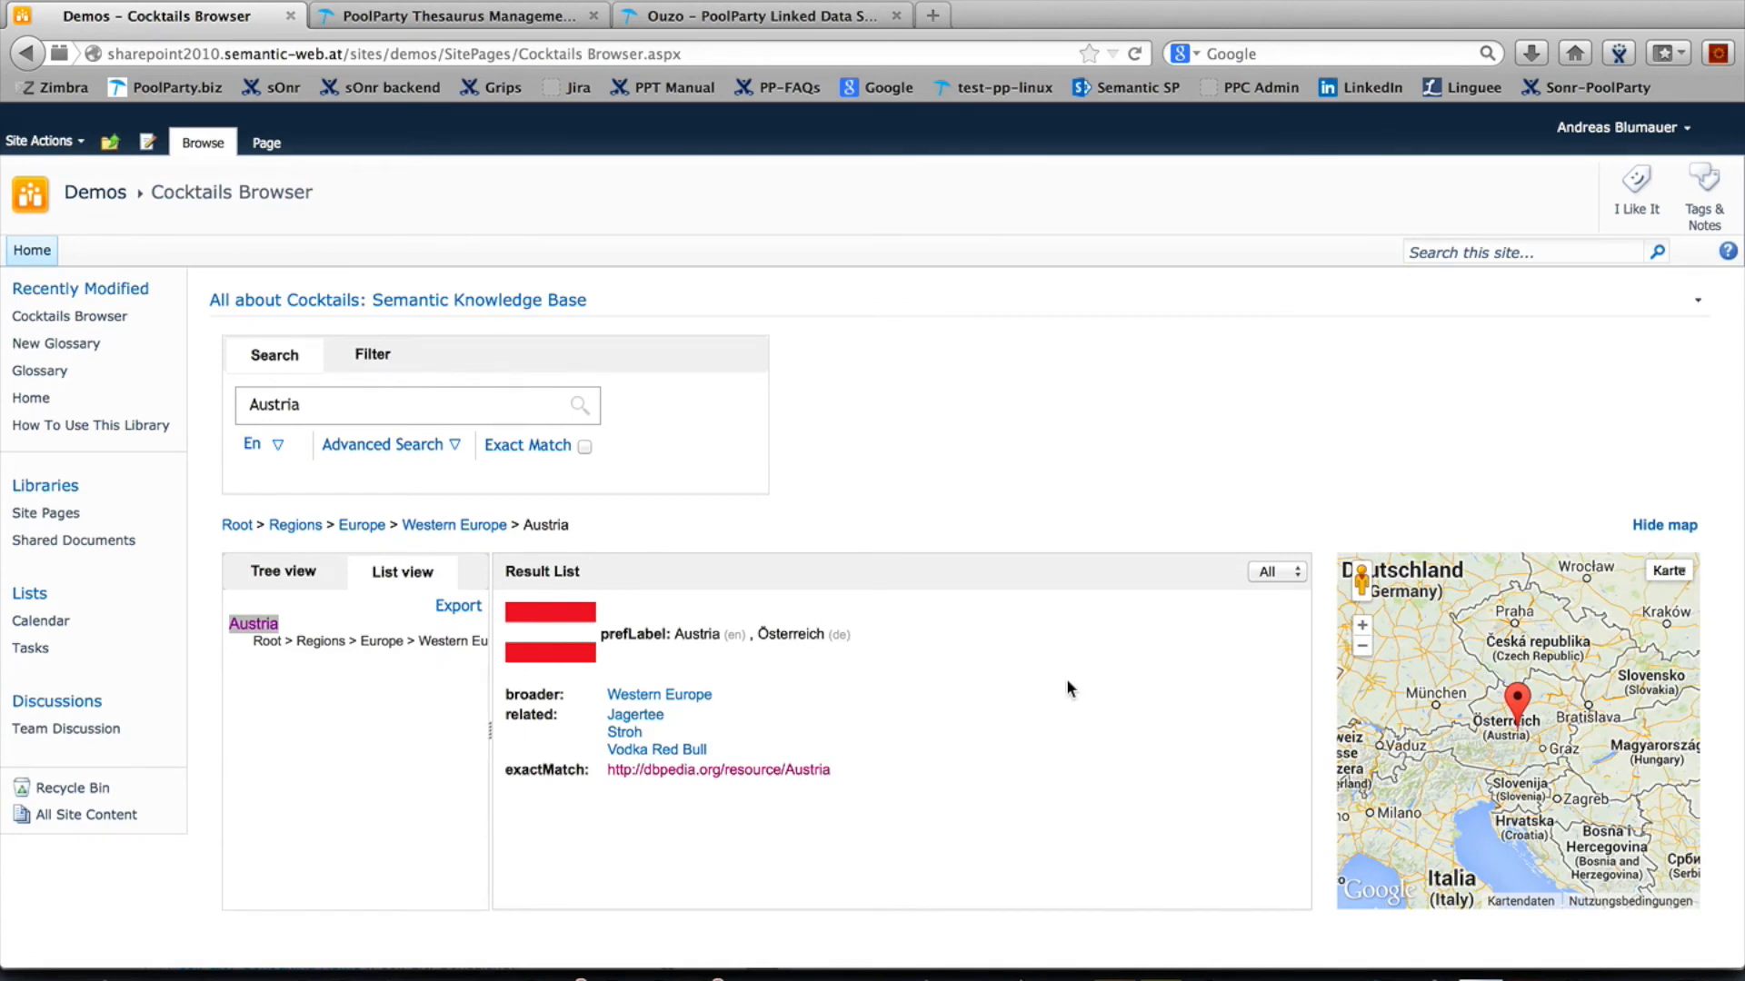
mouse_move(382, 490)
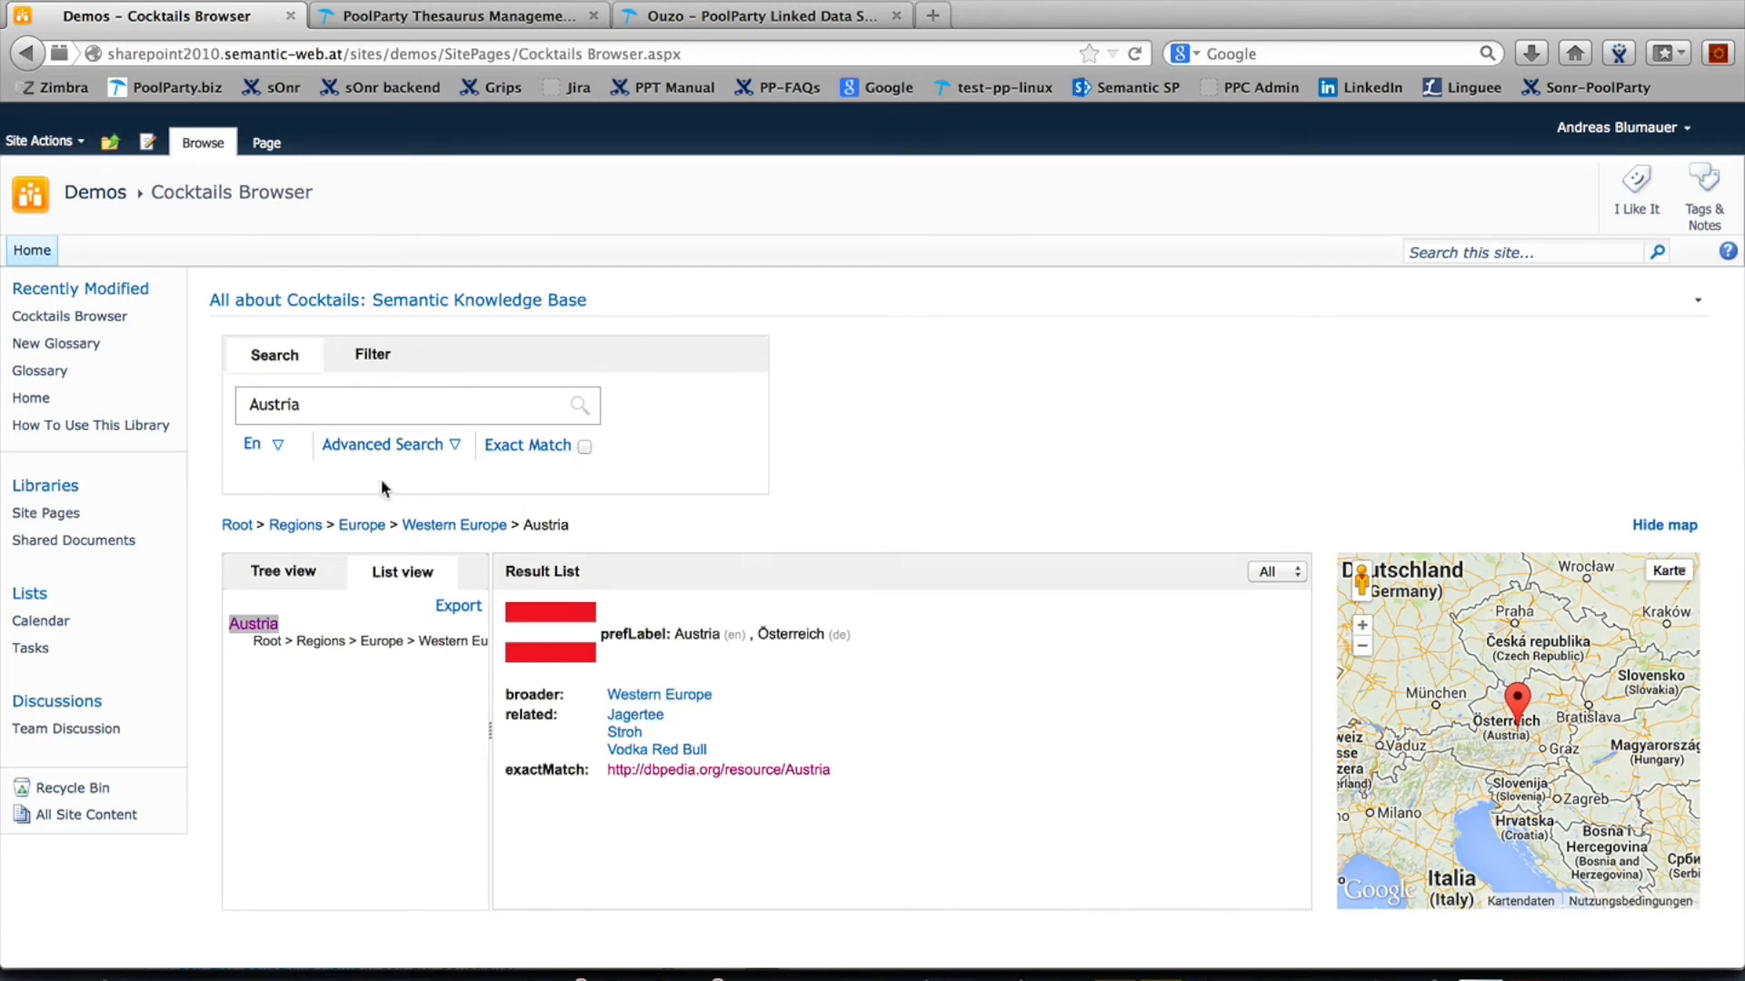
Replace the search with Bermuda, select it and zoom the map out to the North Atlantic.
double_click(273, 404)
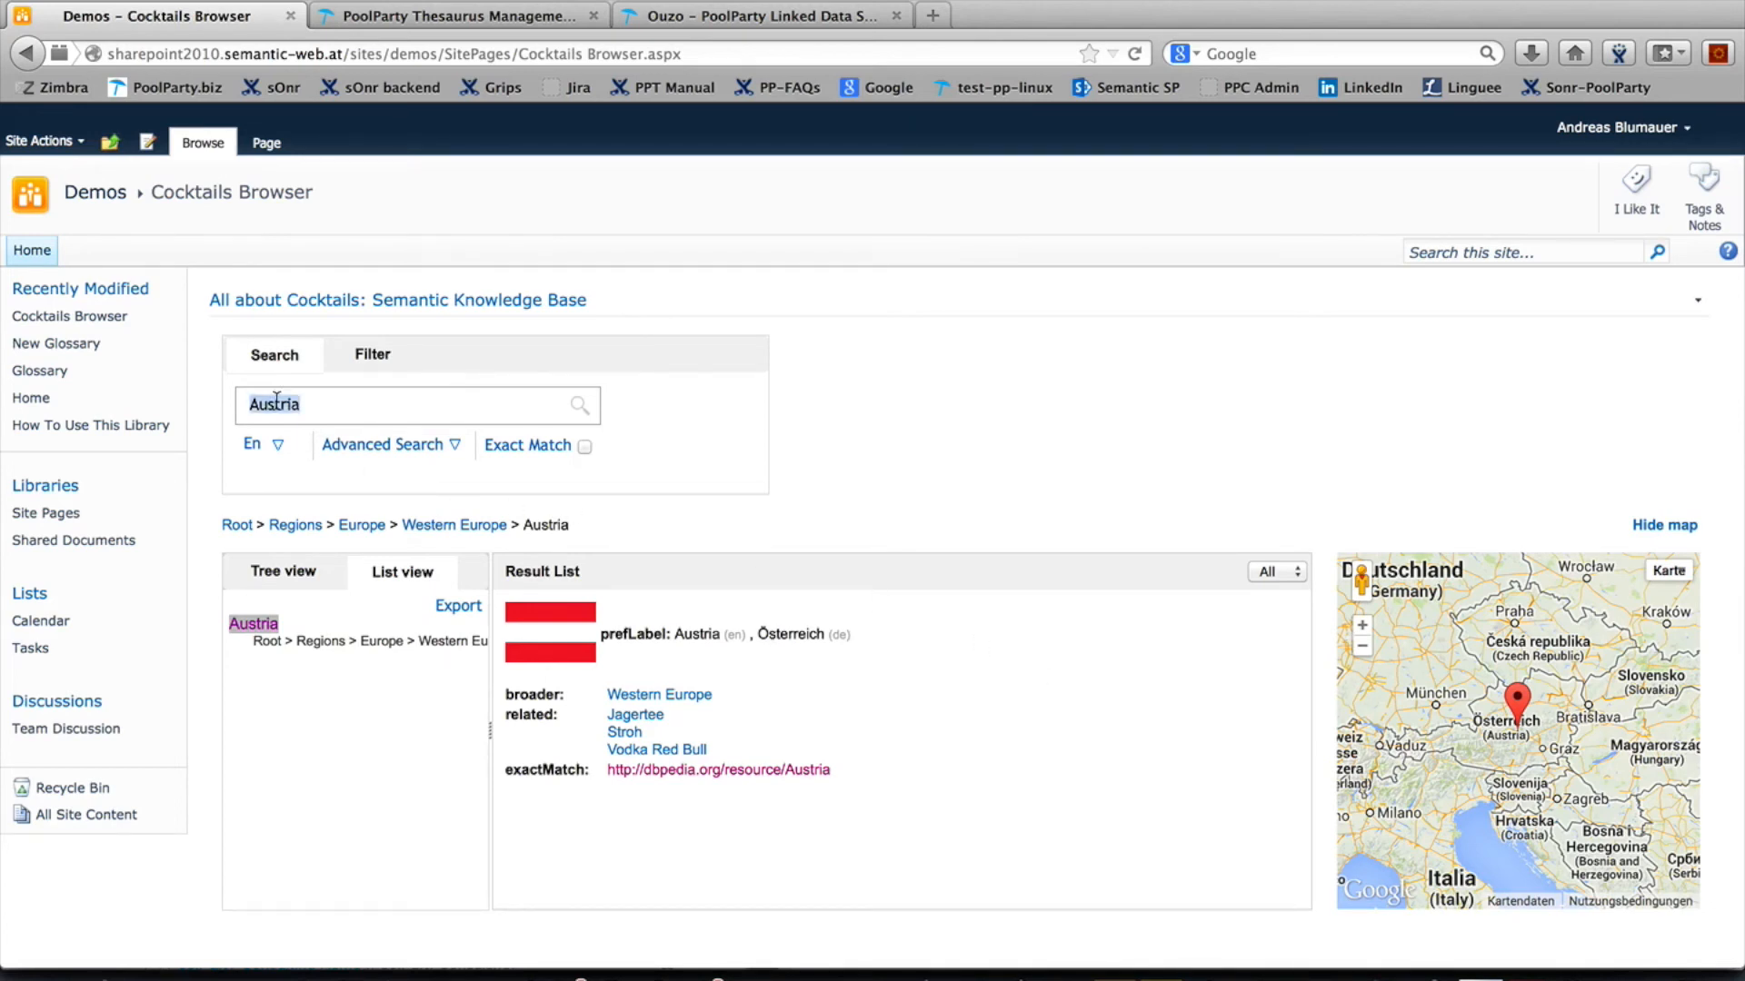
type("bermuda")
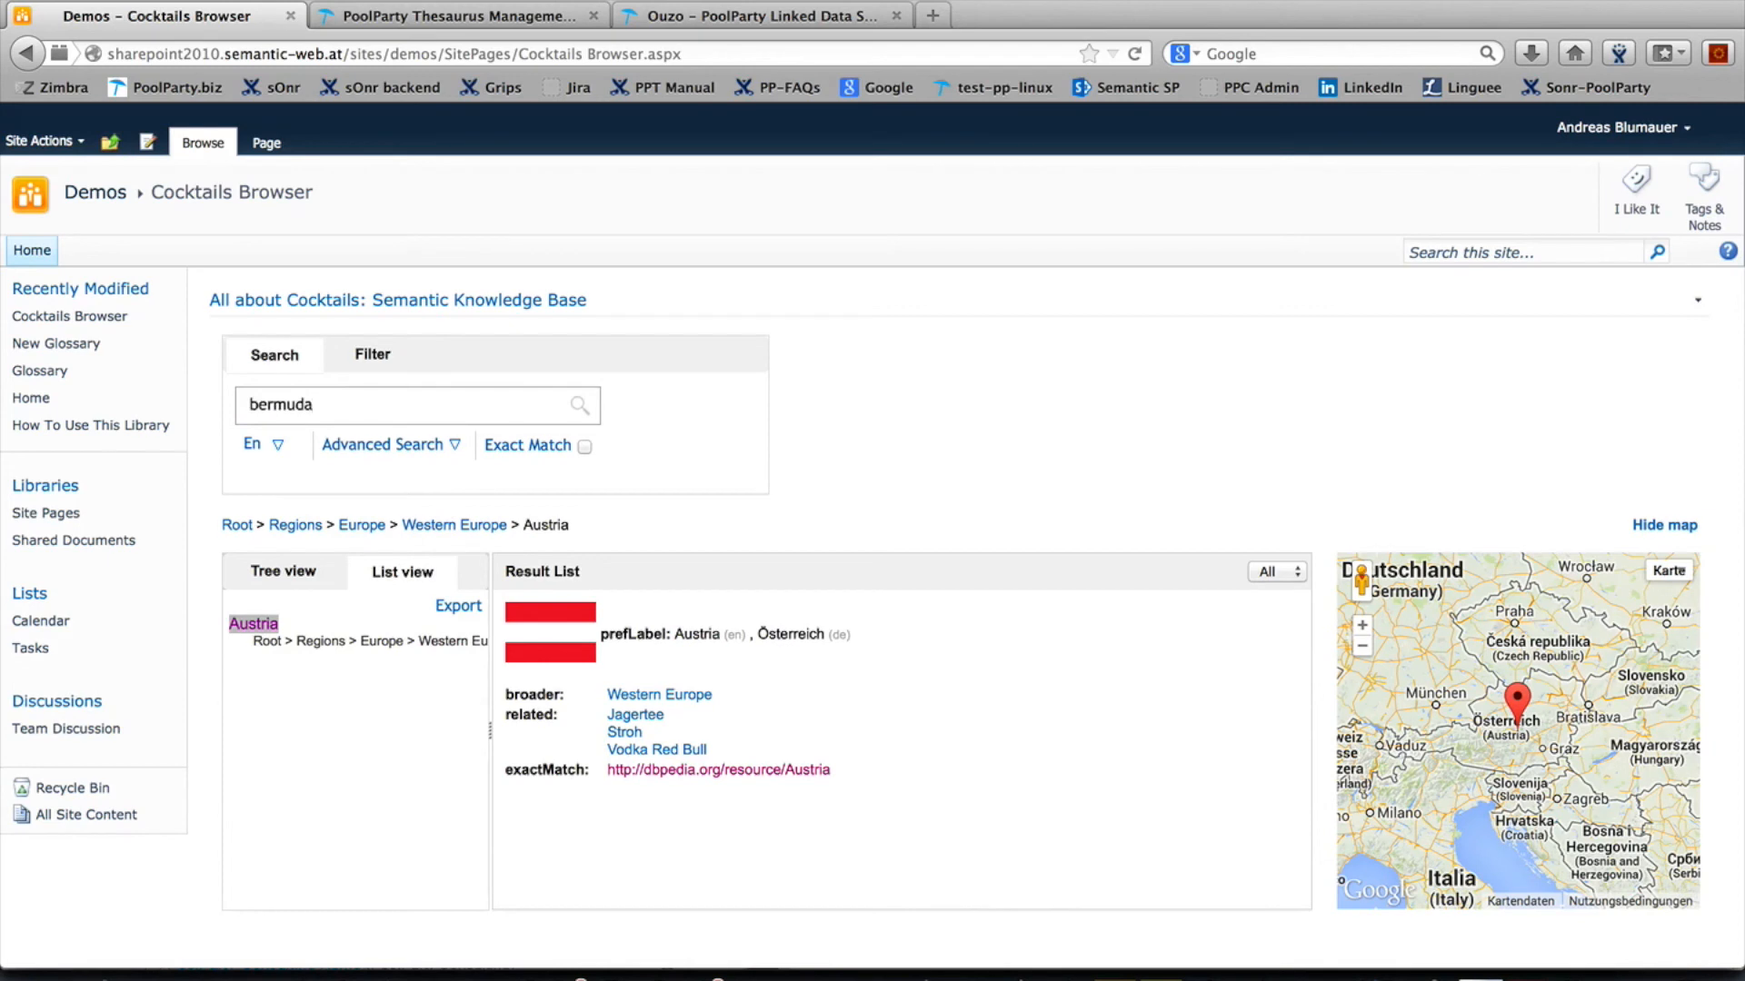
left_click(417, 403)
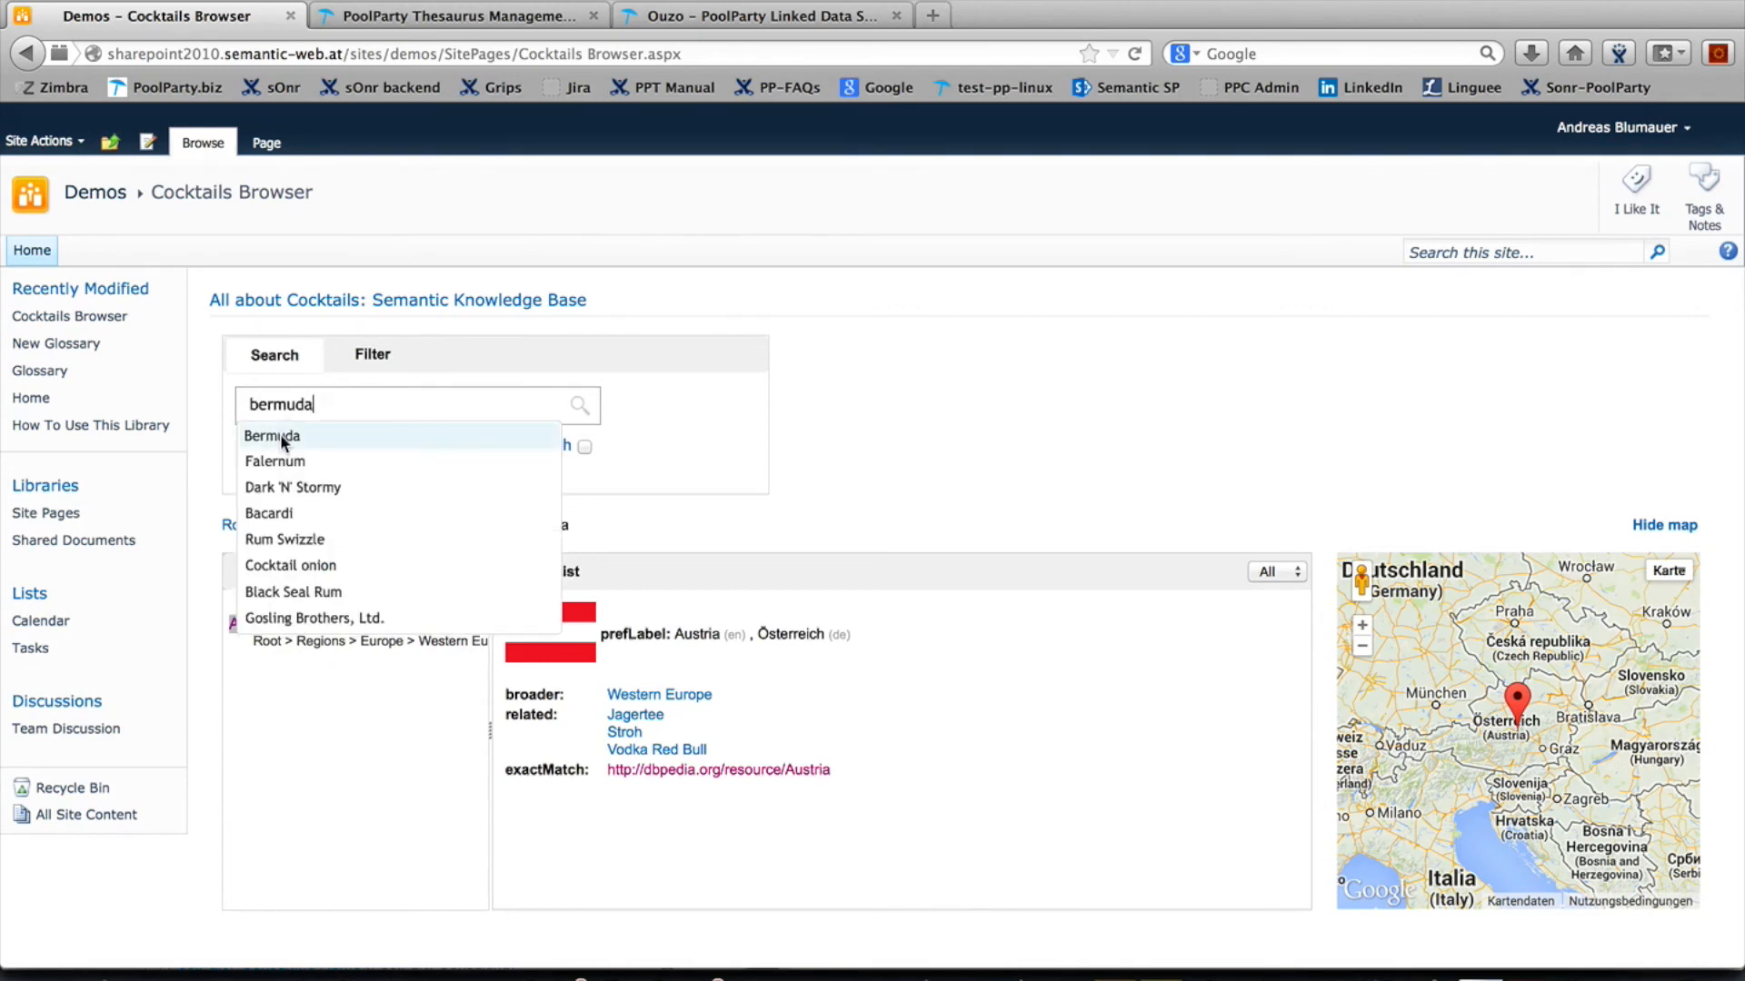
left_click(272, 435)
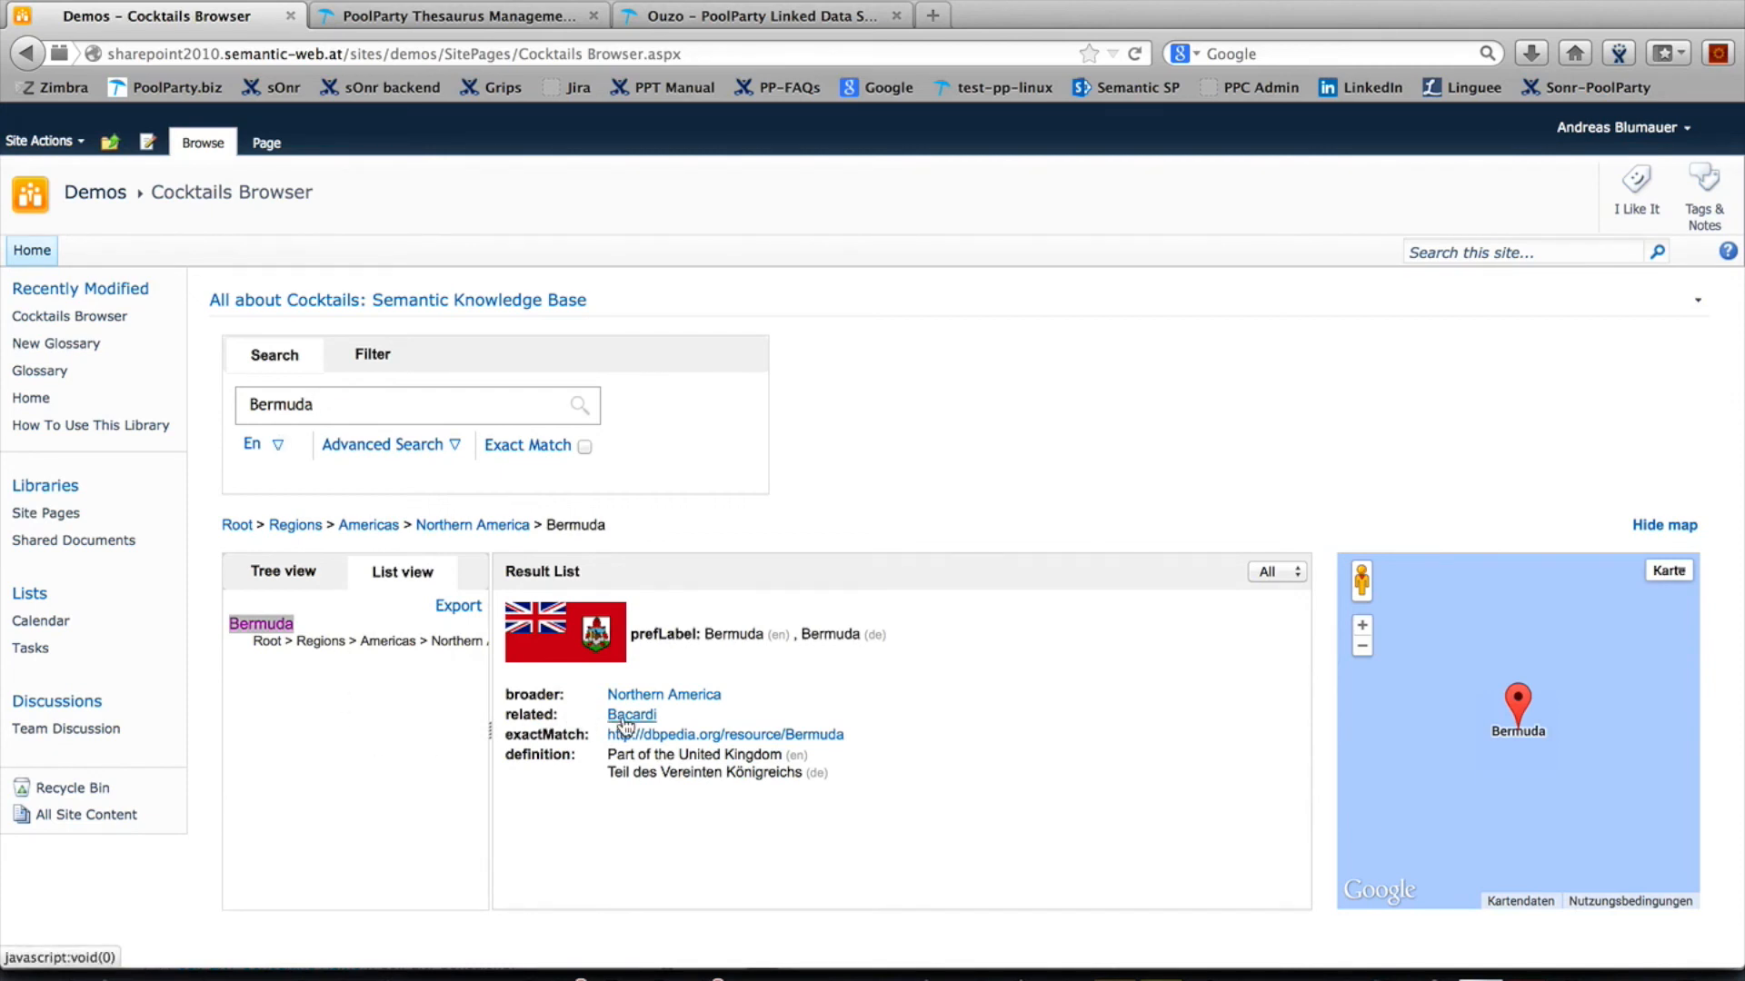
left_click(418, 403)
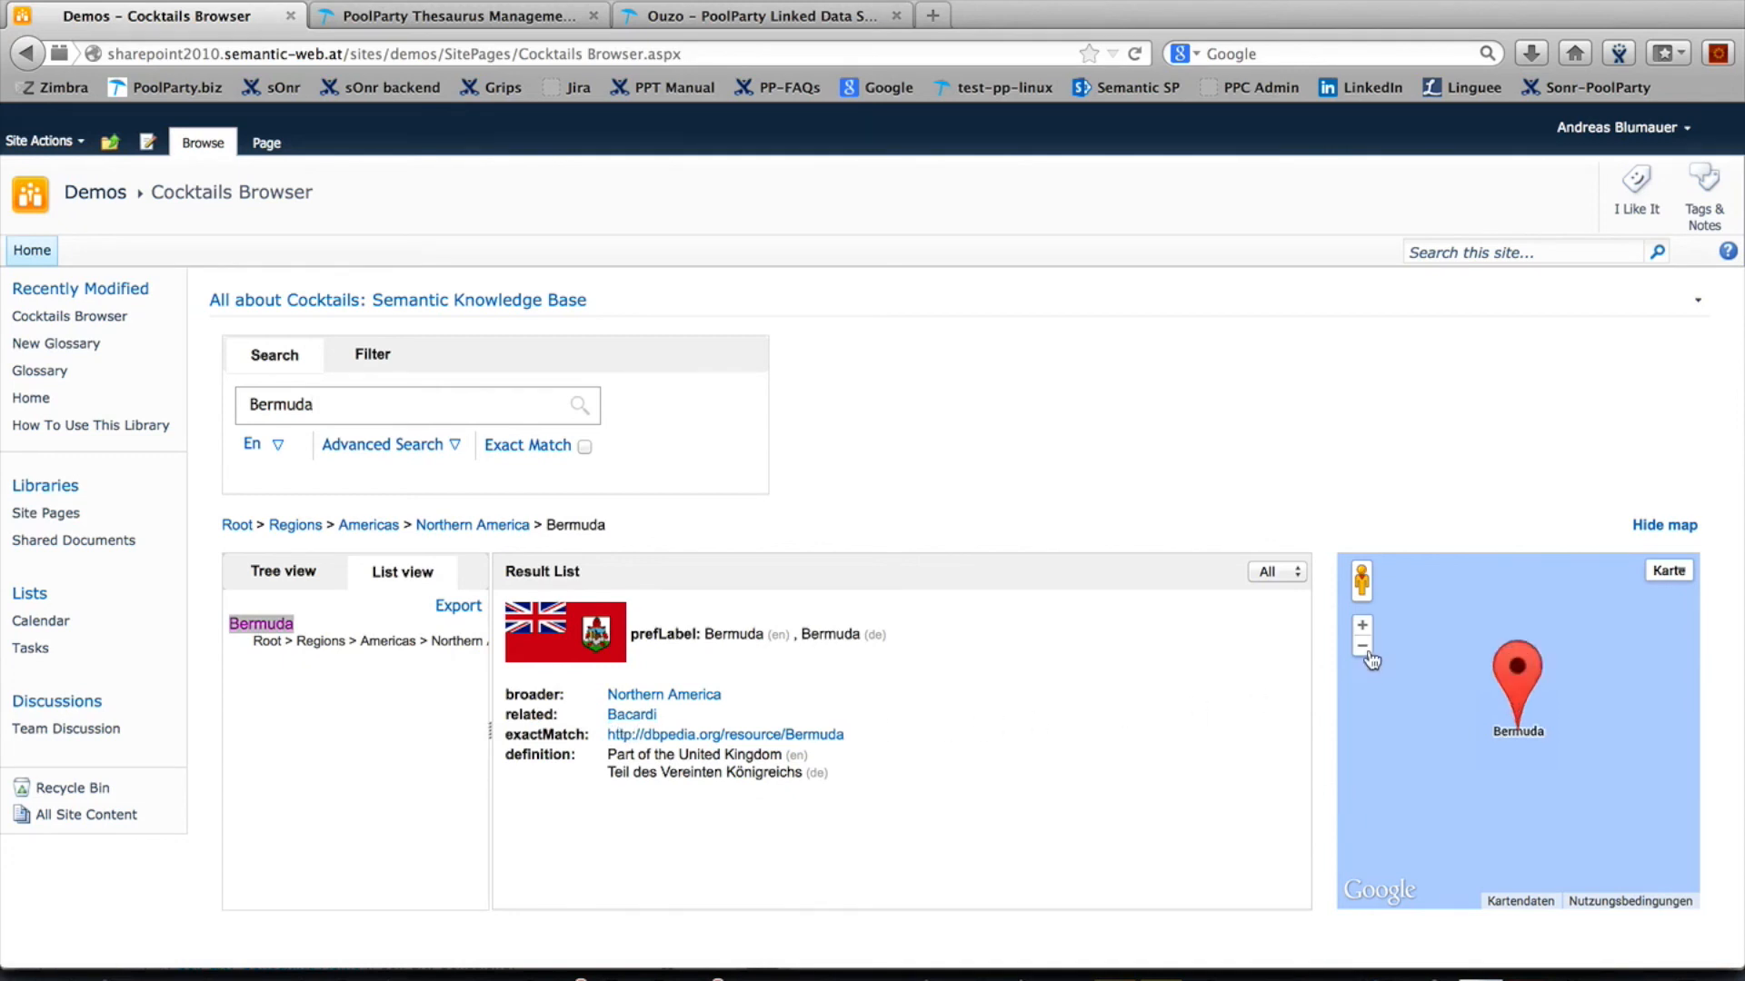
left_click(1361, 645)
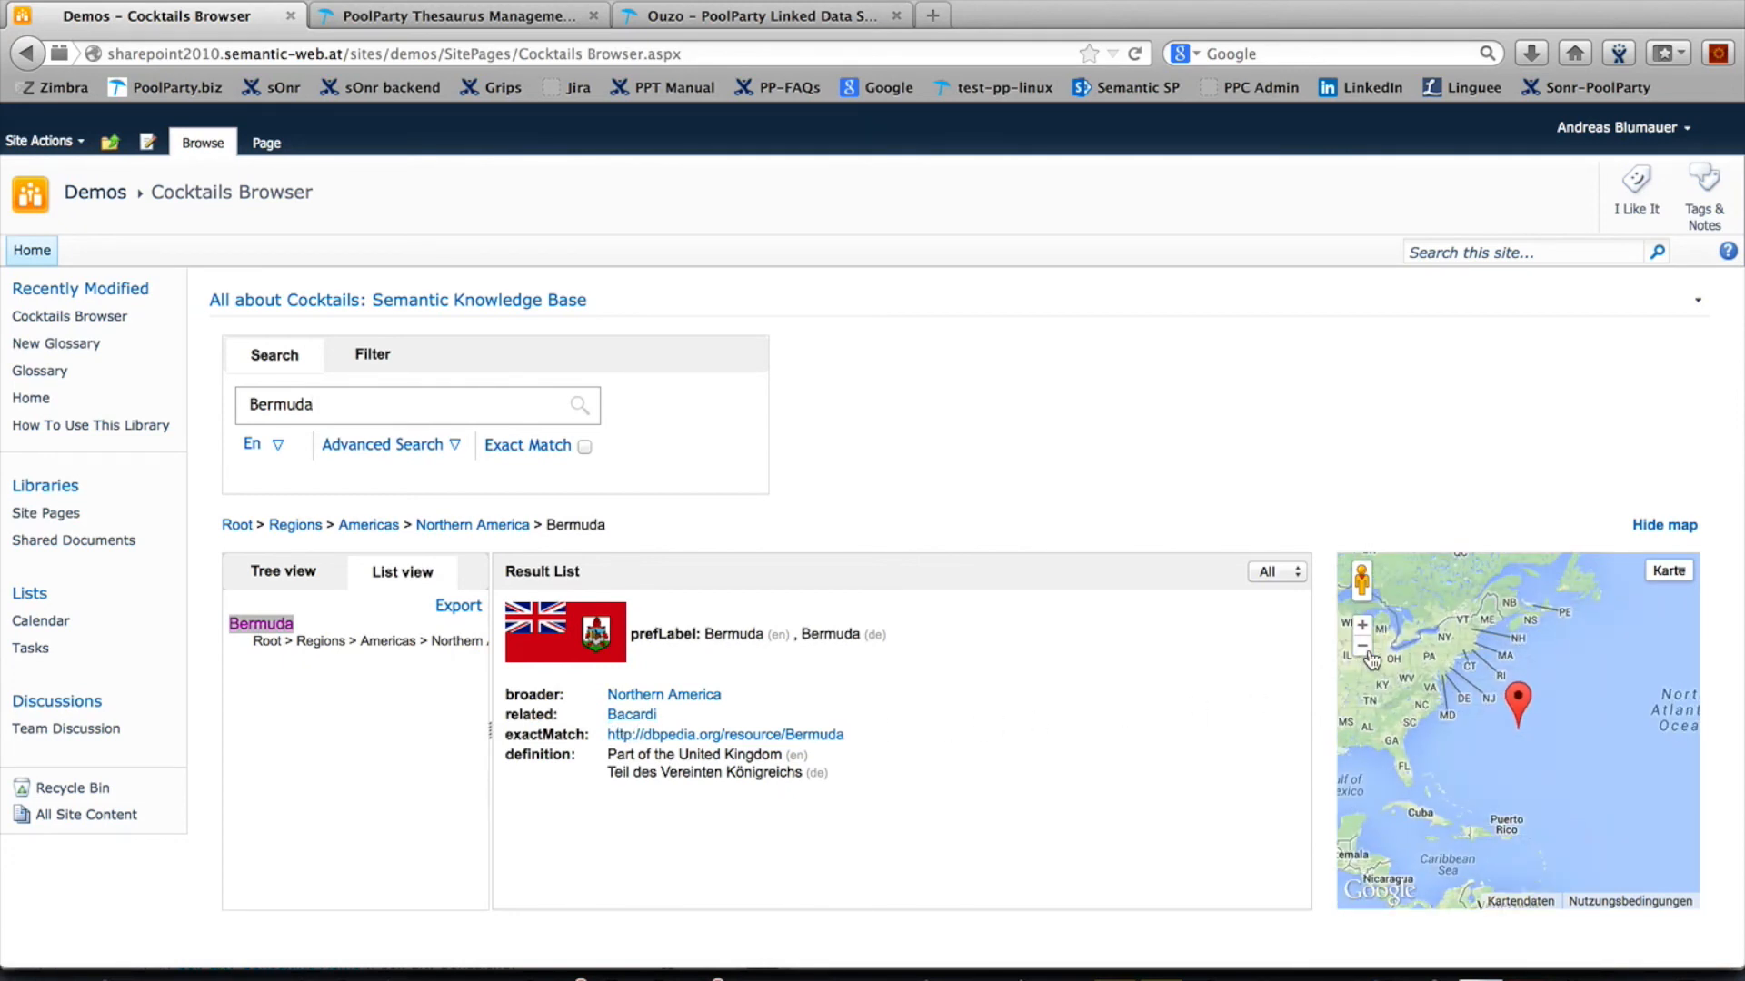
left_click(1361, 645)
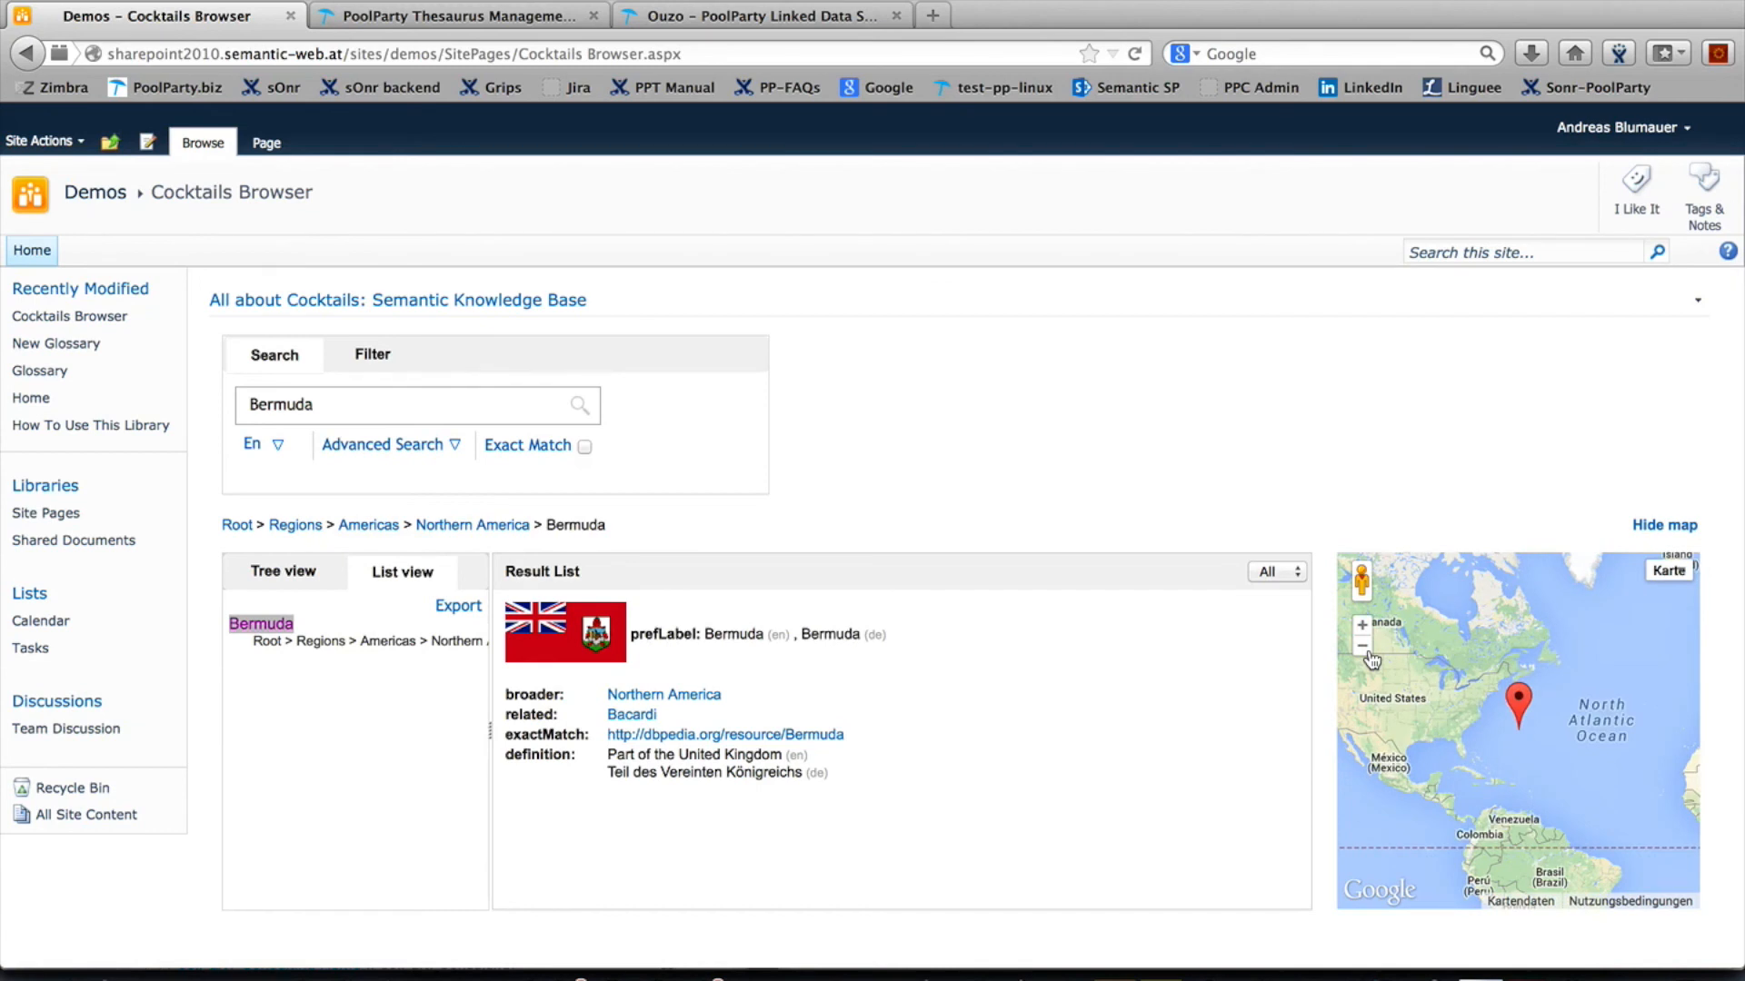
mouse_move(995, 644)
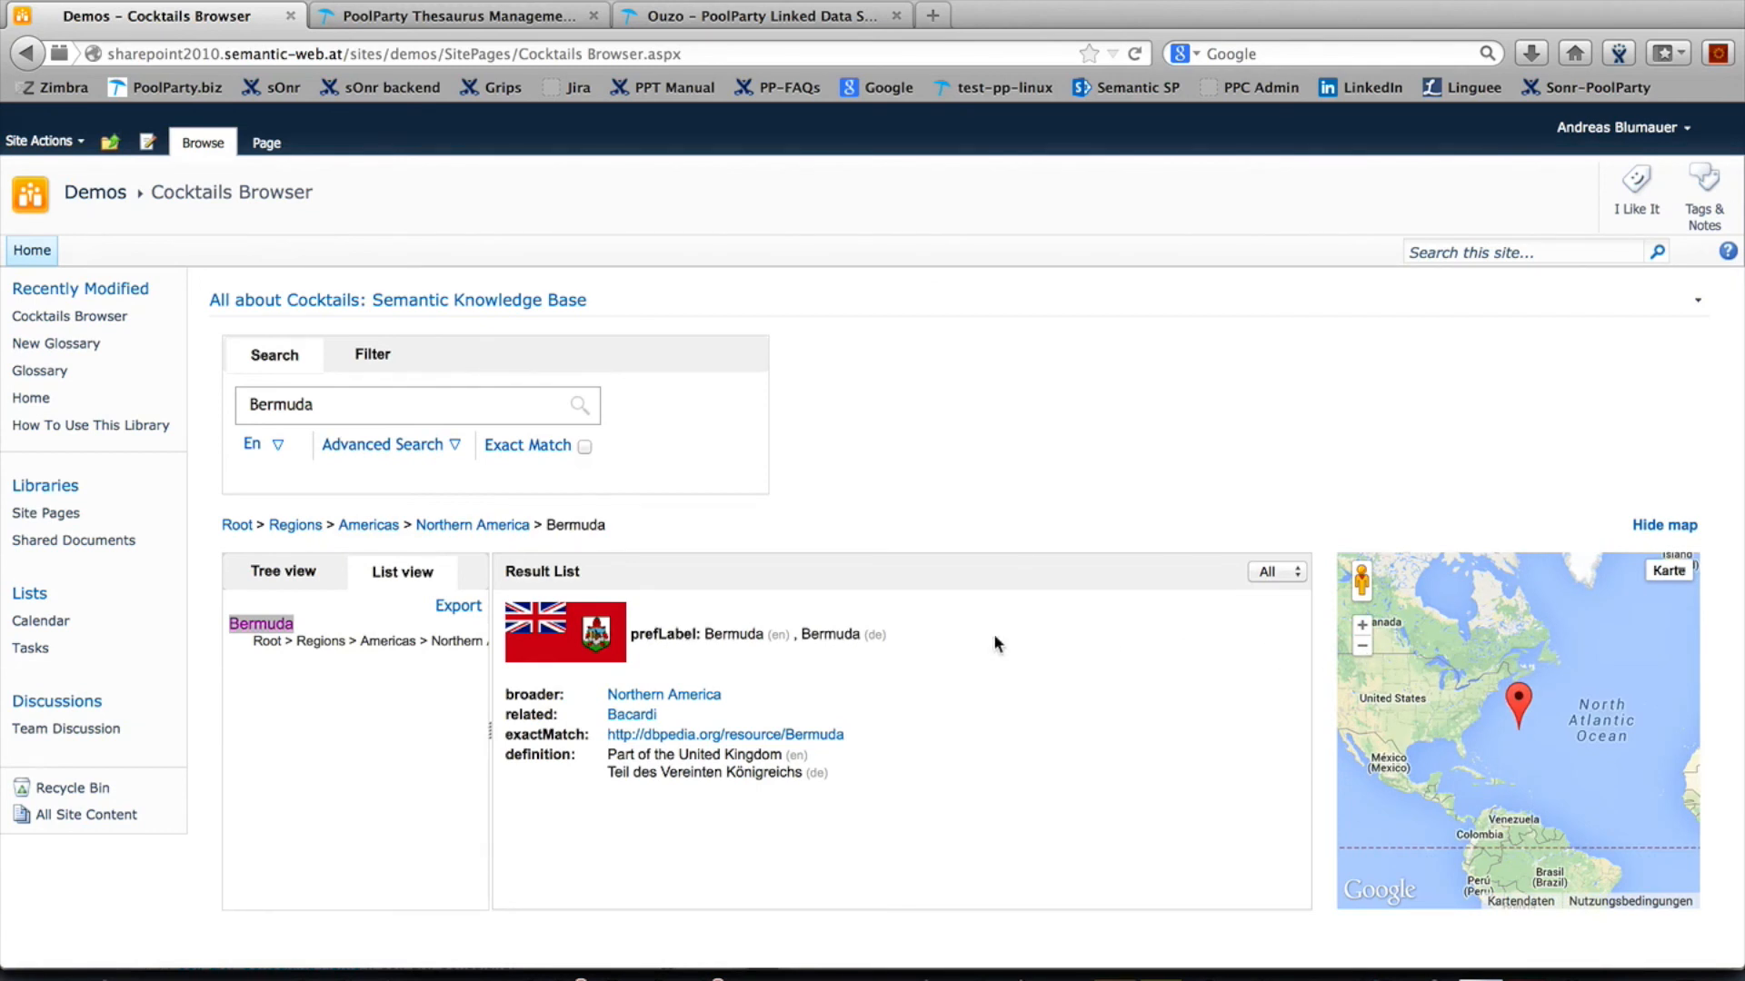